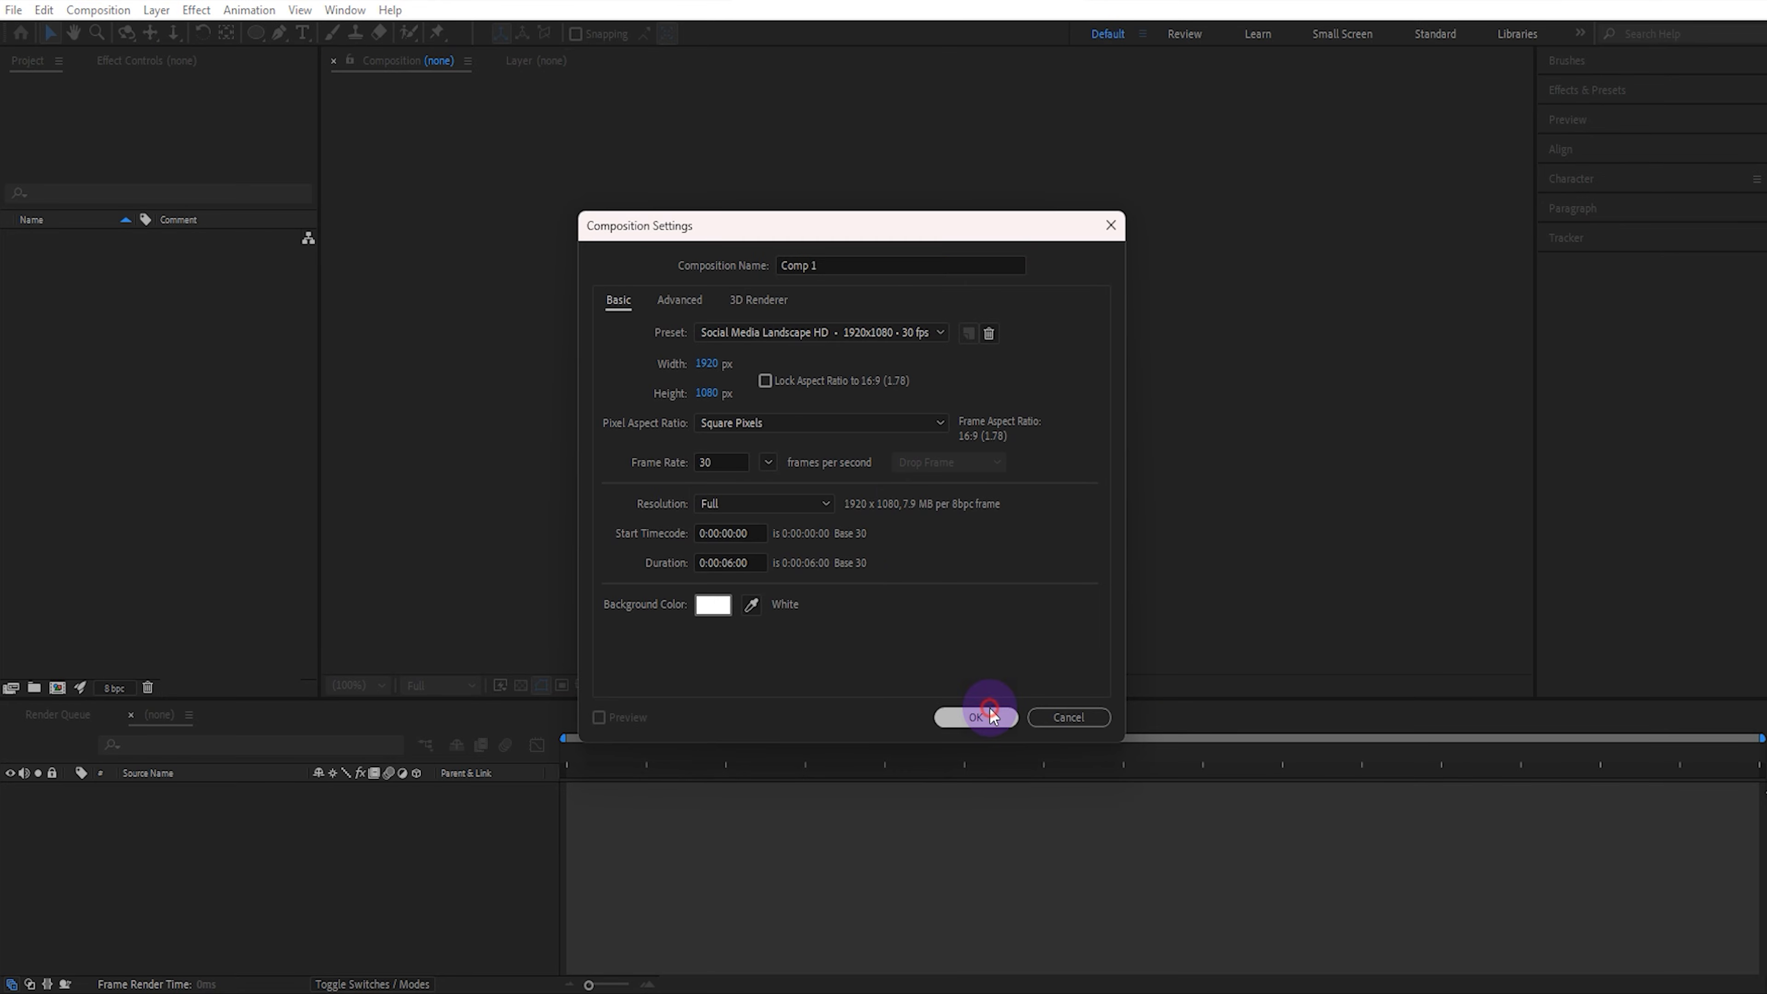
Step: Create the white 1920×1080 composition and centre the black word MOTION on the canvas
click(974, 716)
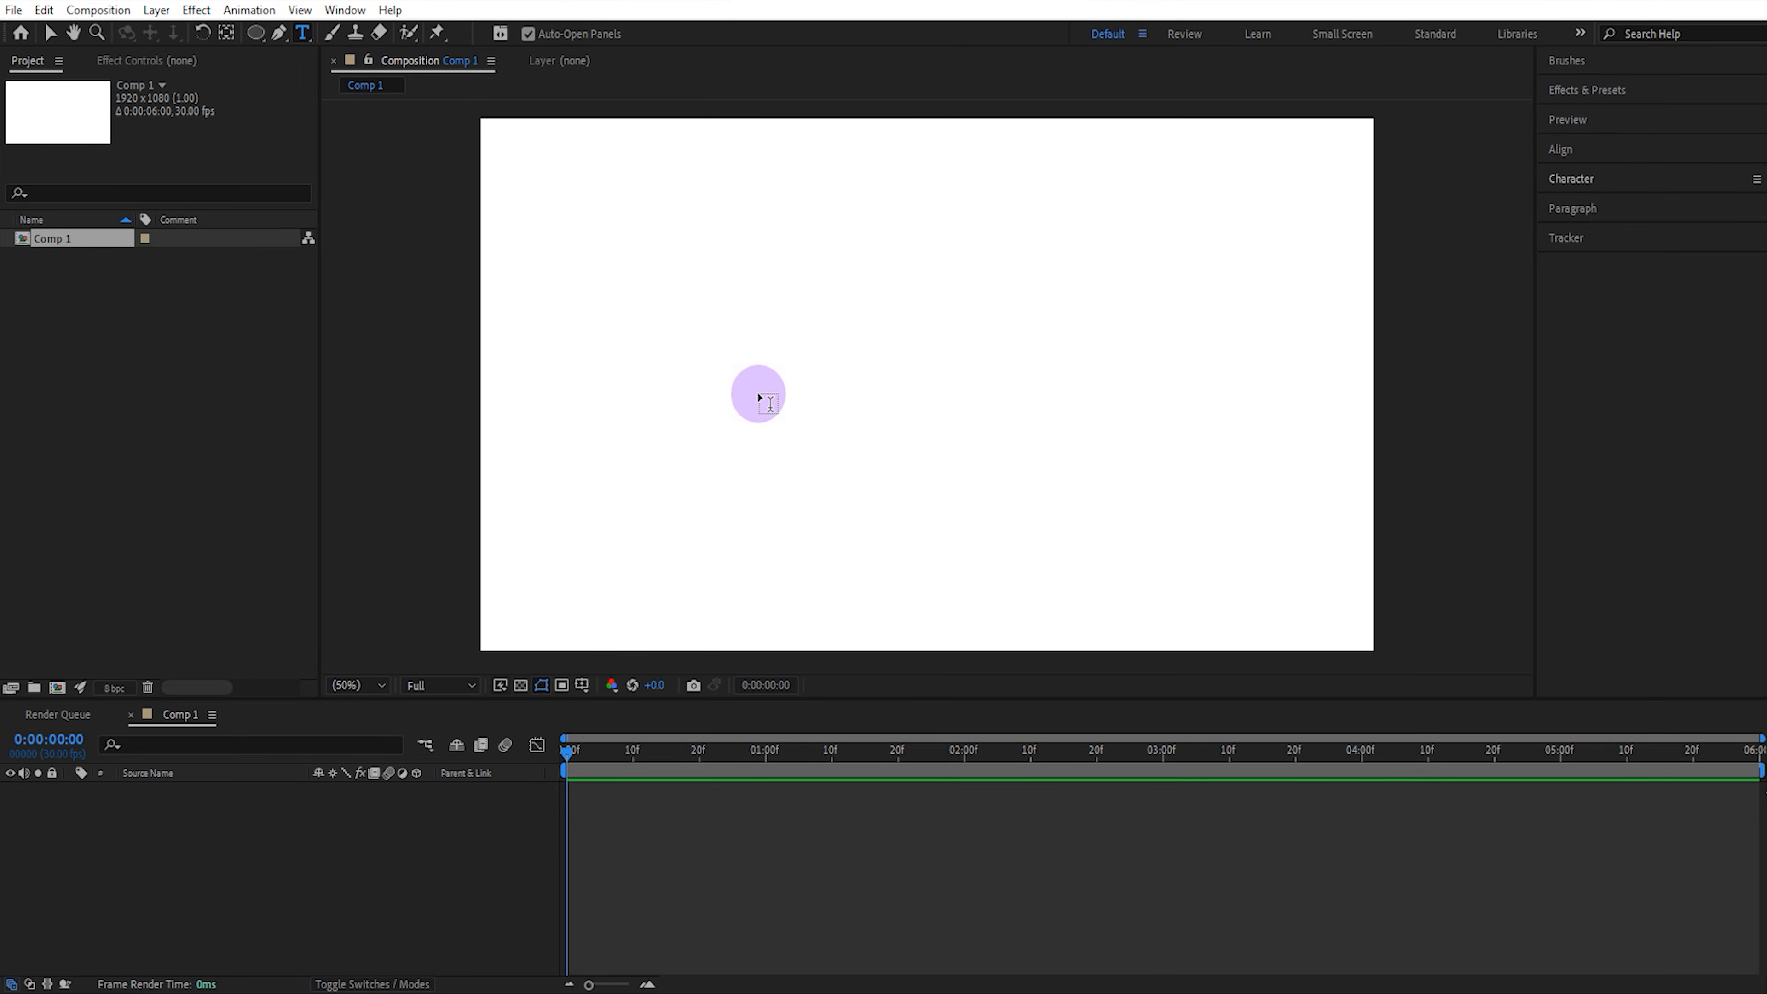
text(MOTION)
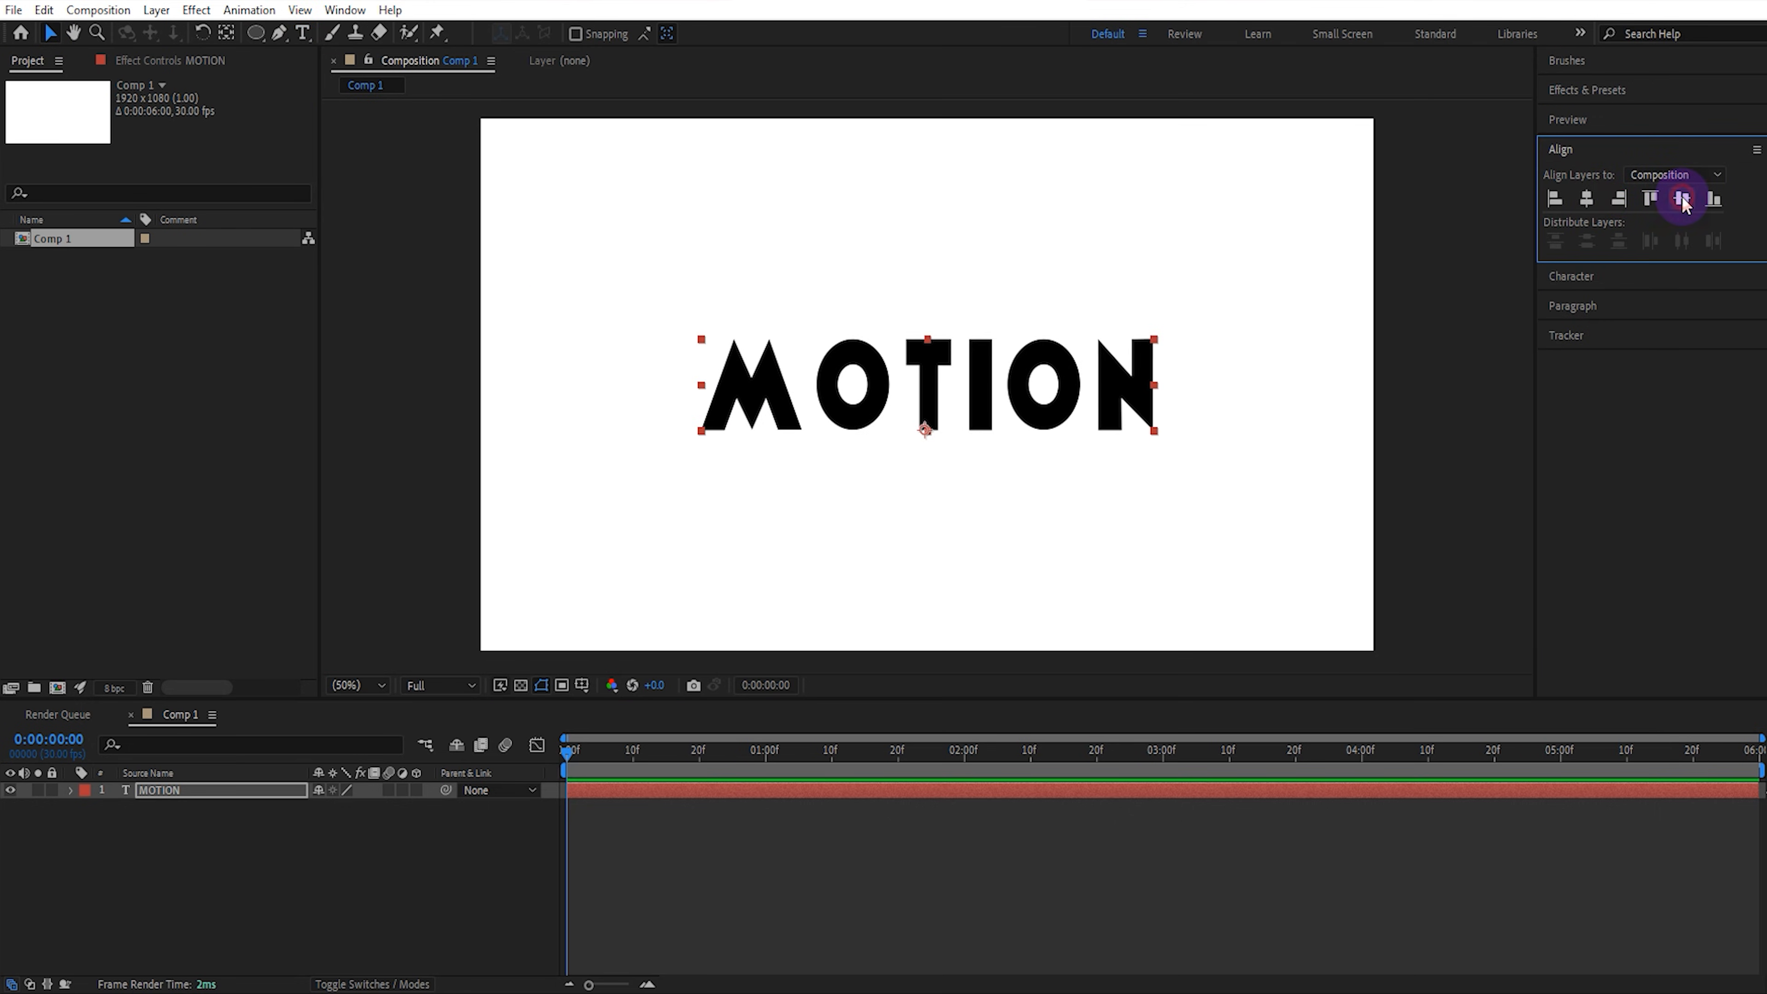
click(257, 31)
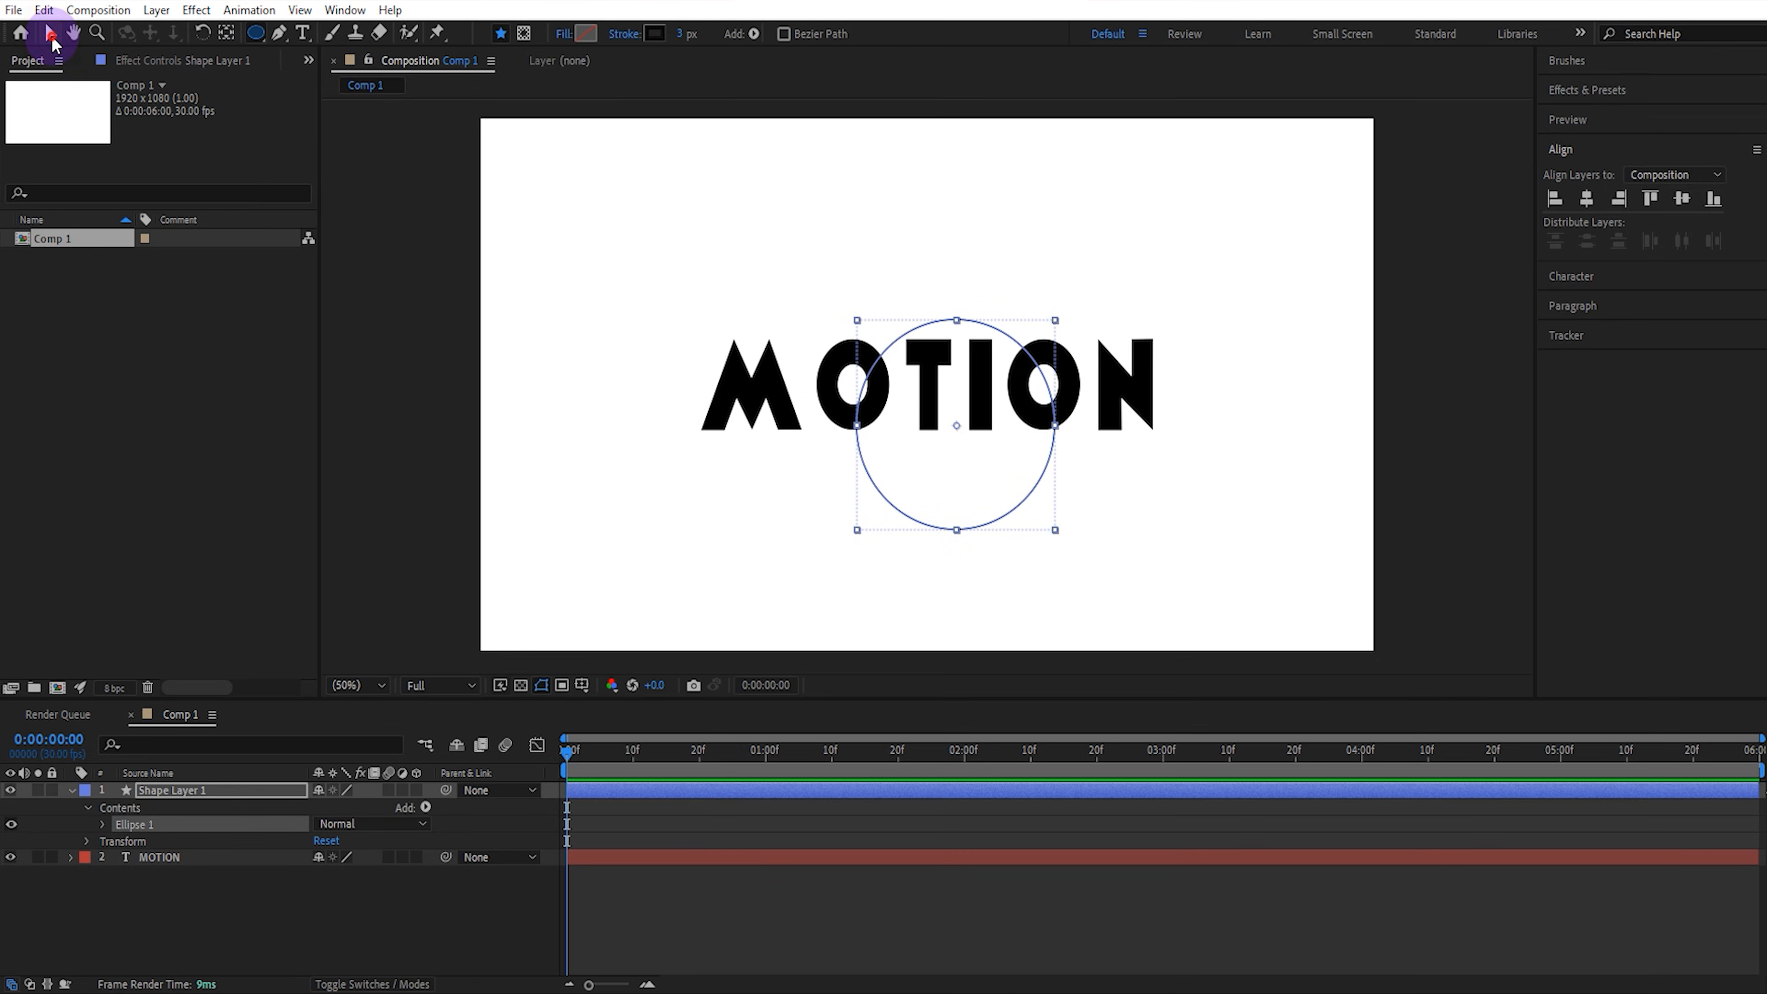
Step: Set the drawn circle's Ellipse Path size to 440 px over the middle letters of MOTION
click(101, 823)
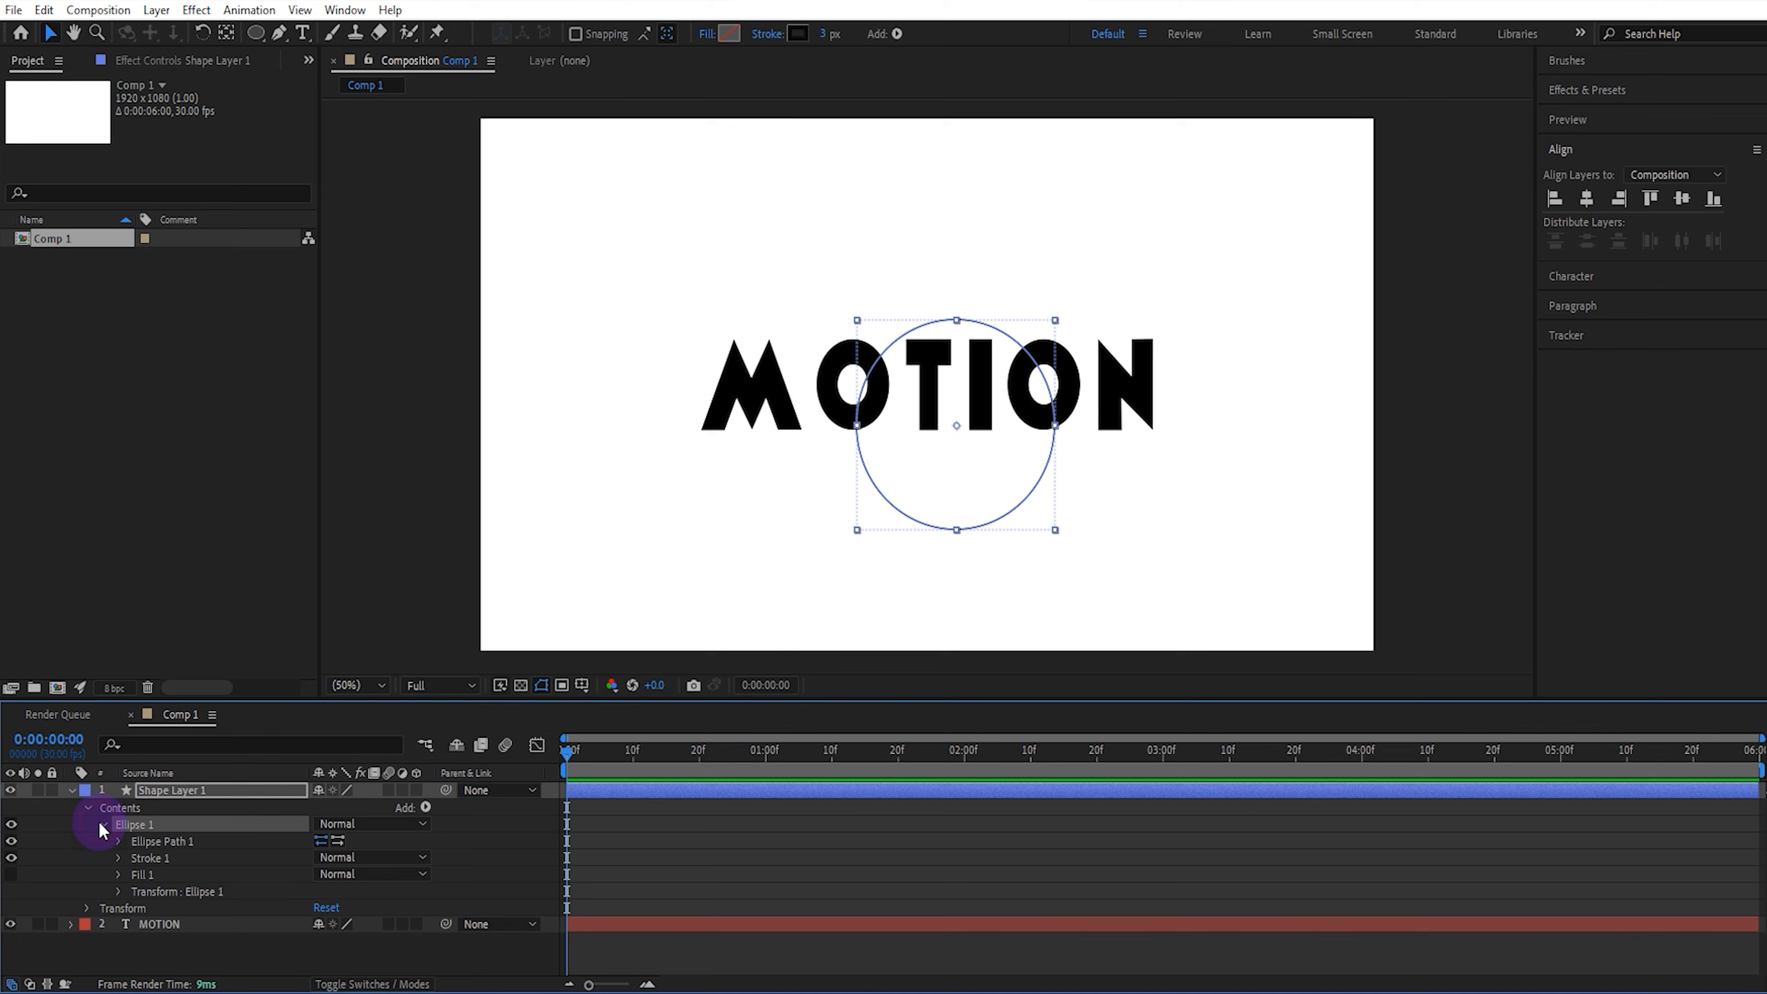
click(119, 842)
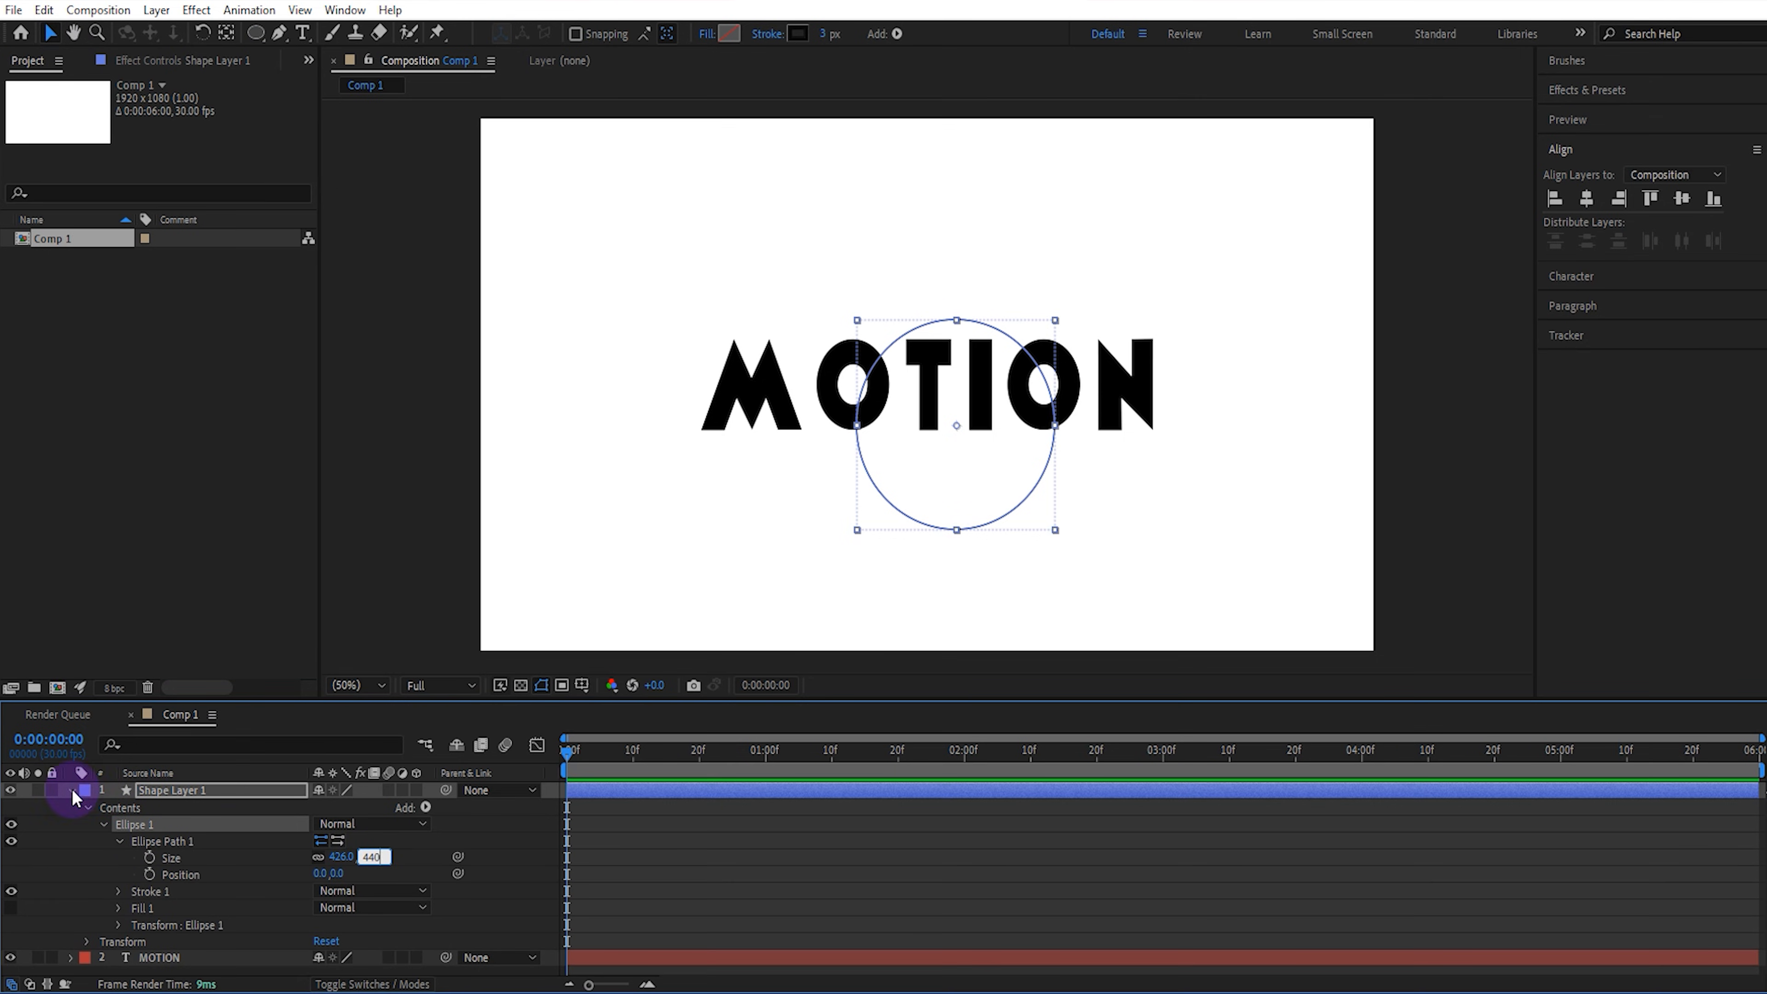
click(1678, 199)
text(bulge)
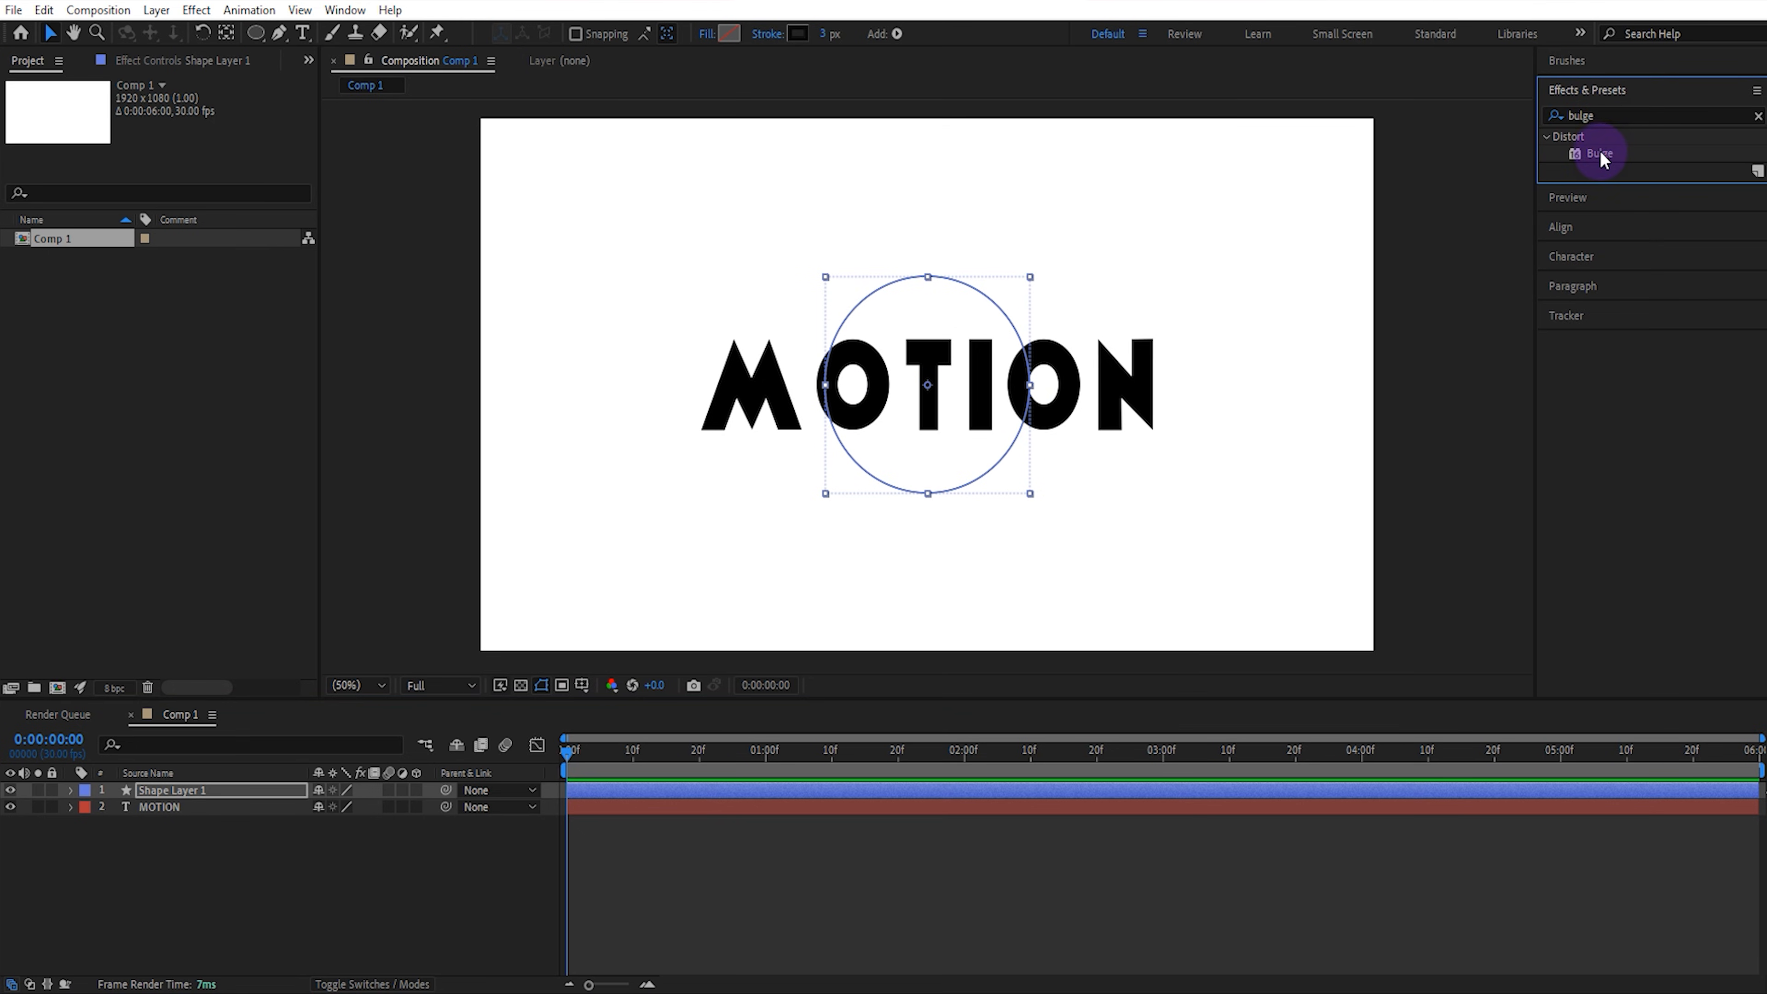
Step: Apply Bulge to MOTION with 220 radii and pick-whip its centre to Shape Layer 1's Position
double_click(1599, 154)
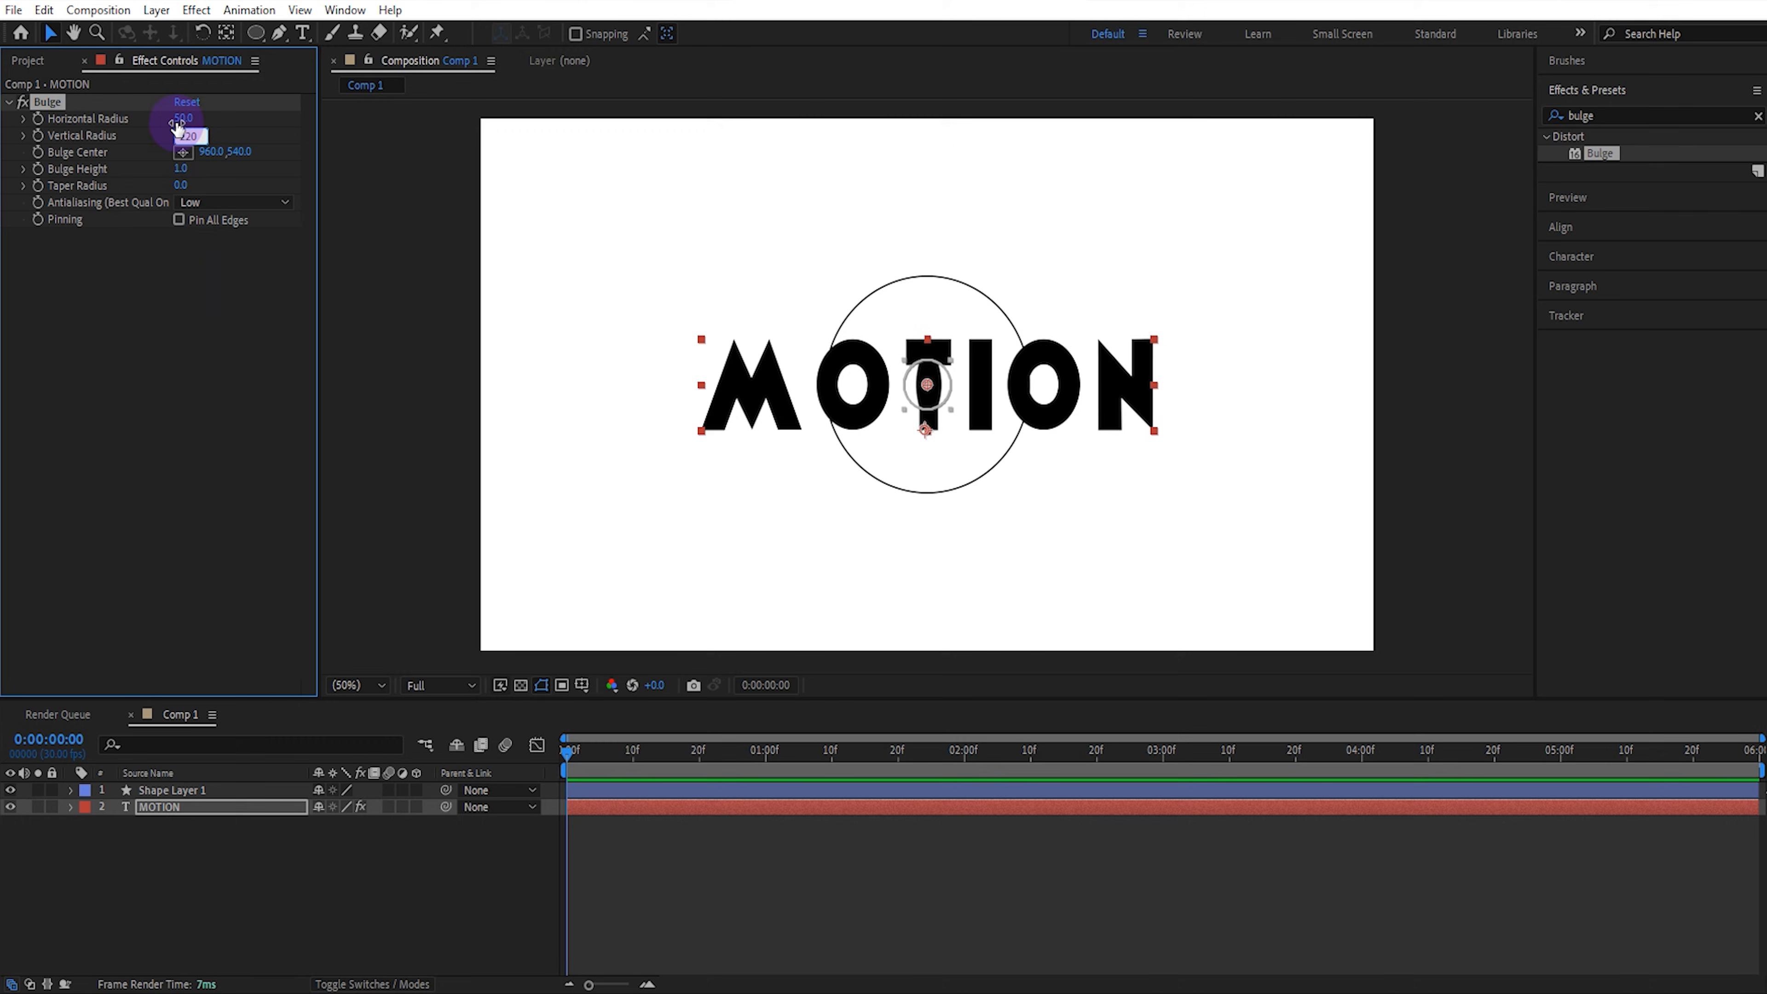
click(183, 119)
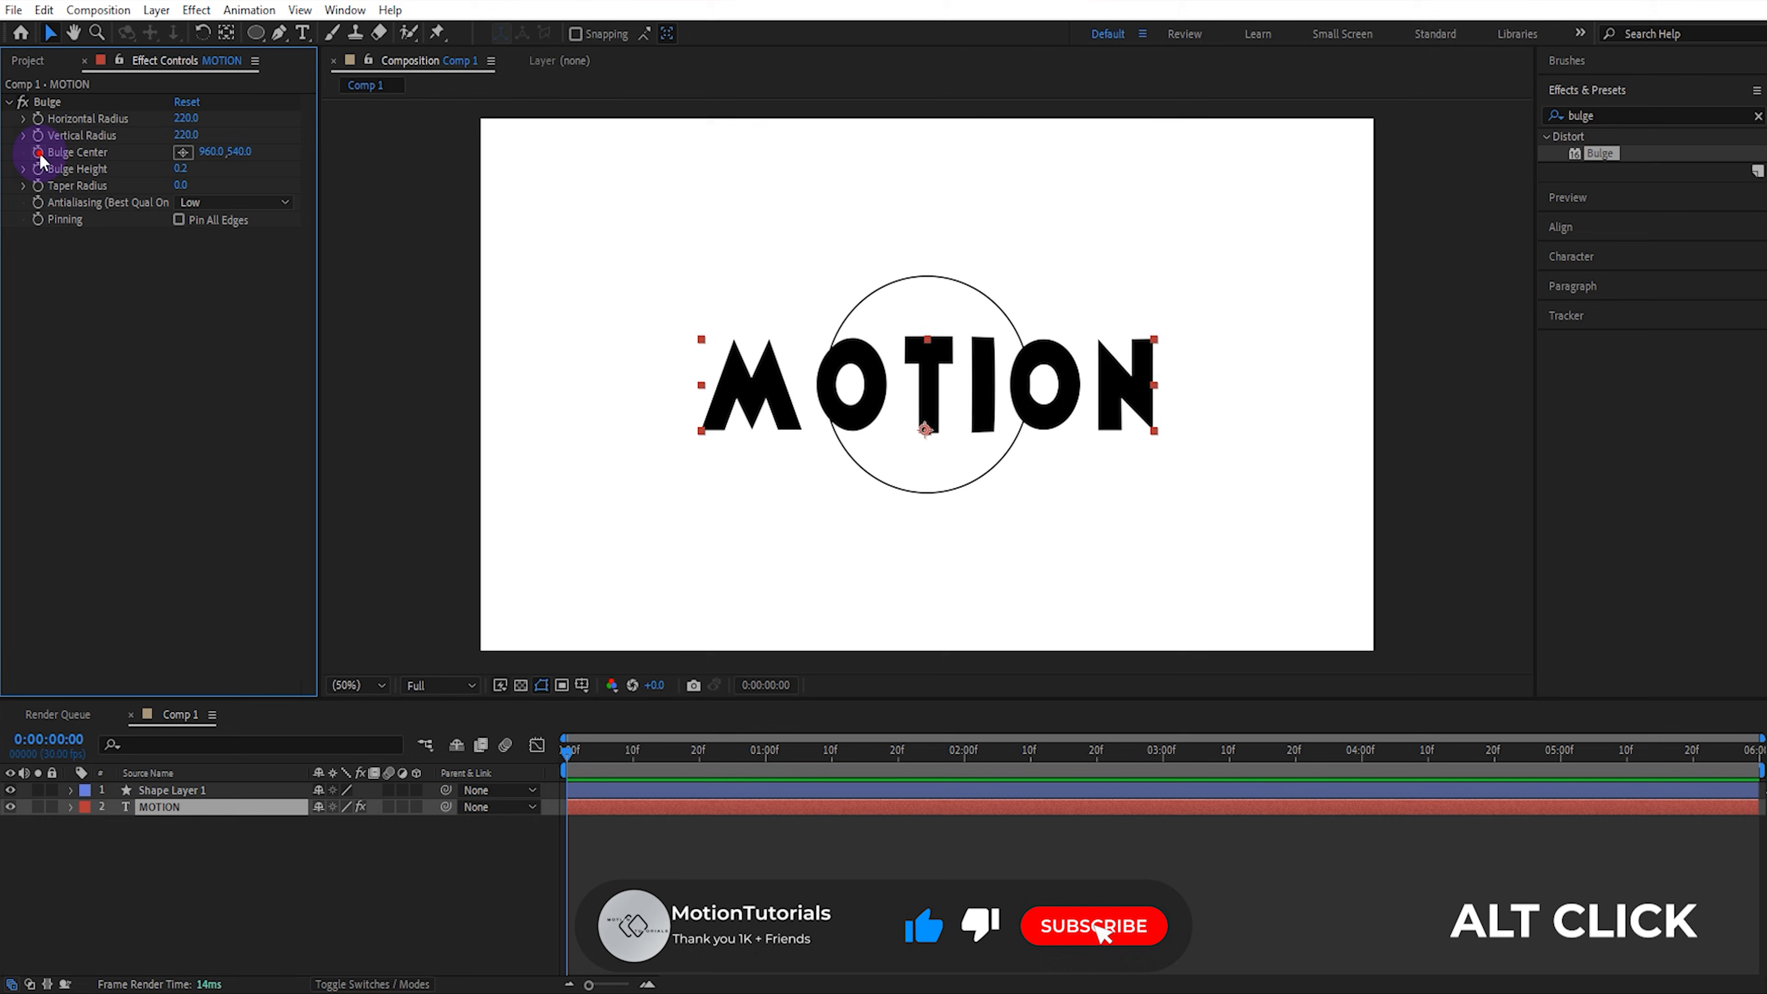
click(170, 789)
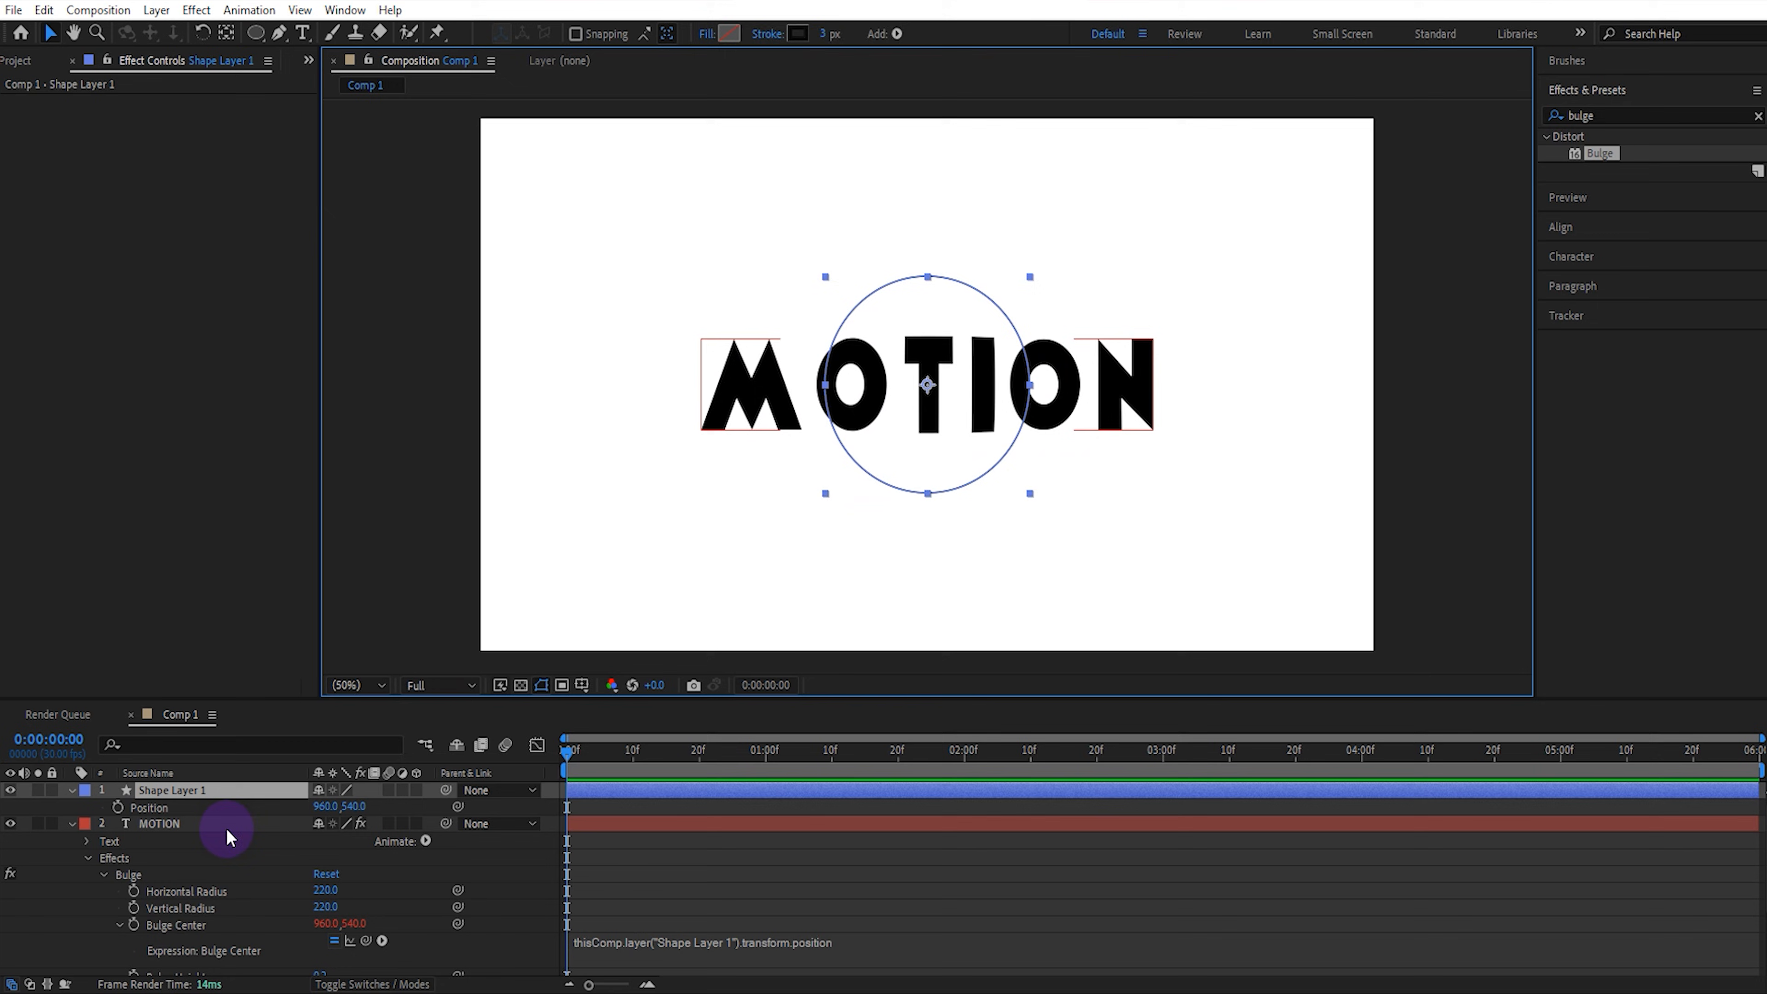
click(160, 822)
text(gaus)
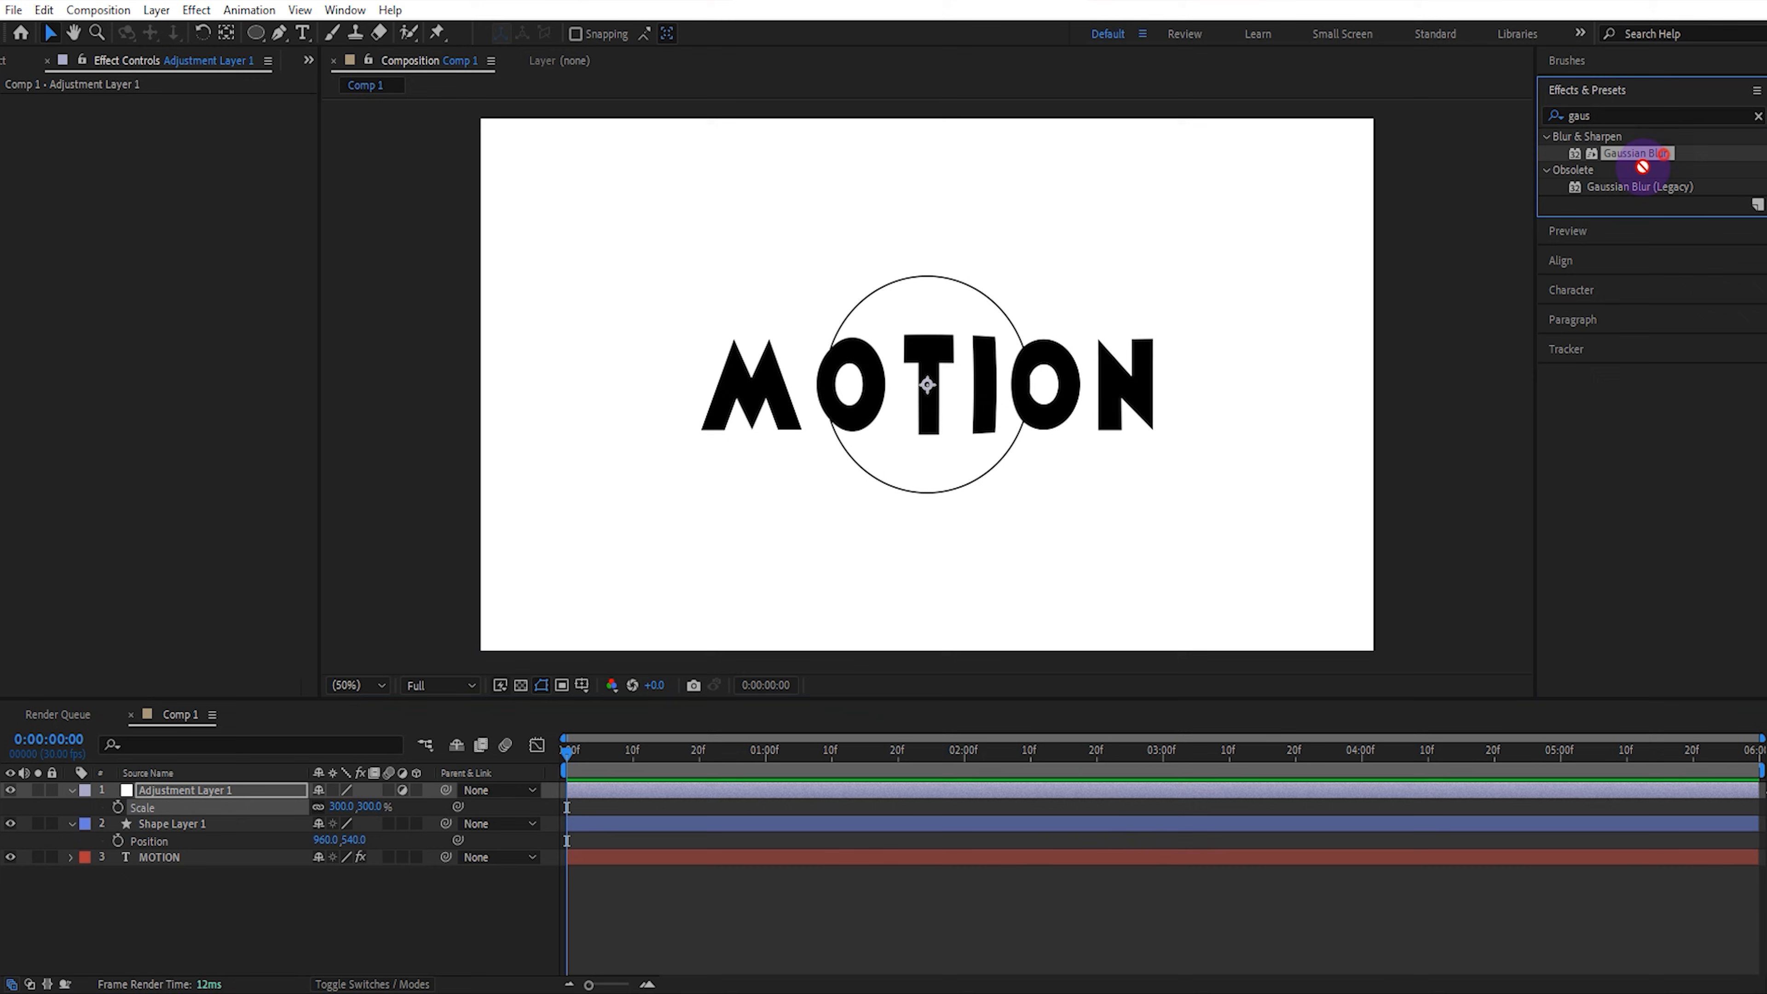
Step: Apply Gaussian Blur at Blurriness 100 to the 300%-scaled adjustment layer over MOTION
double_click(1636, 152)
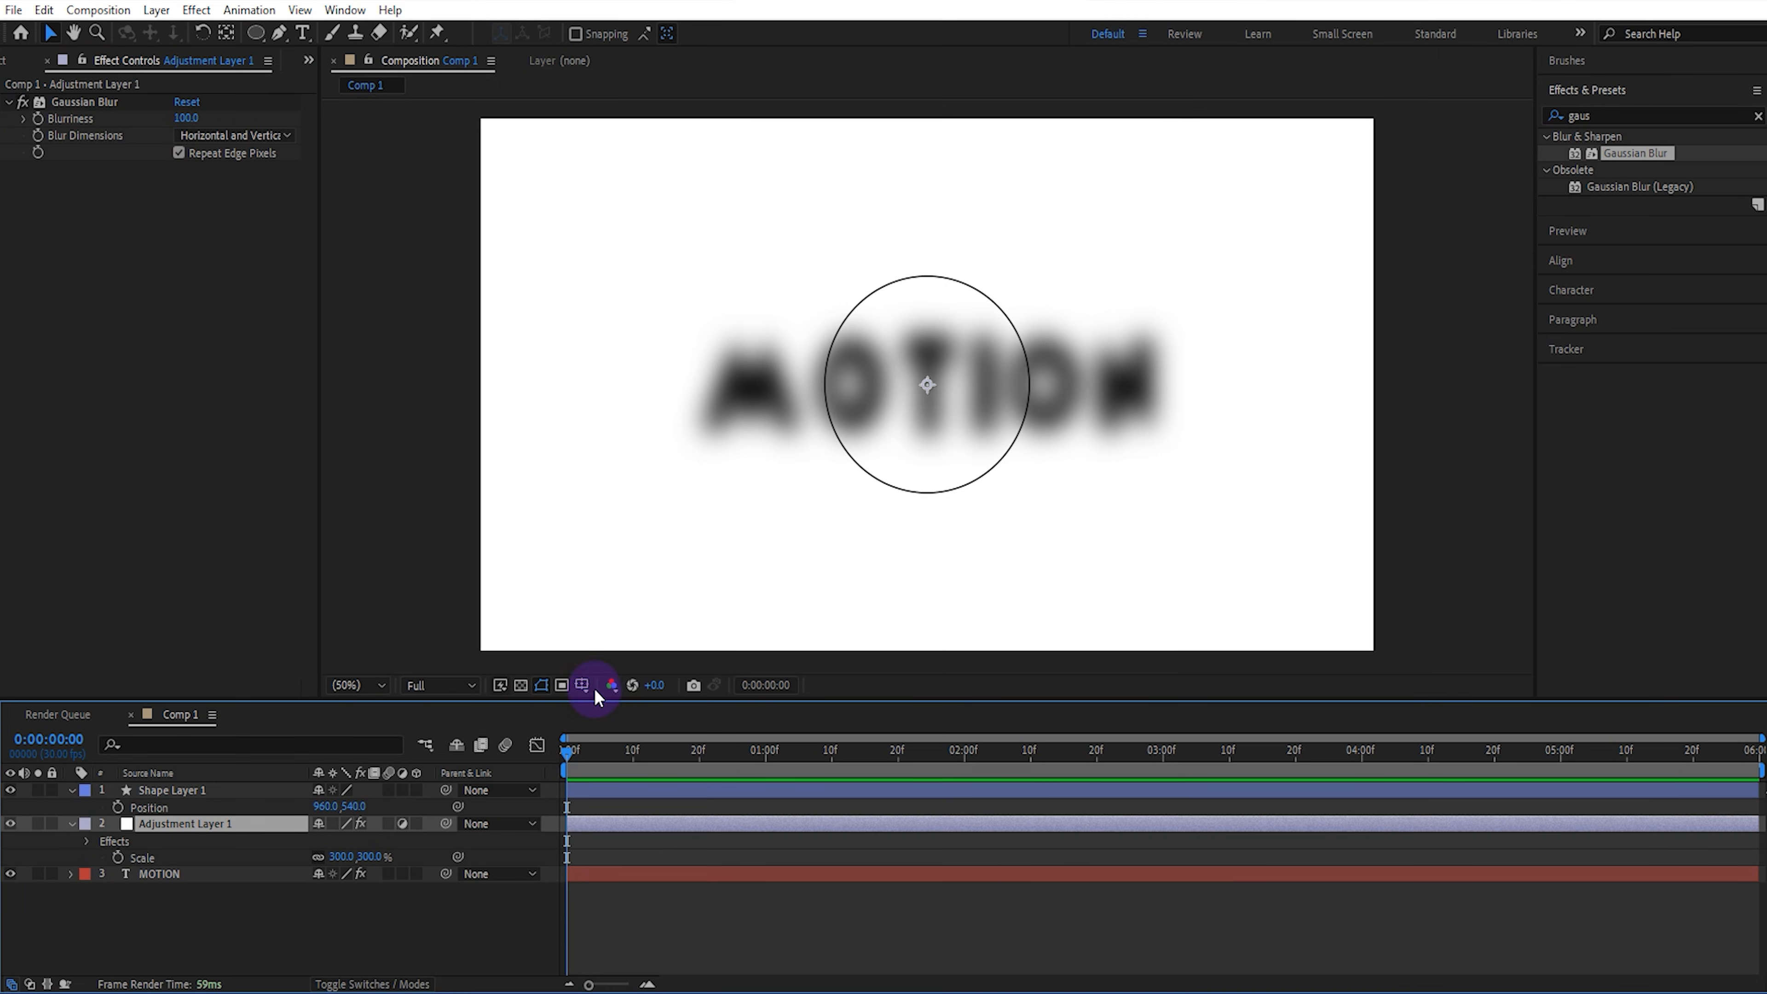
Step: Add a Subtract ellipse mask to the blur layer and link its position to the circle
click(584, 685)
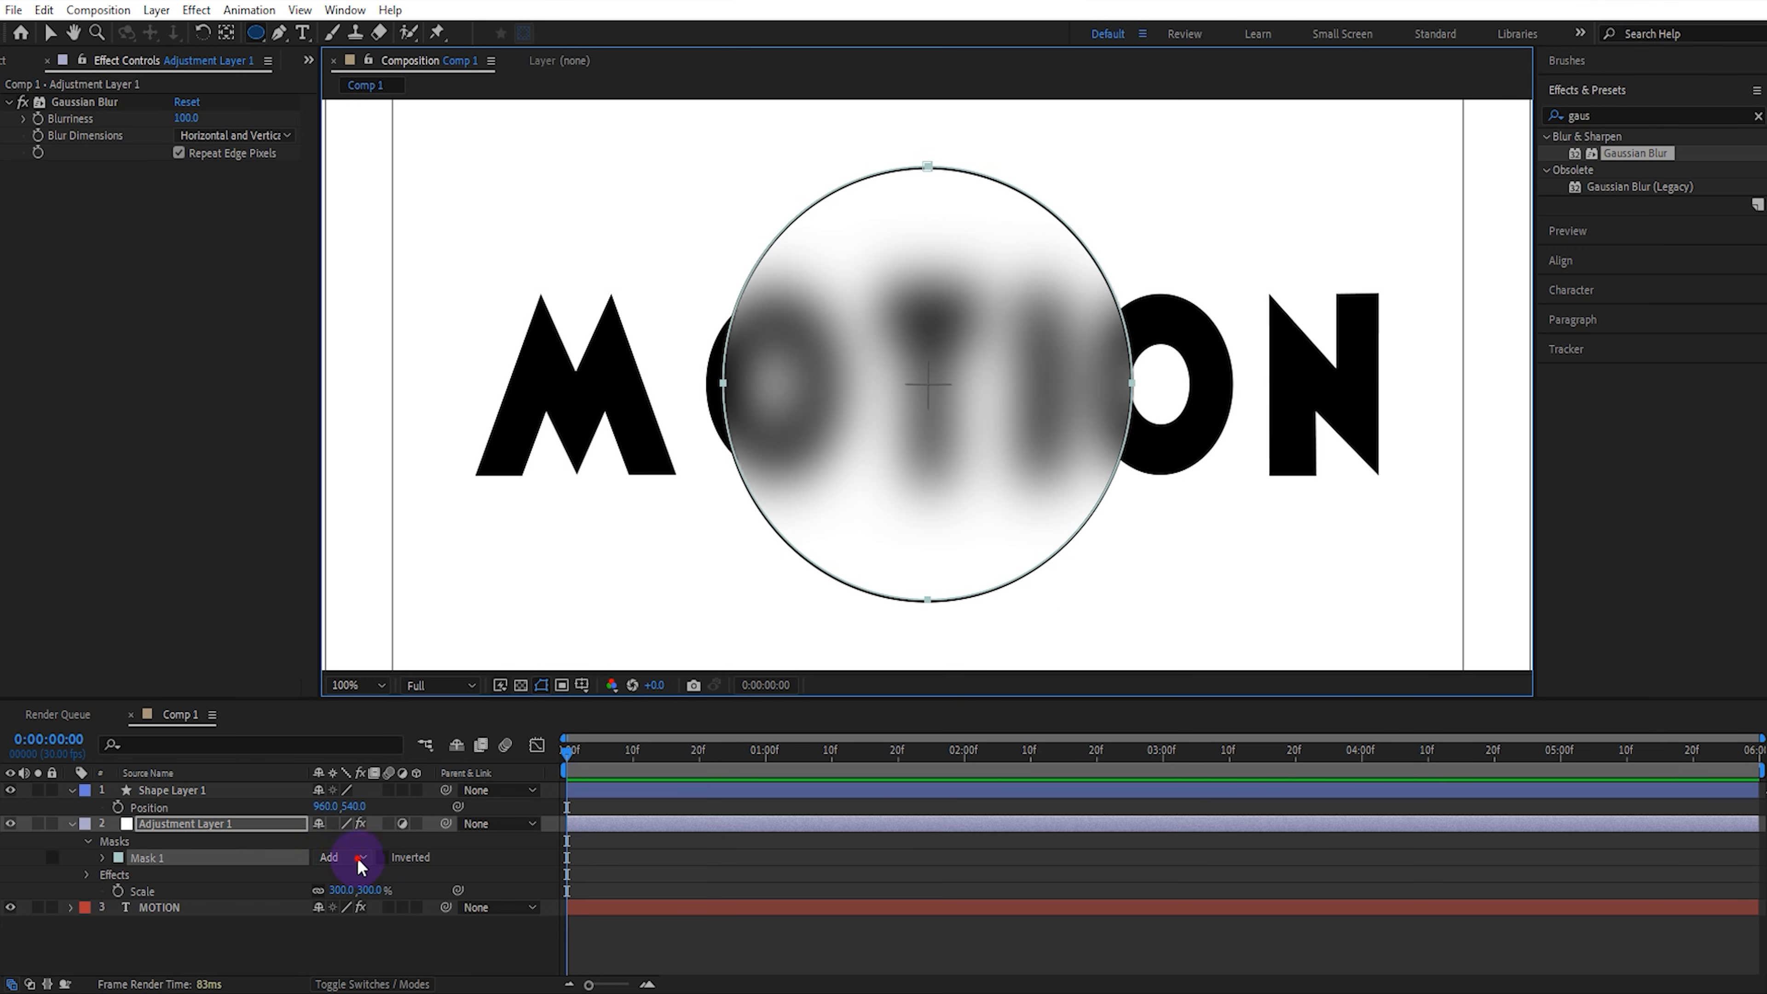
click(358, 858)
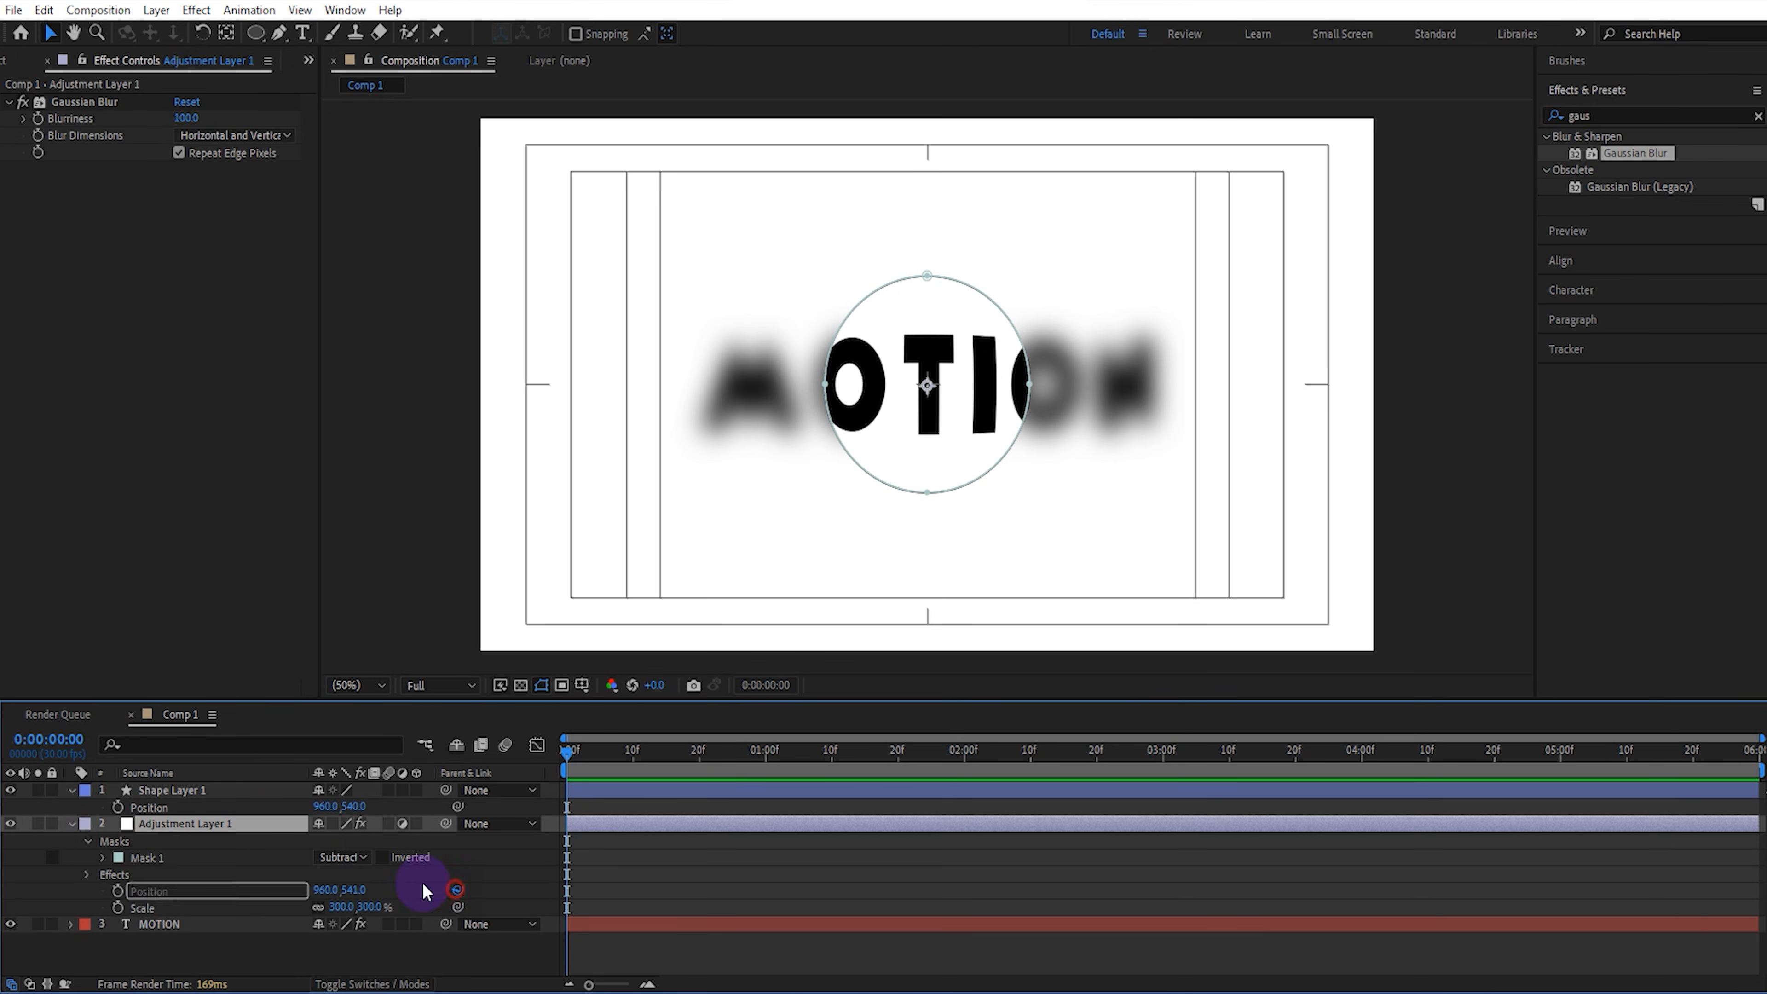
click(172, 790)
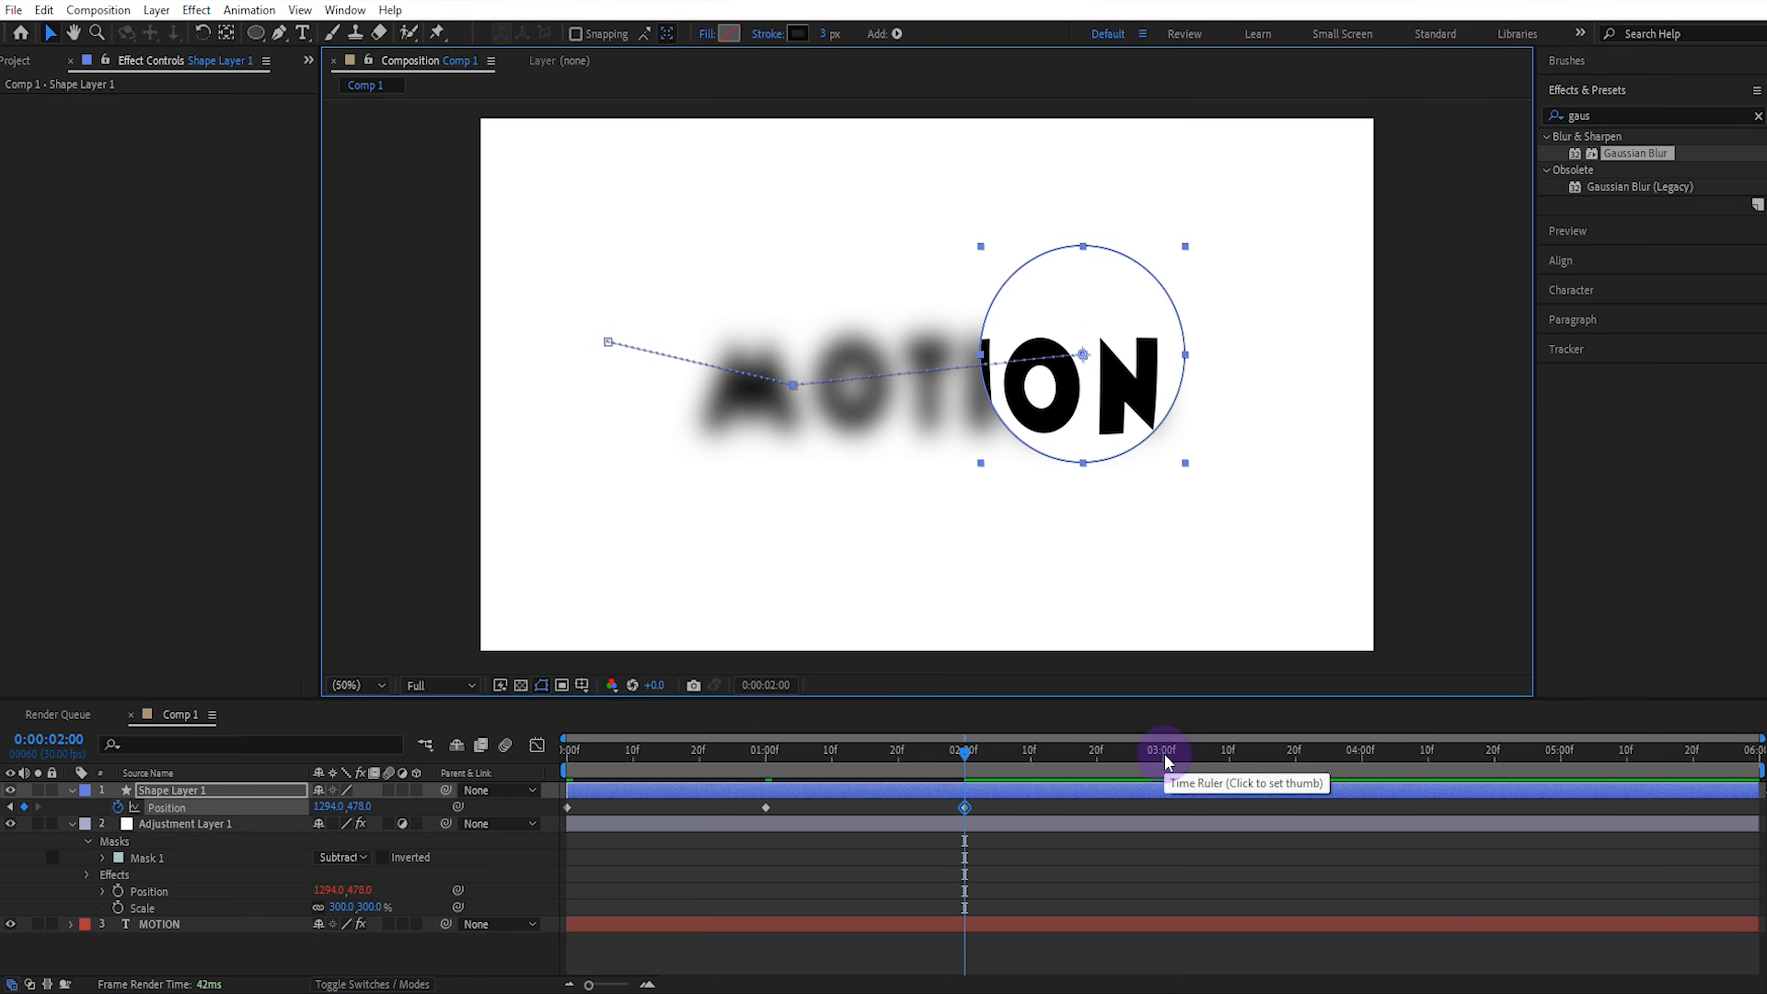
Step: Keyframe the circle's position across MOTION and back over four seconds, then preview
click(1164, 749)
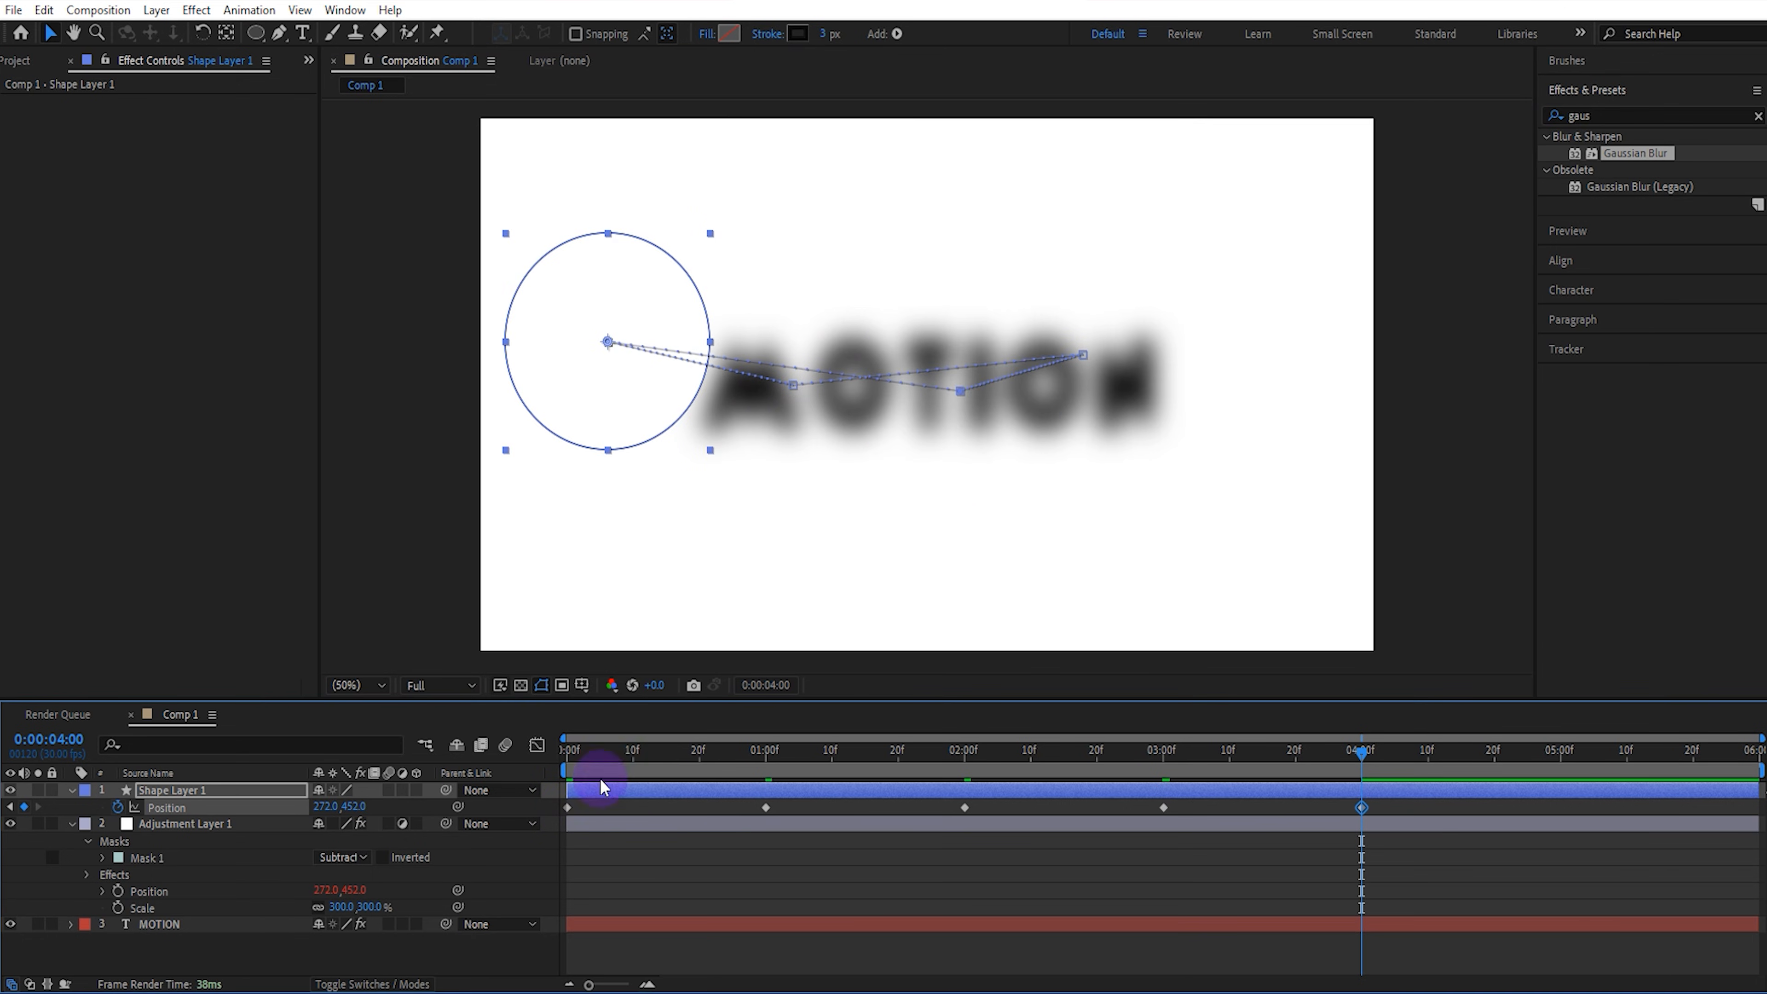
click(978, 749)
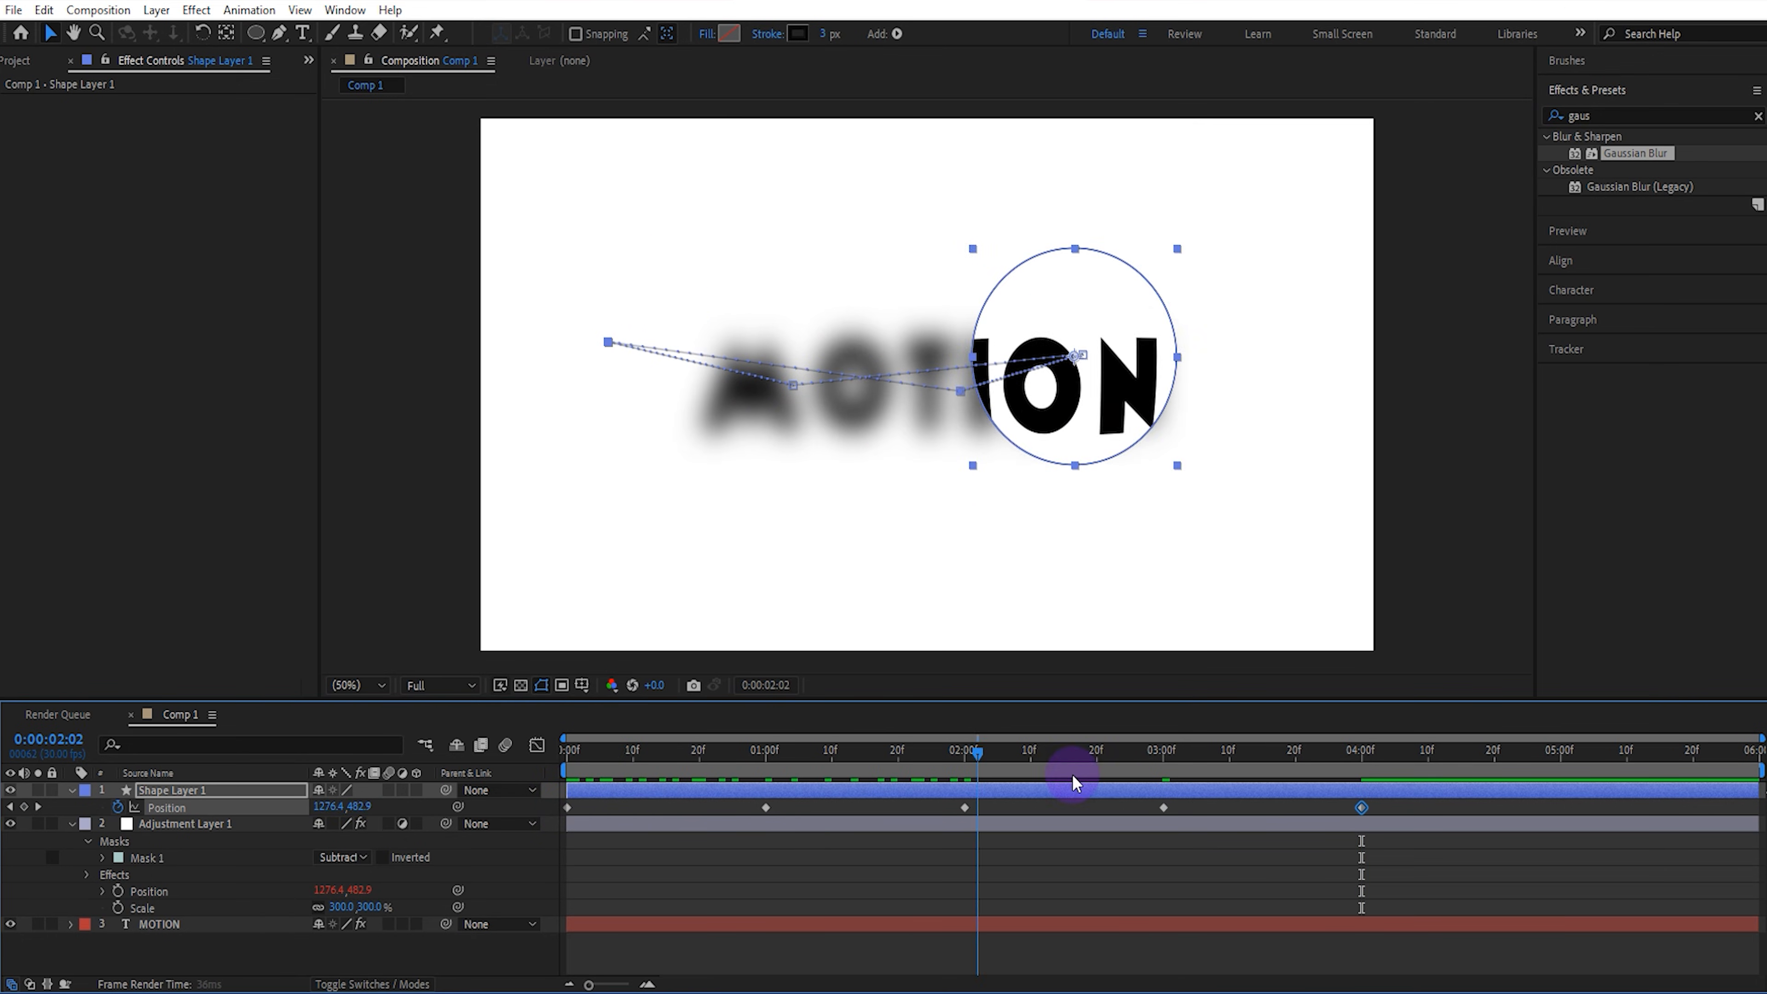
click(538, 749)
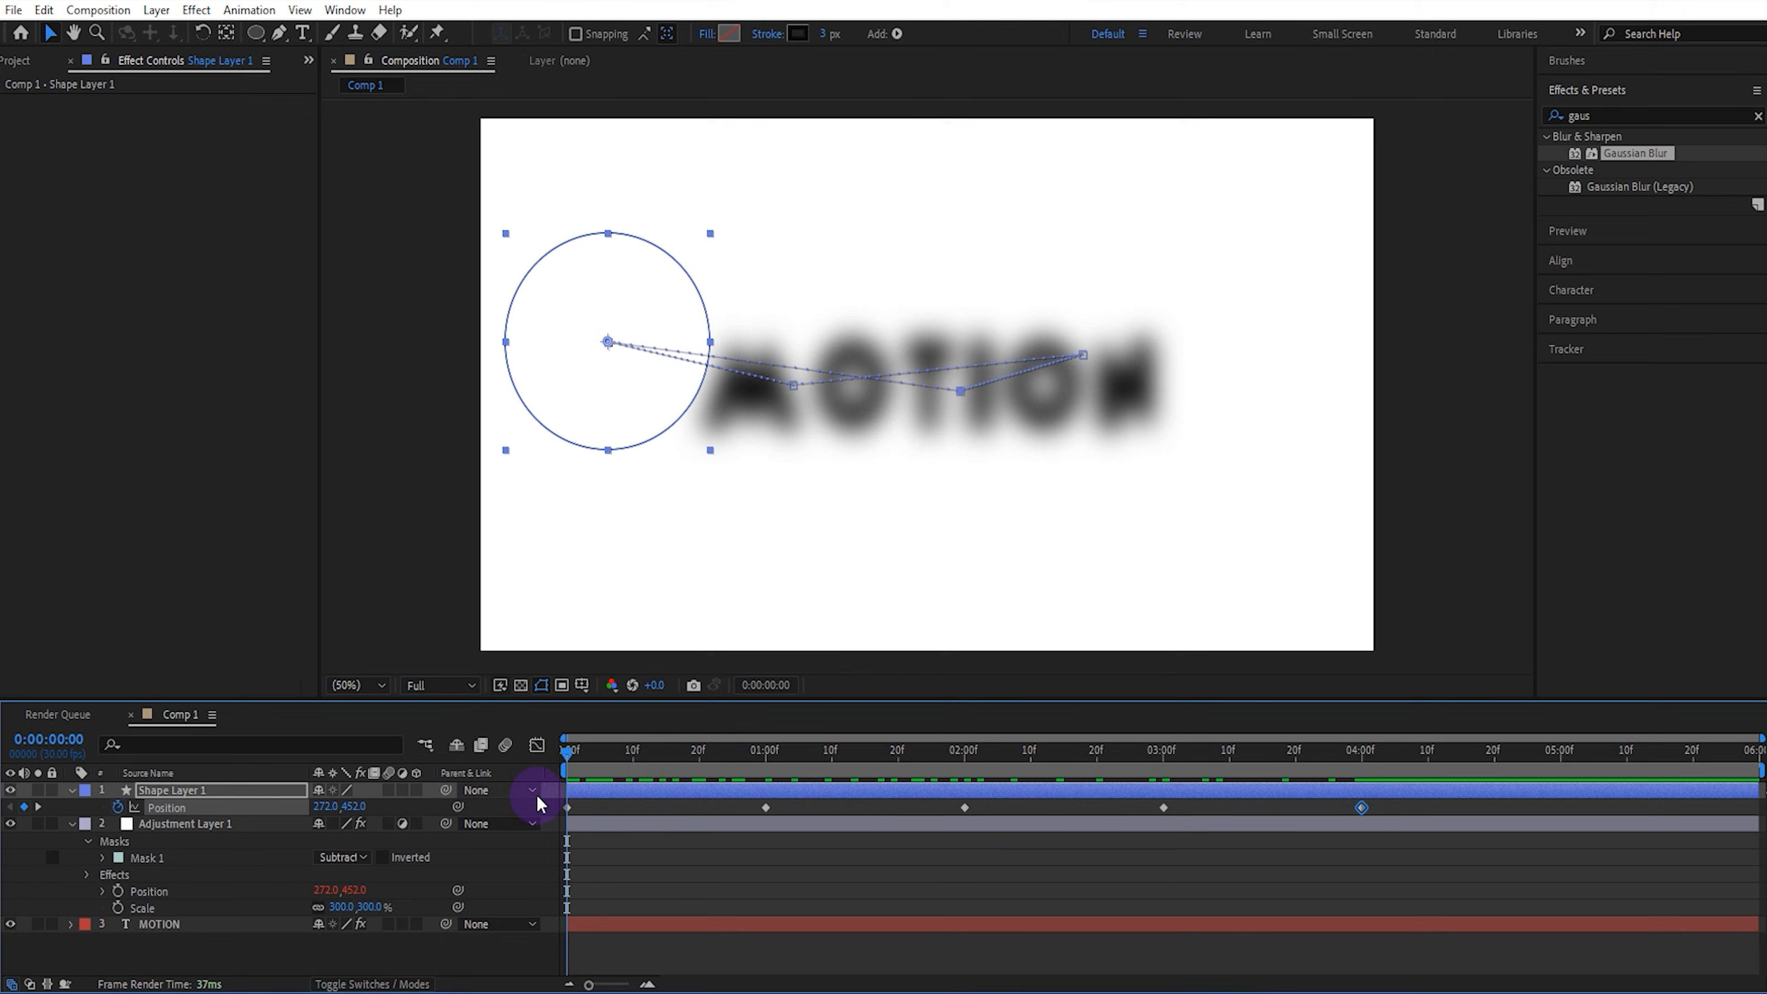
Step: Easy-ease all position keyframes and smooth the circle's motion path into a curve
key(F9)
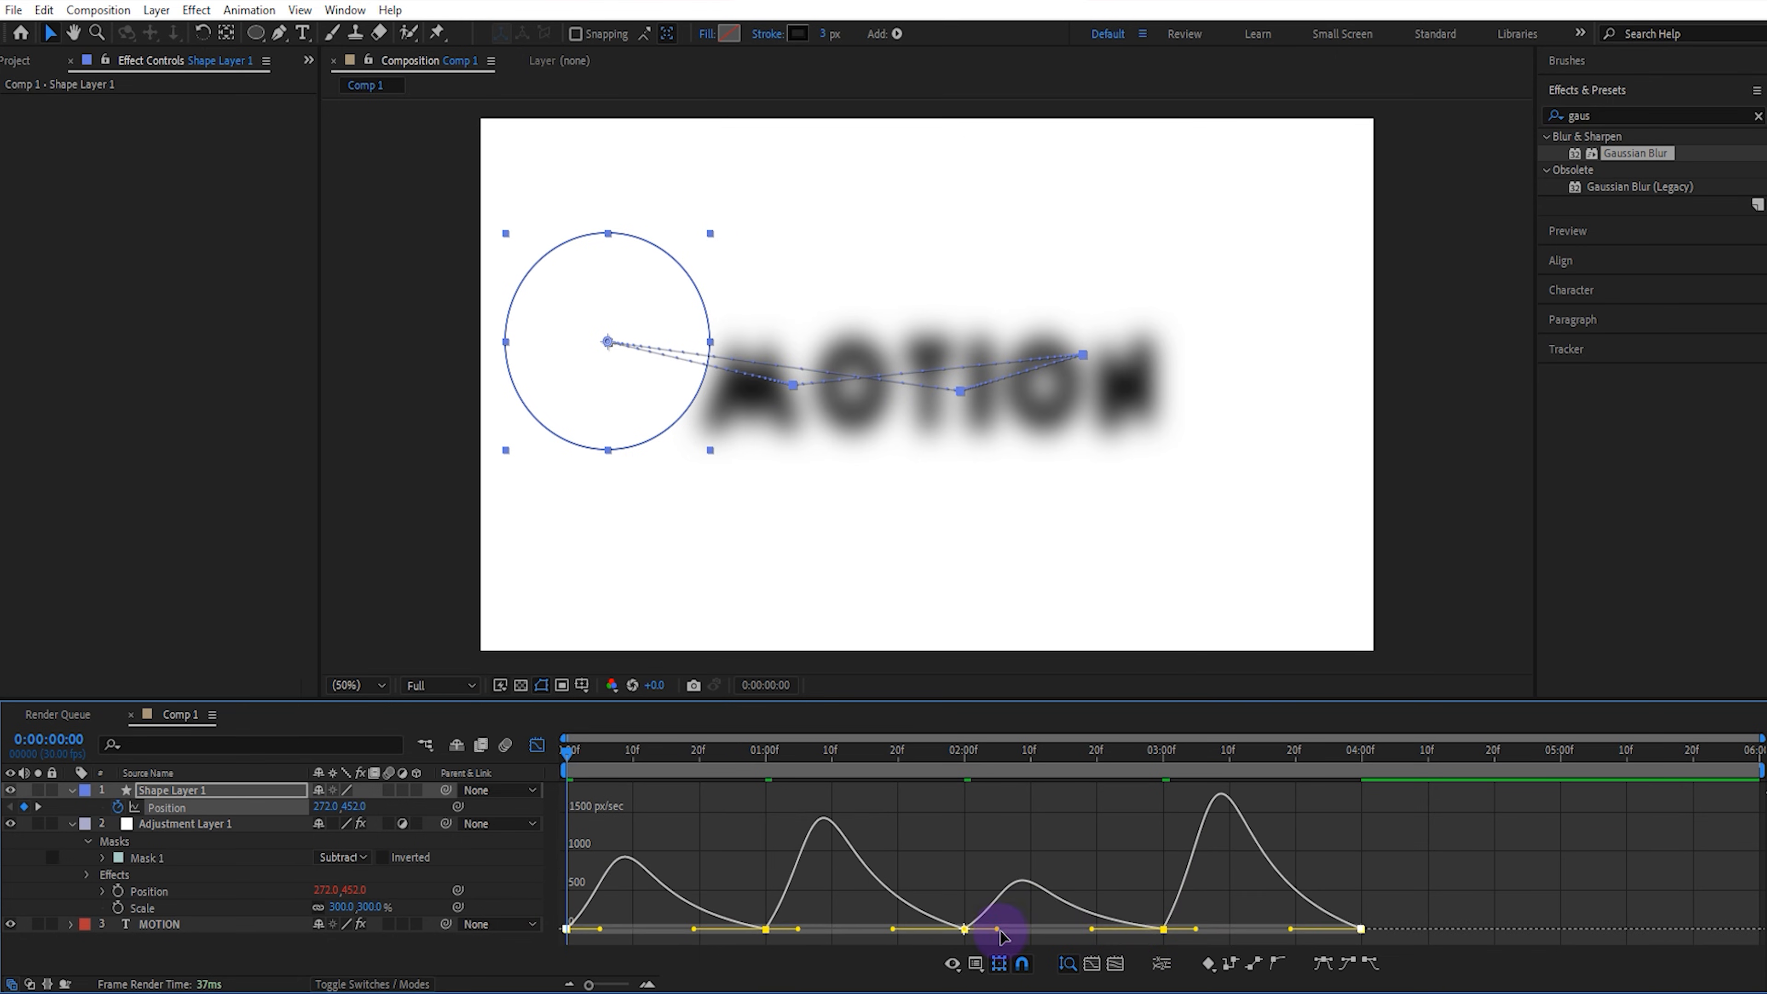
click(560, 754)
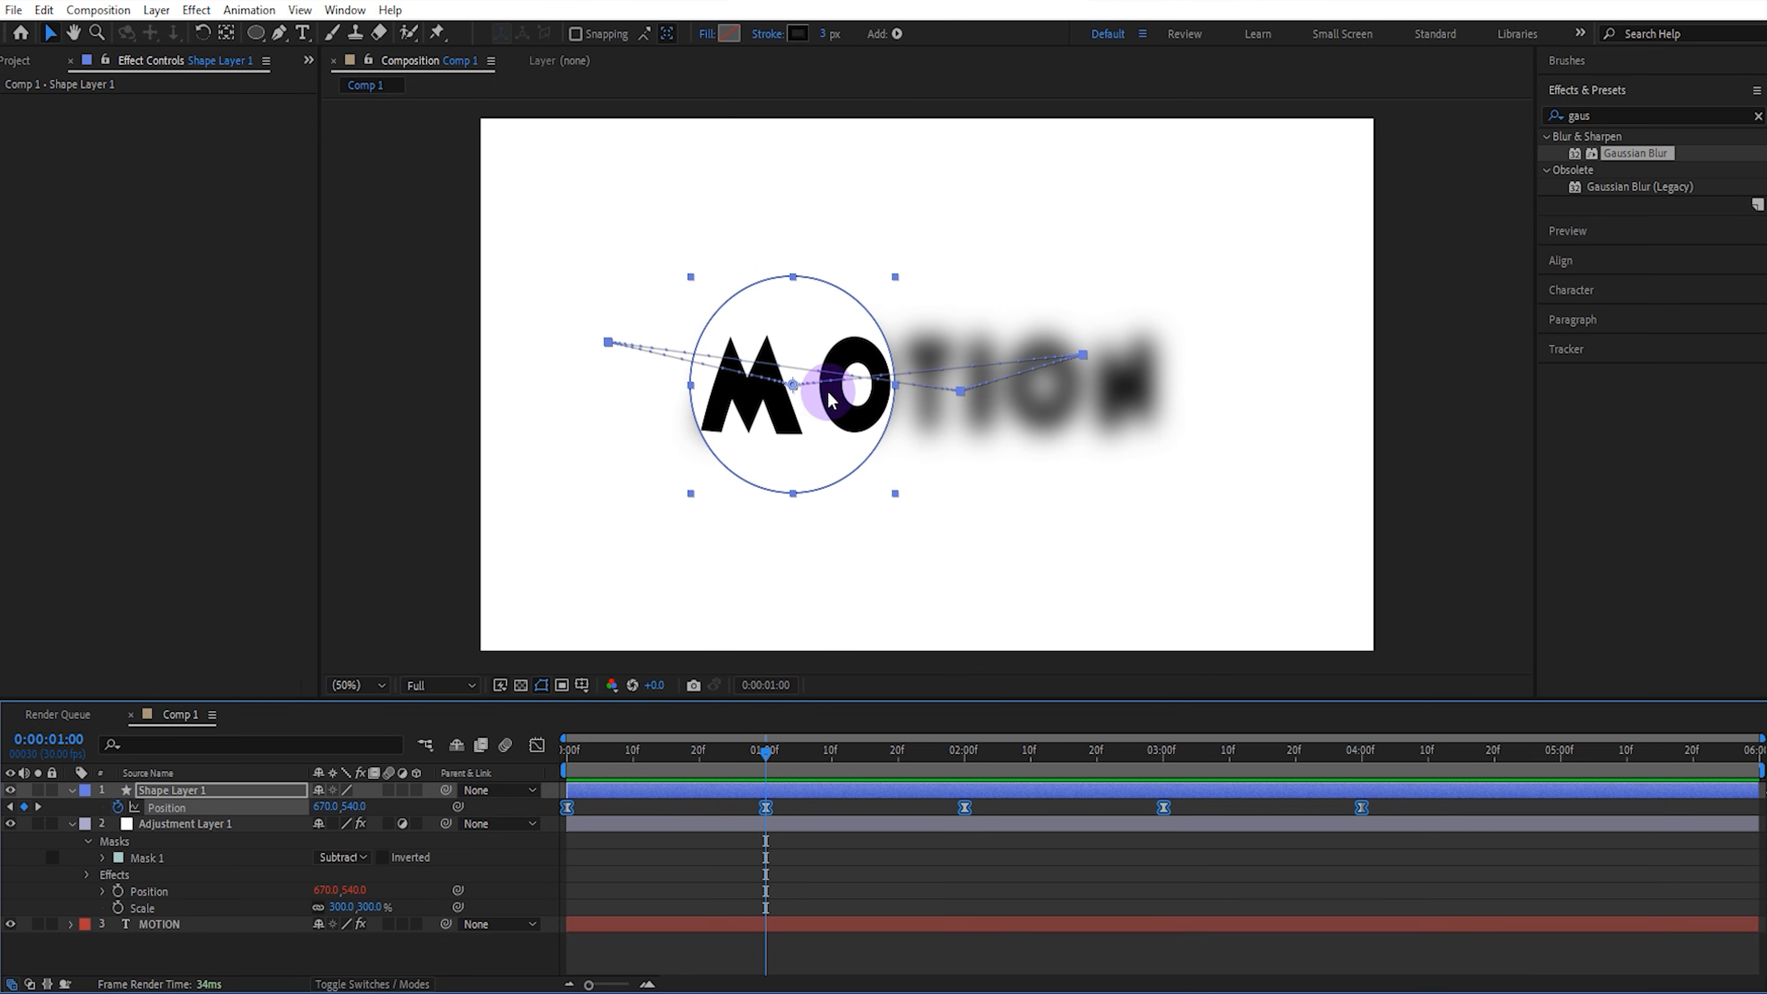
mouse_move(633, 351)
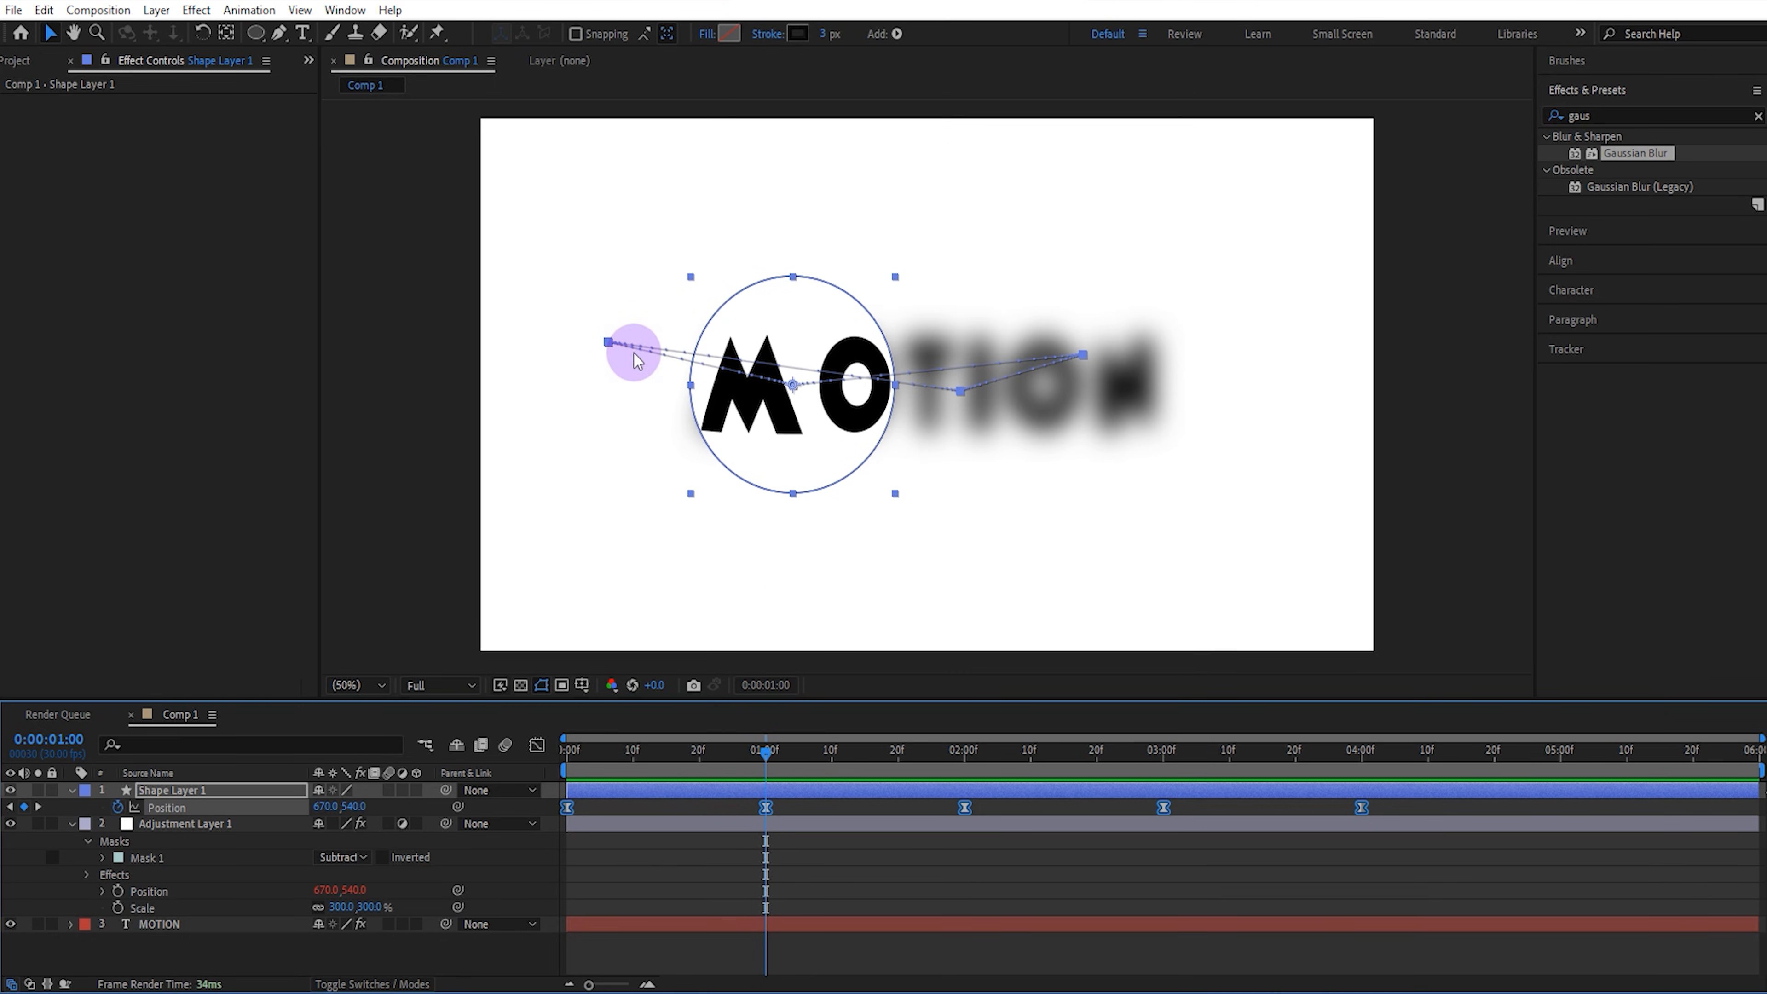
click(283, 31)
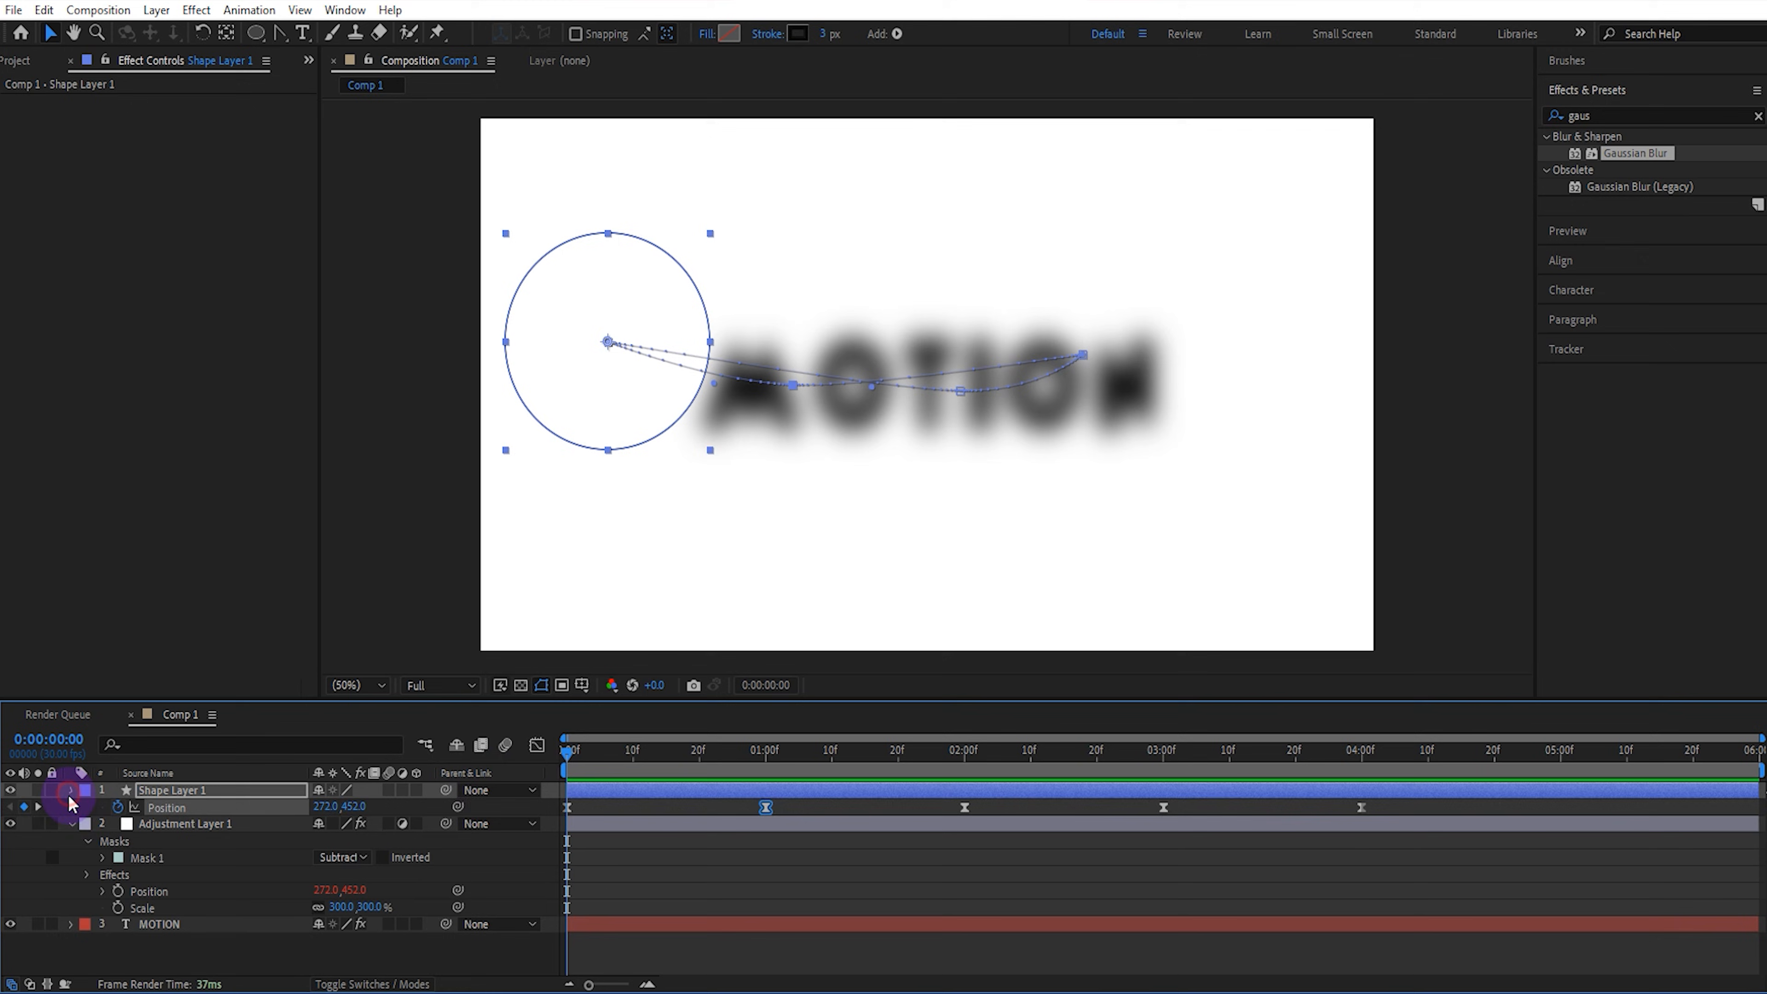
Step: Duplicate the circle as a layer named 'stroke' and remove Shape Layer 1's outline
key(ctrl+d)
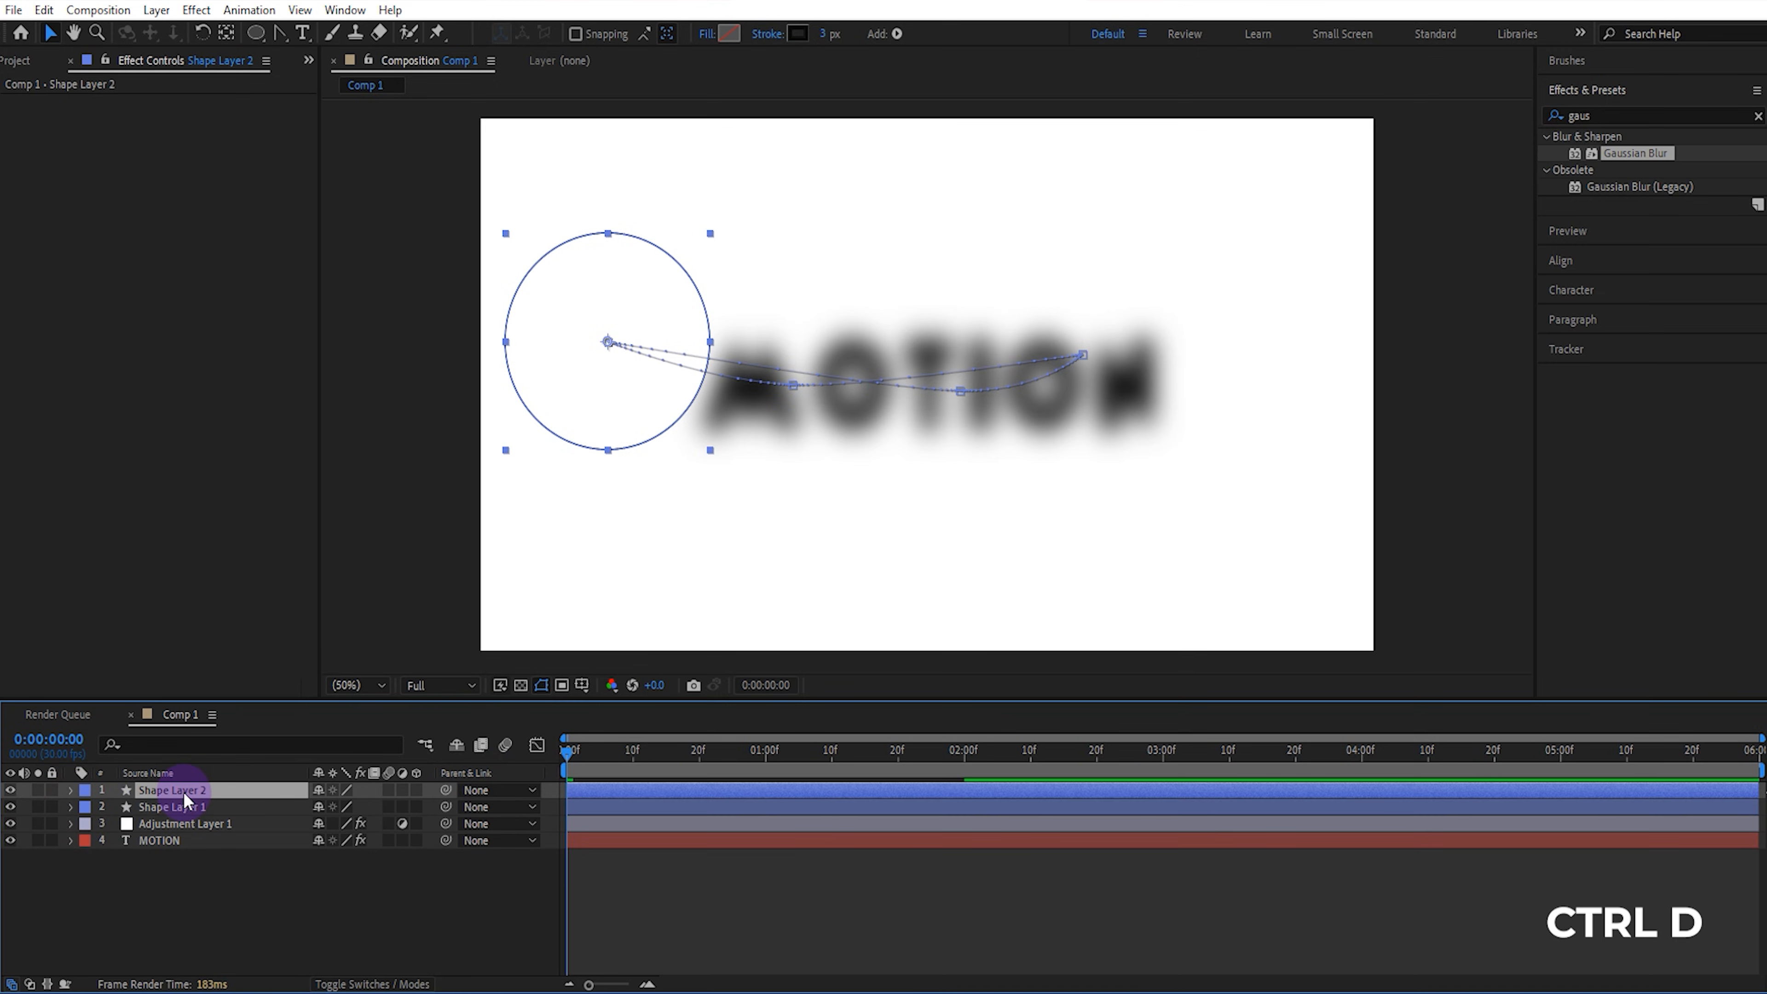
double_click(171, 789)
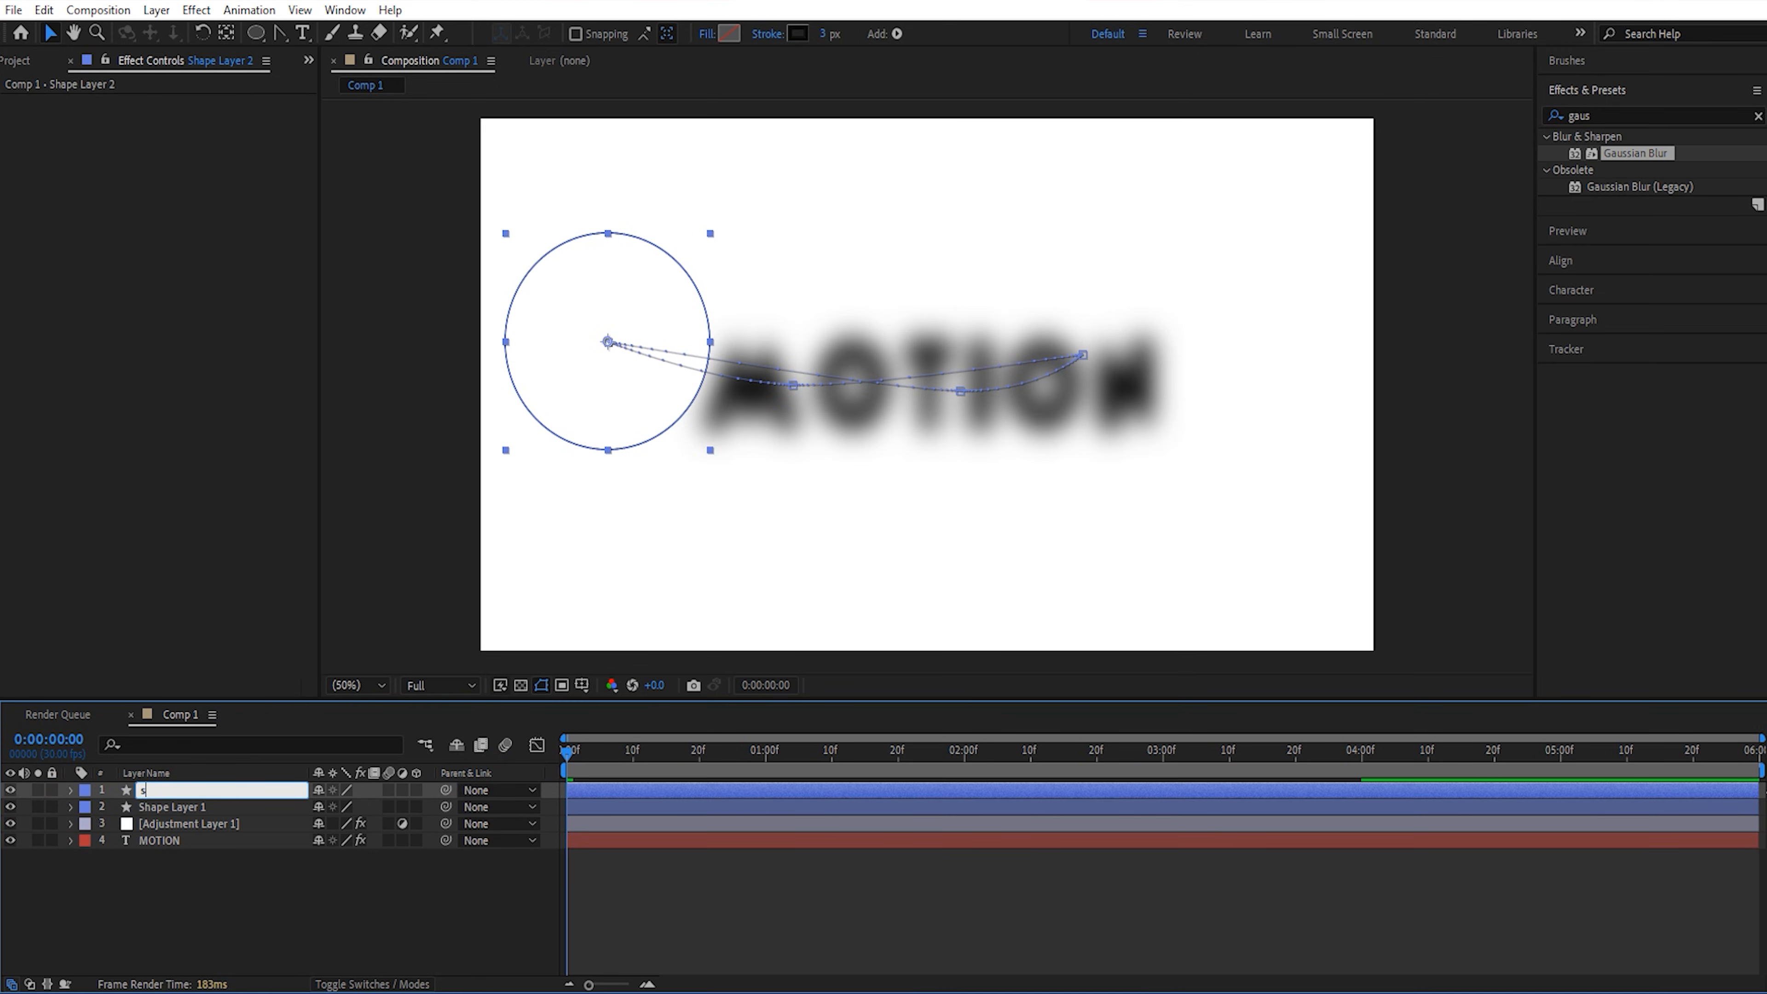
text(stroke)
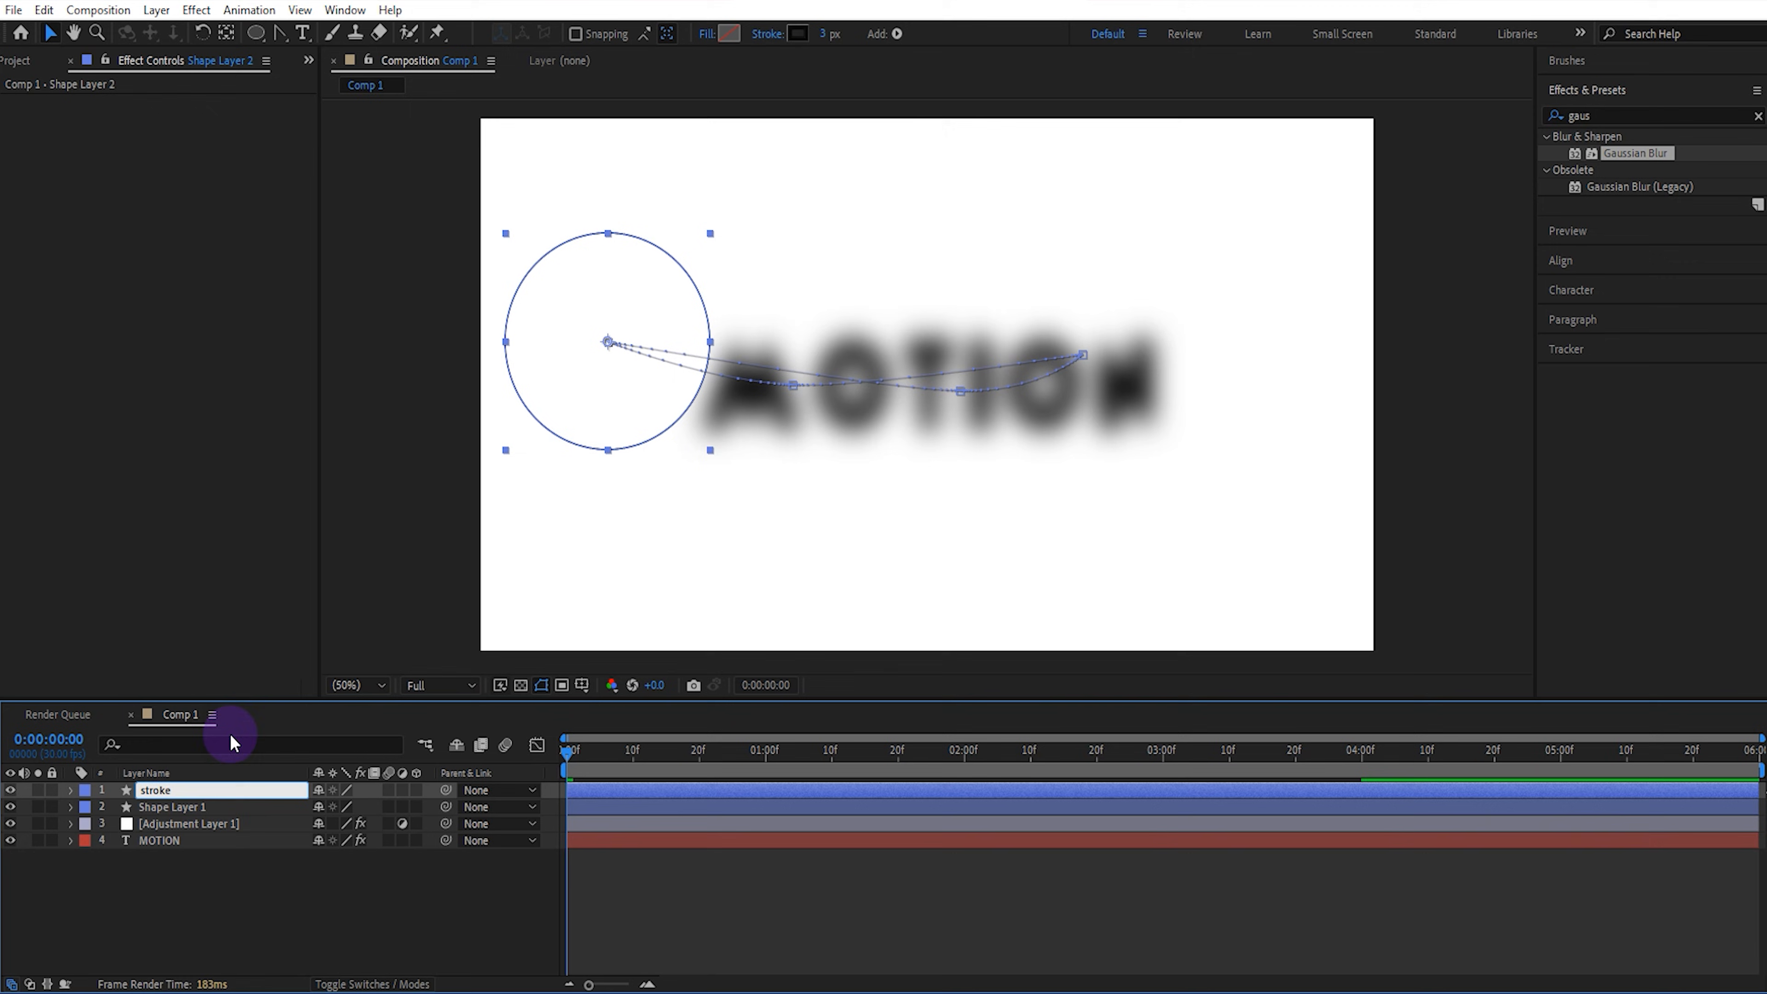
click(171, 806)
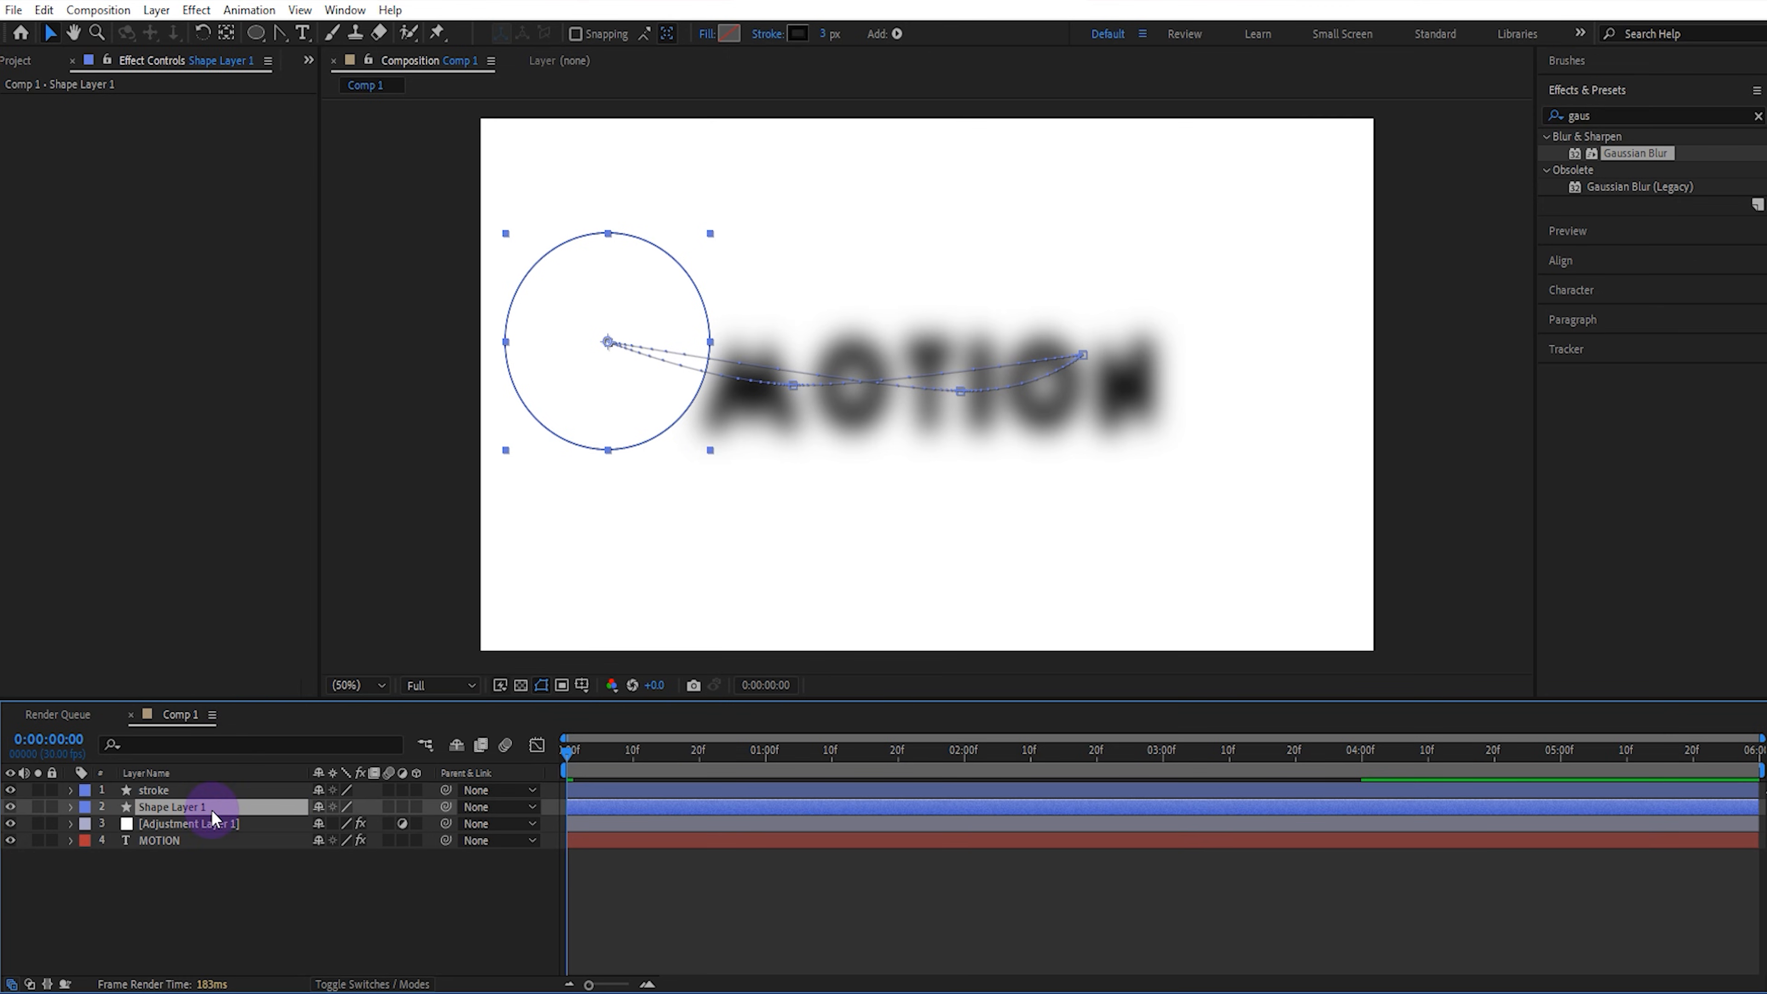
click(767, 33)
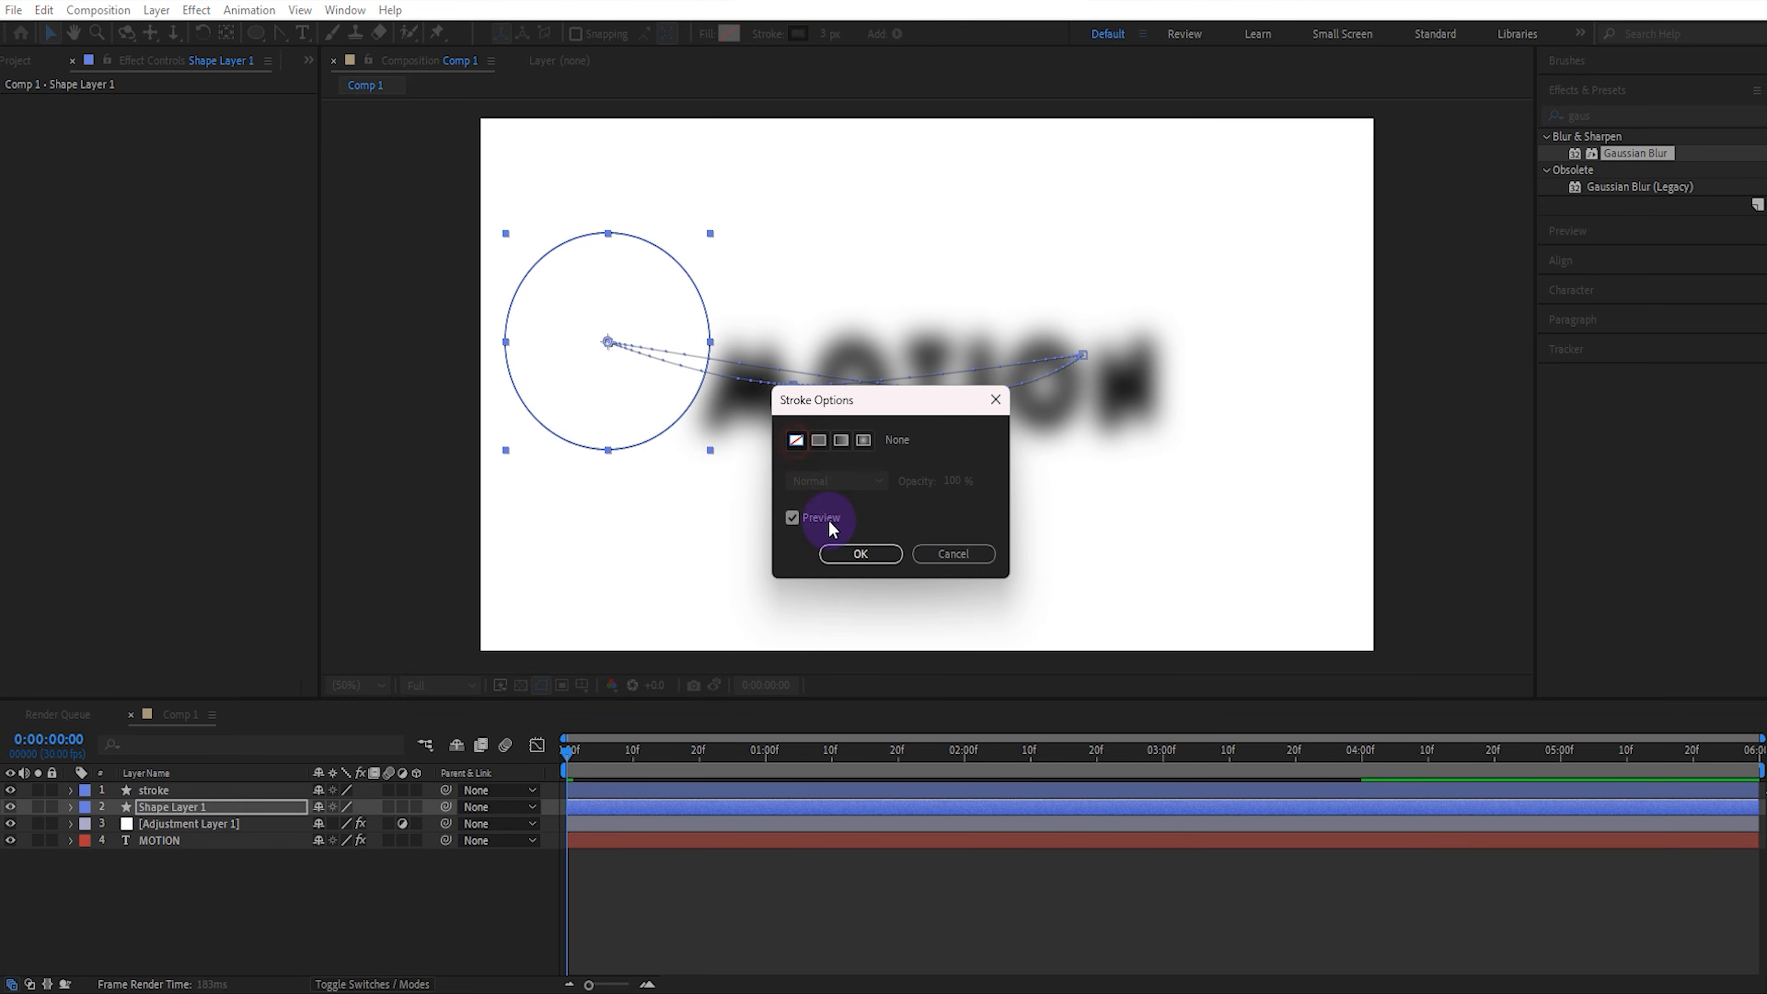
Step: Set the stroke layer's outline colour to light grey #CCCCCC
click(859, 553)
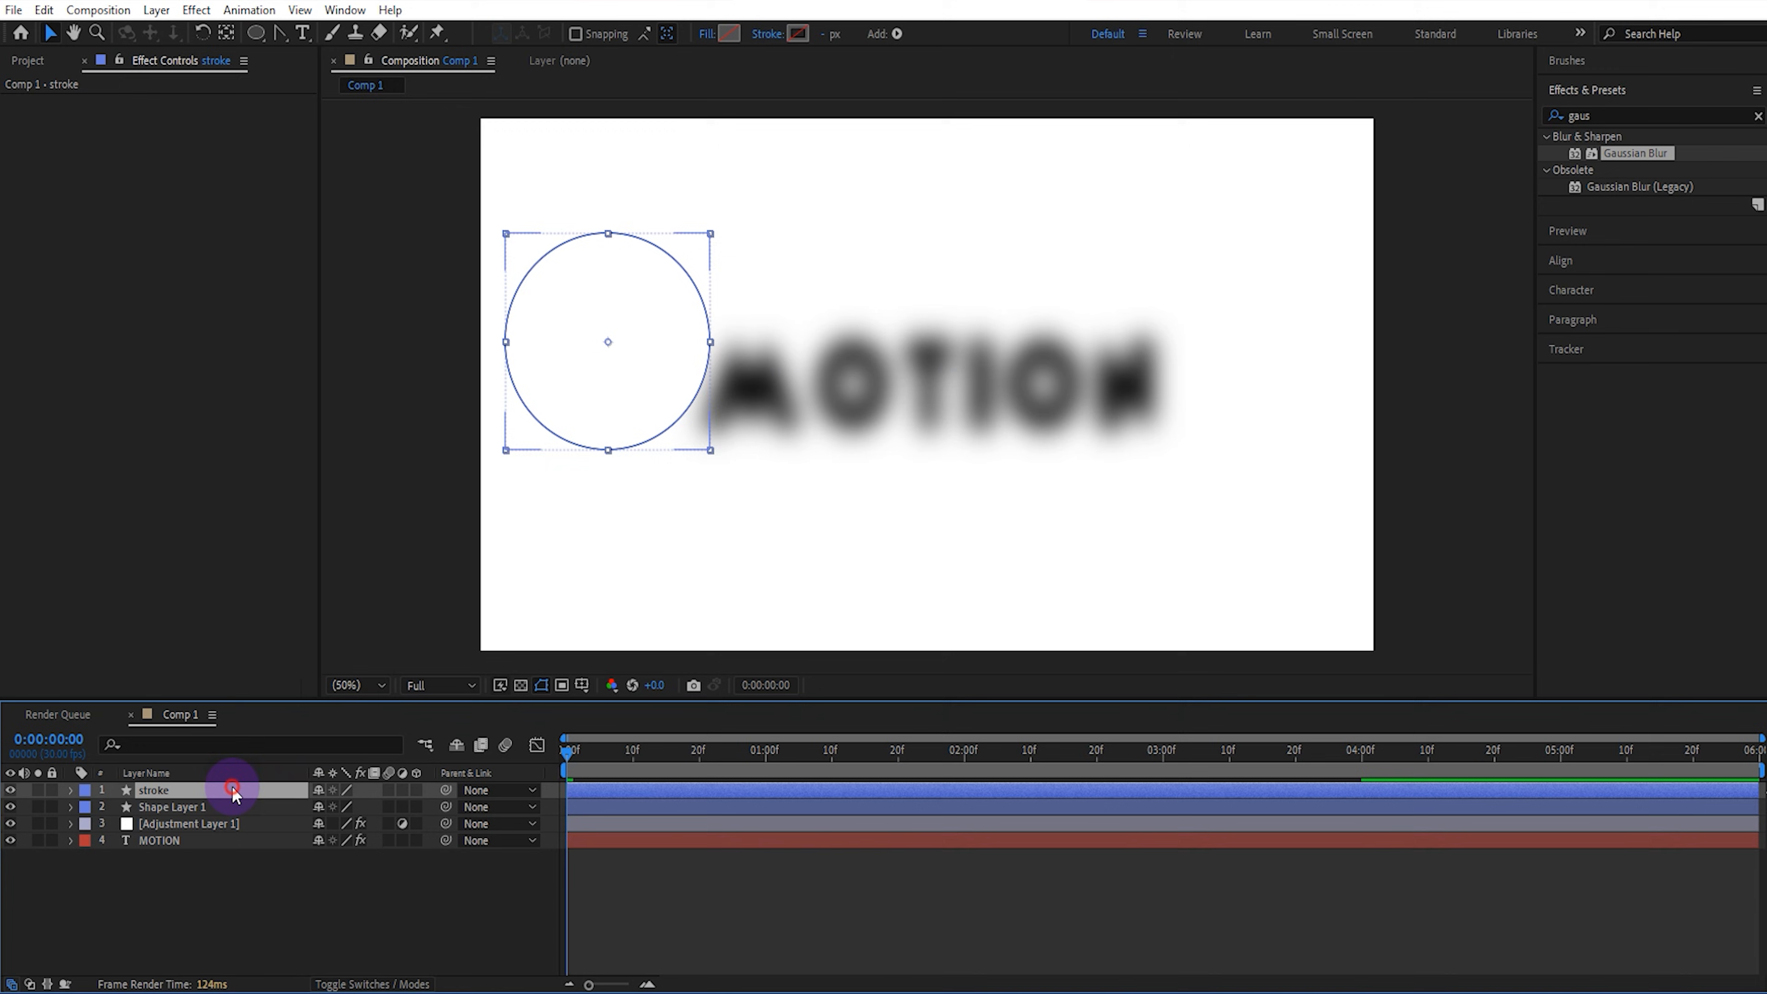
click(798, 33)
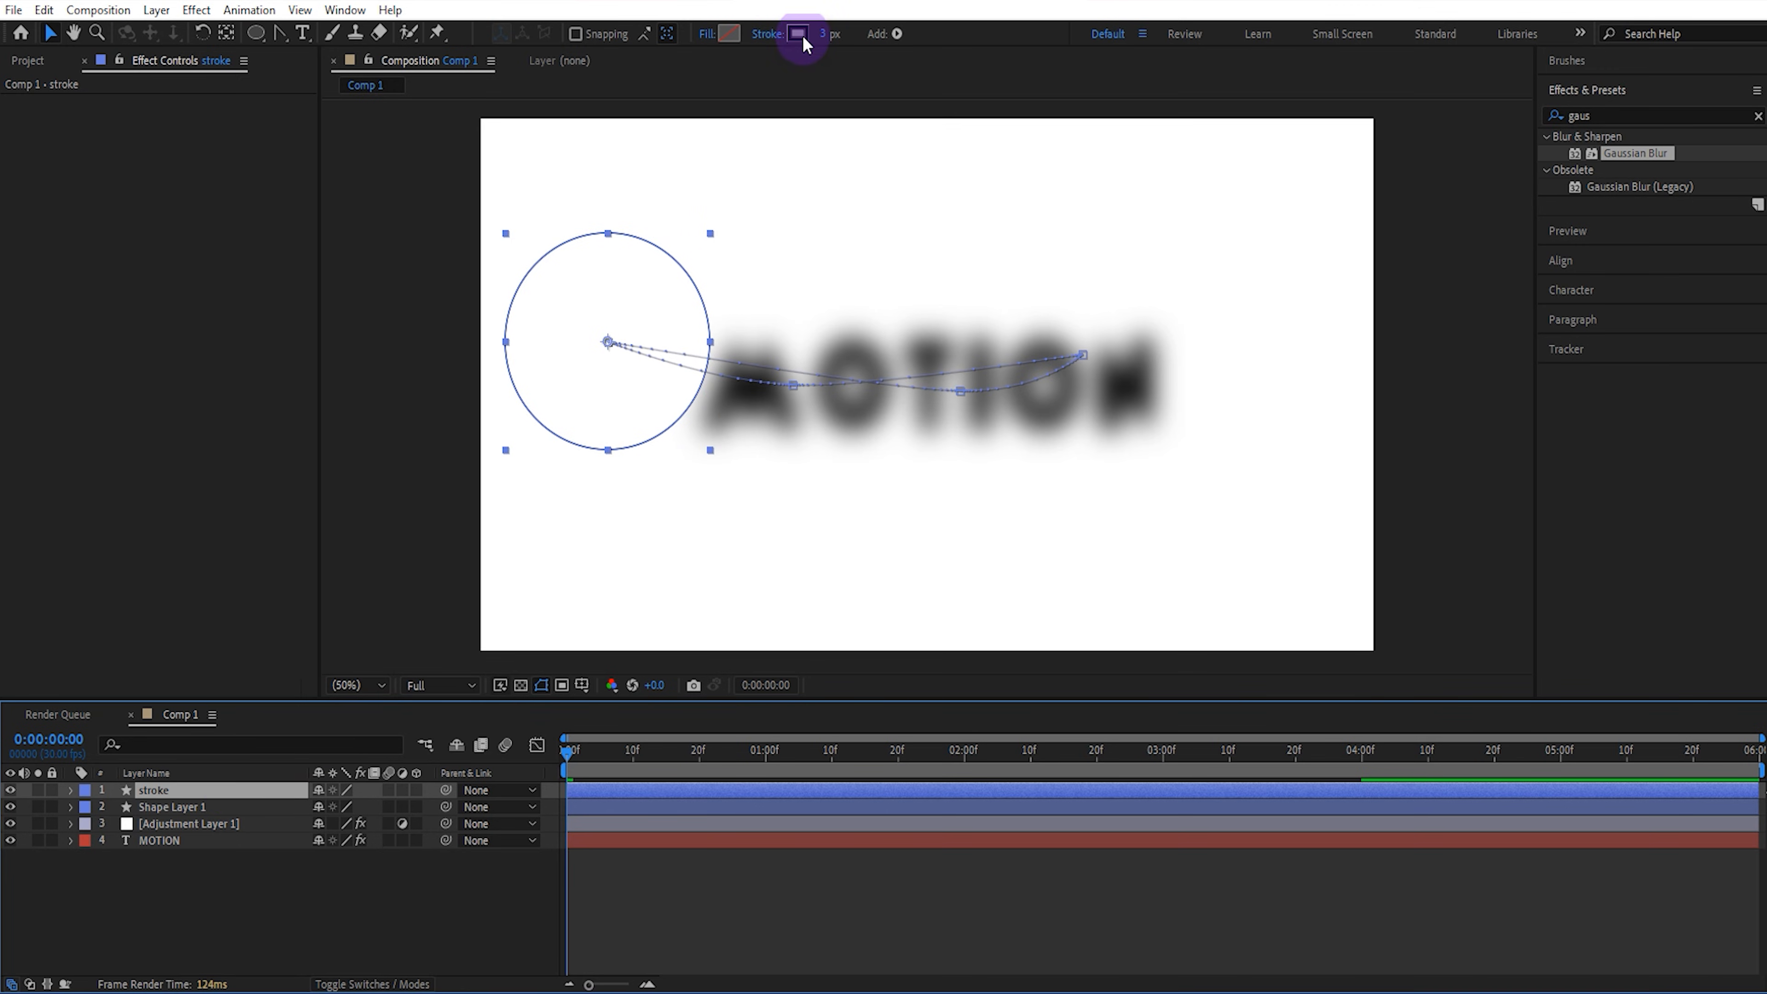
click(798, 33)
text(CCCCCC)
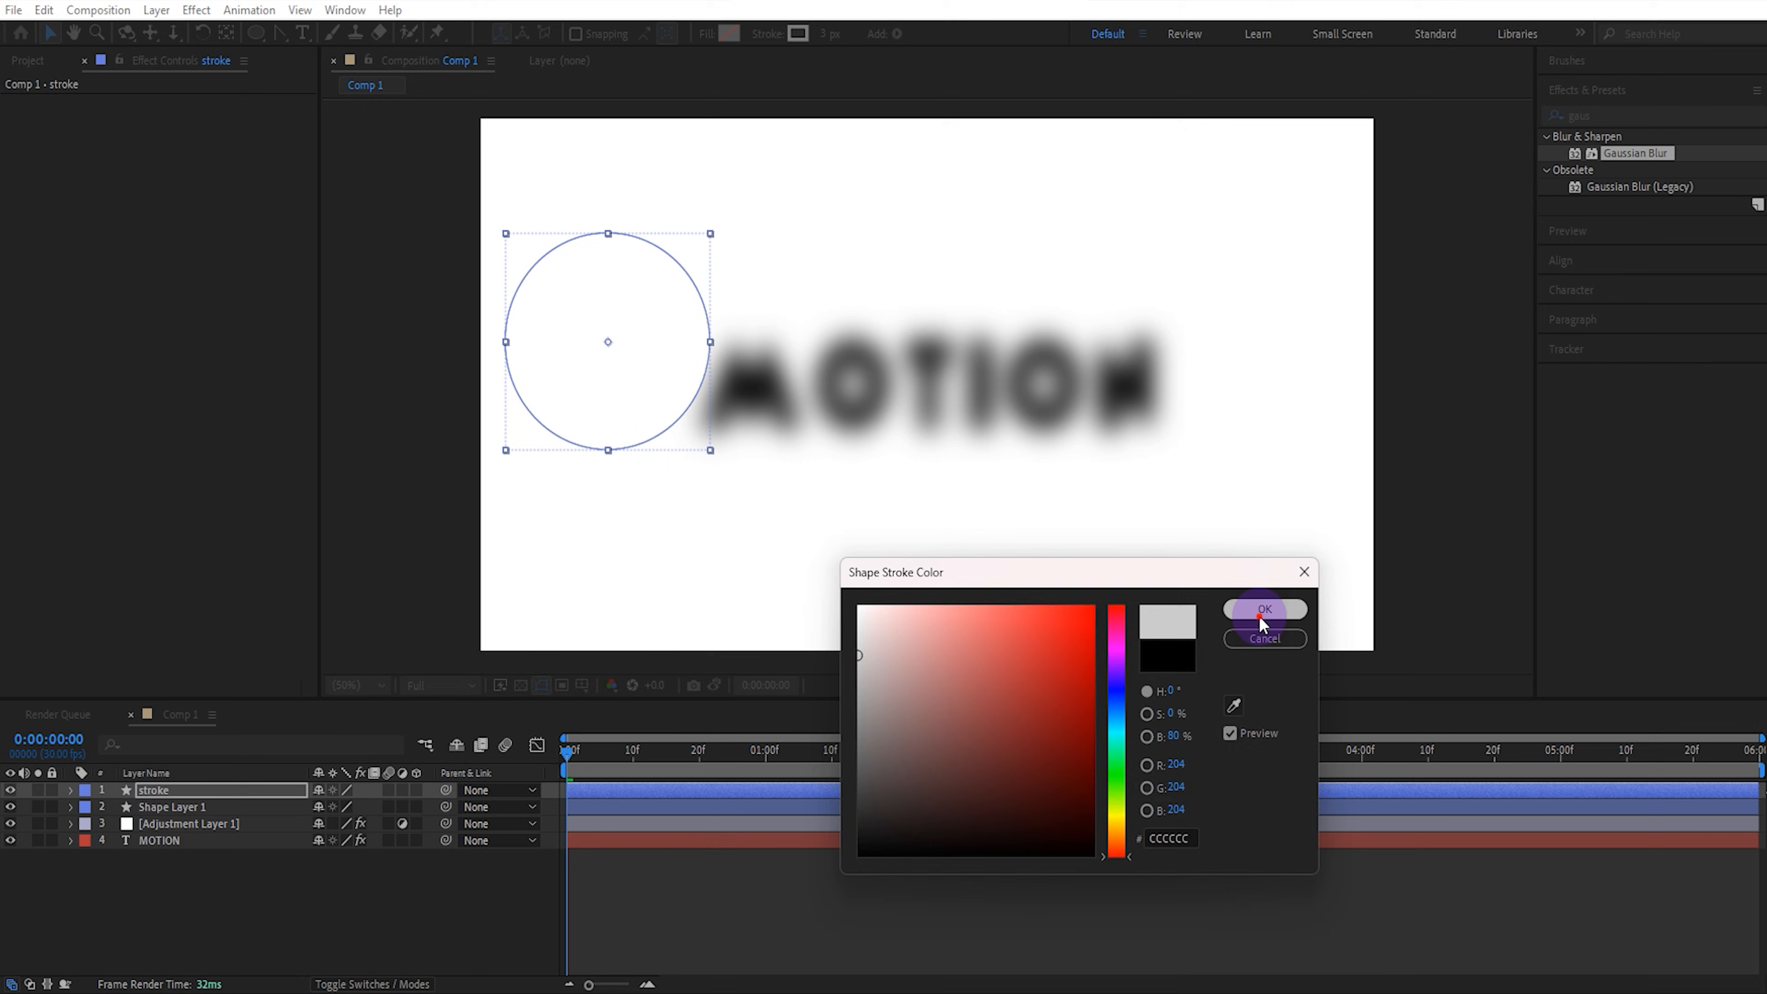
click(1264, 609)
text(cc ligh)
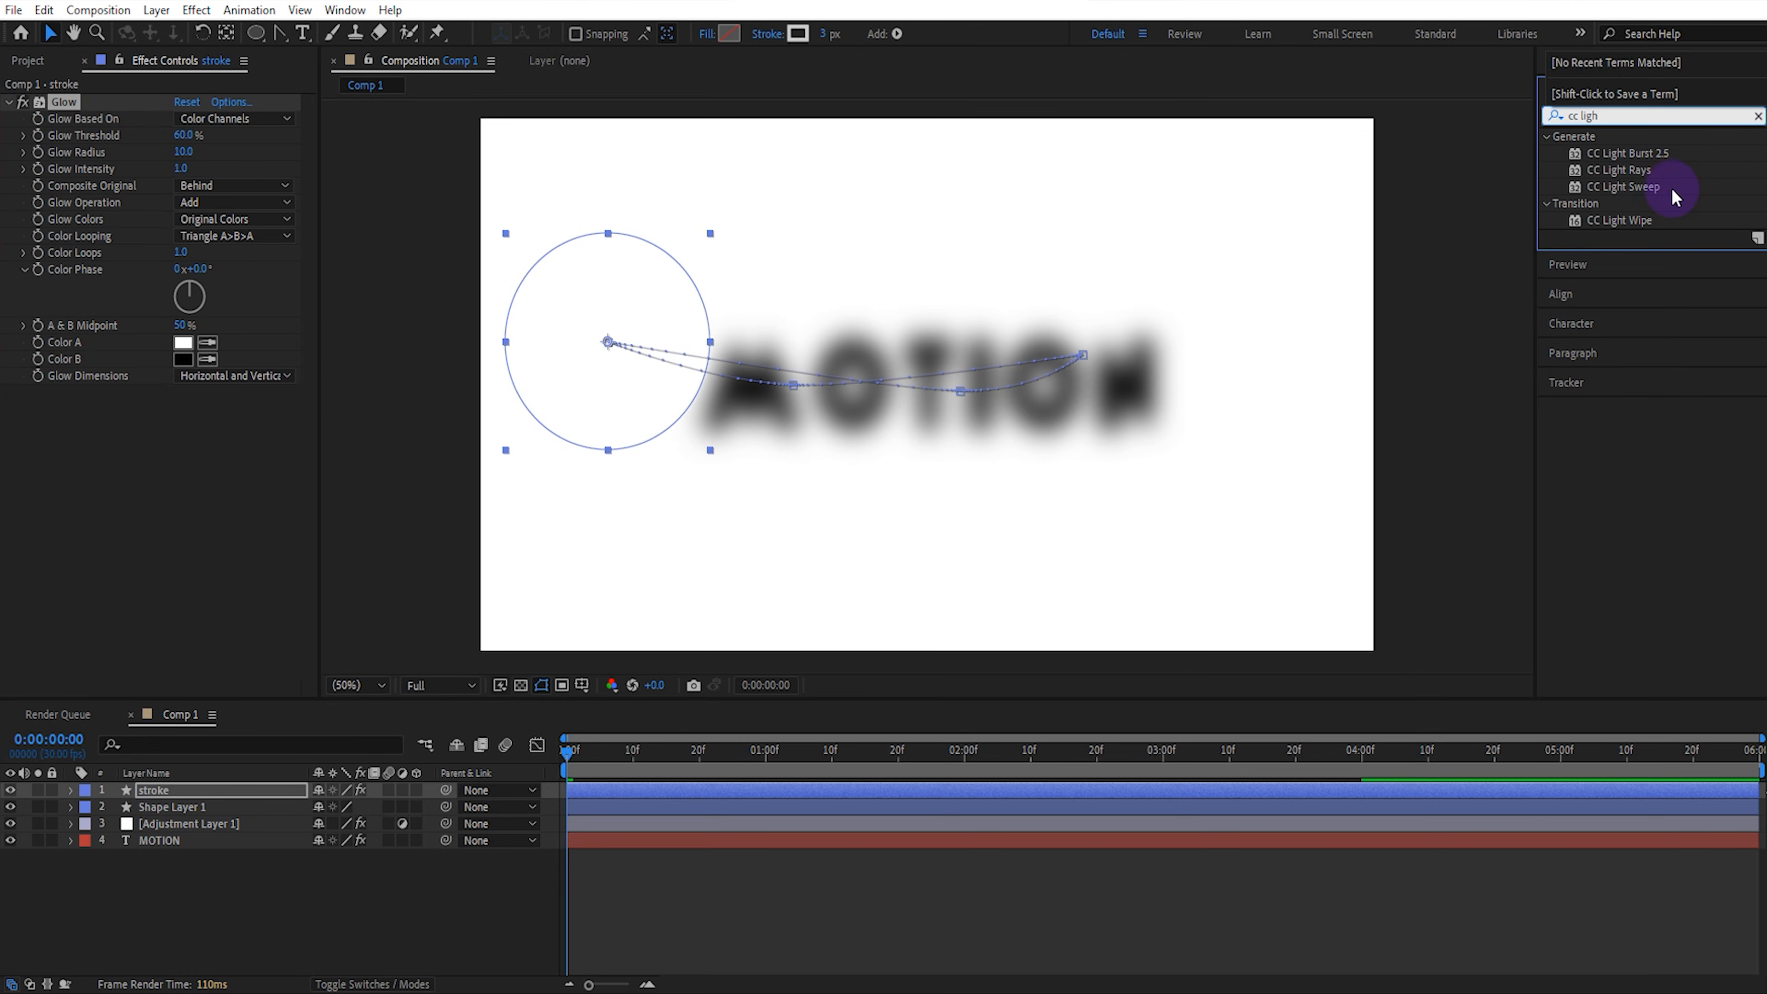
Step: Apply a white CC Light Sweep to the stroke circle with its centre on the rim
double_click(1625, 185)
text(50)
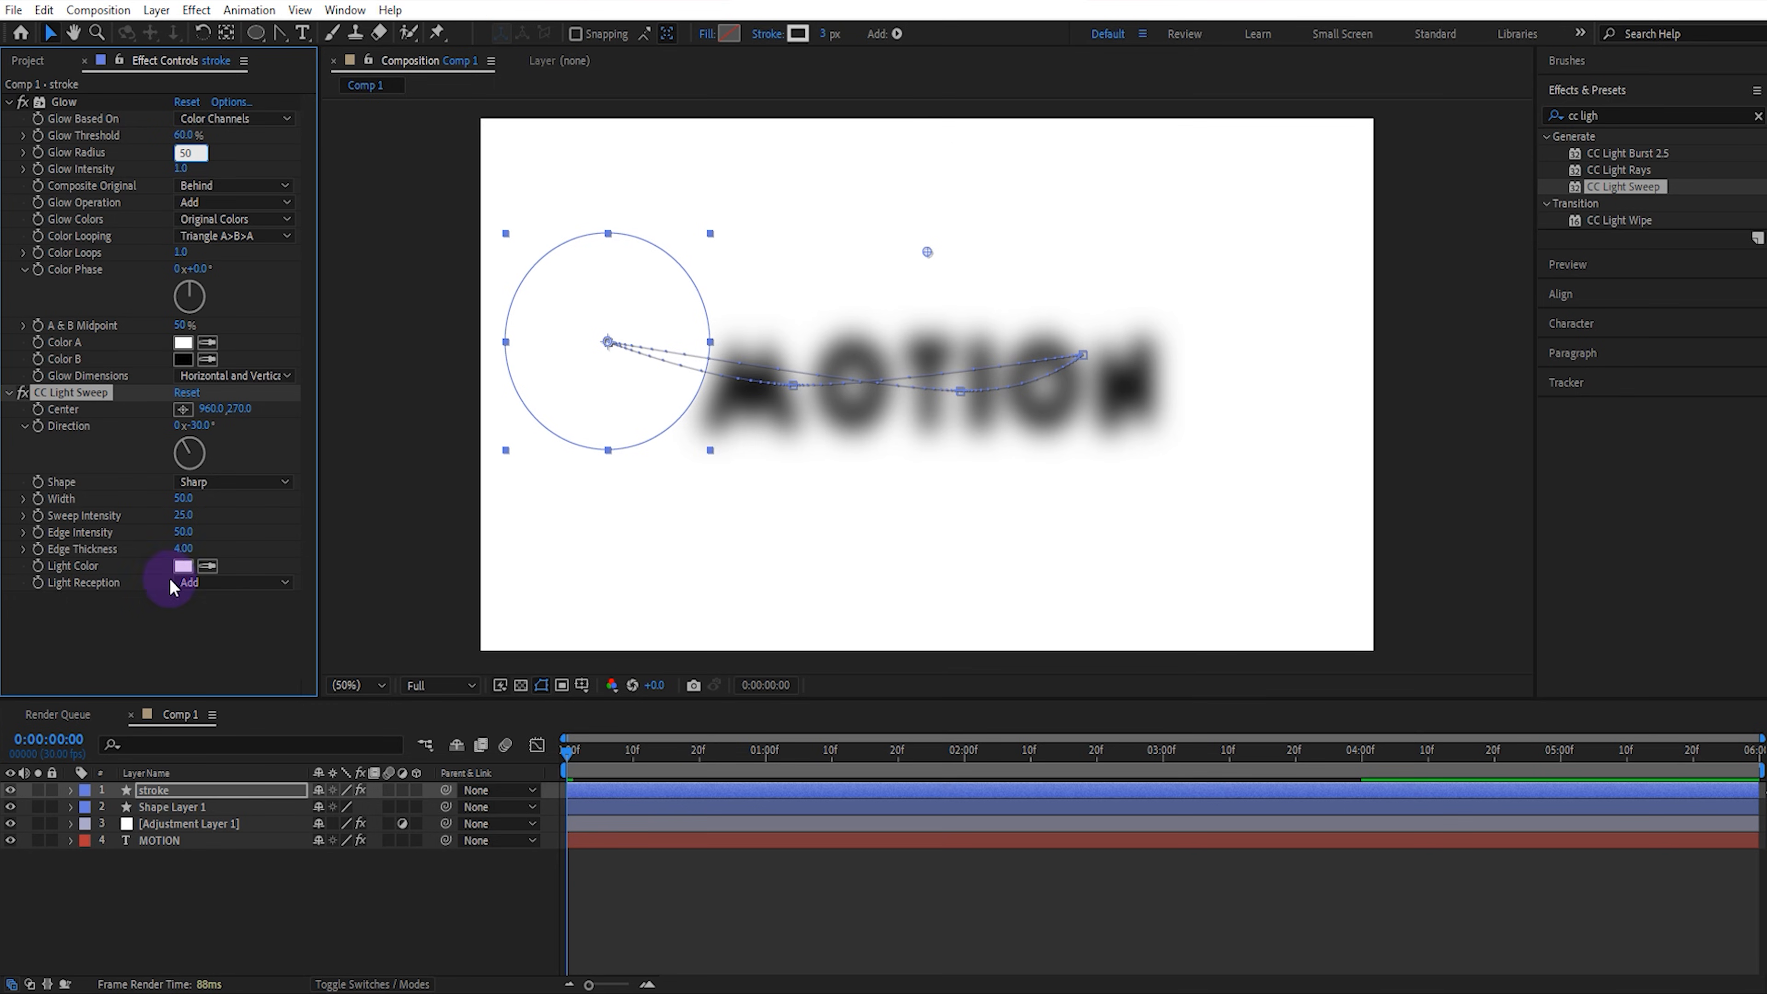
click(383, 692)
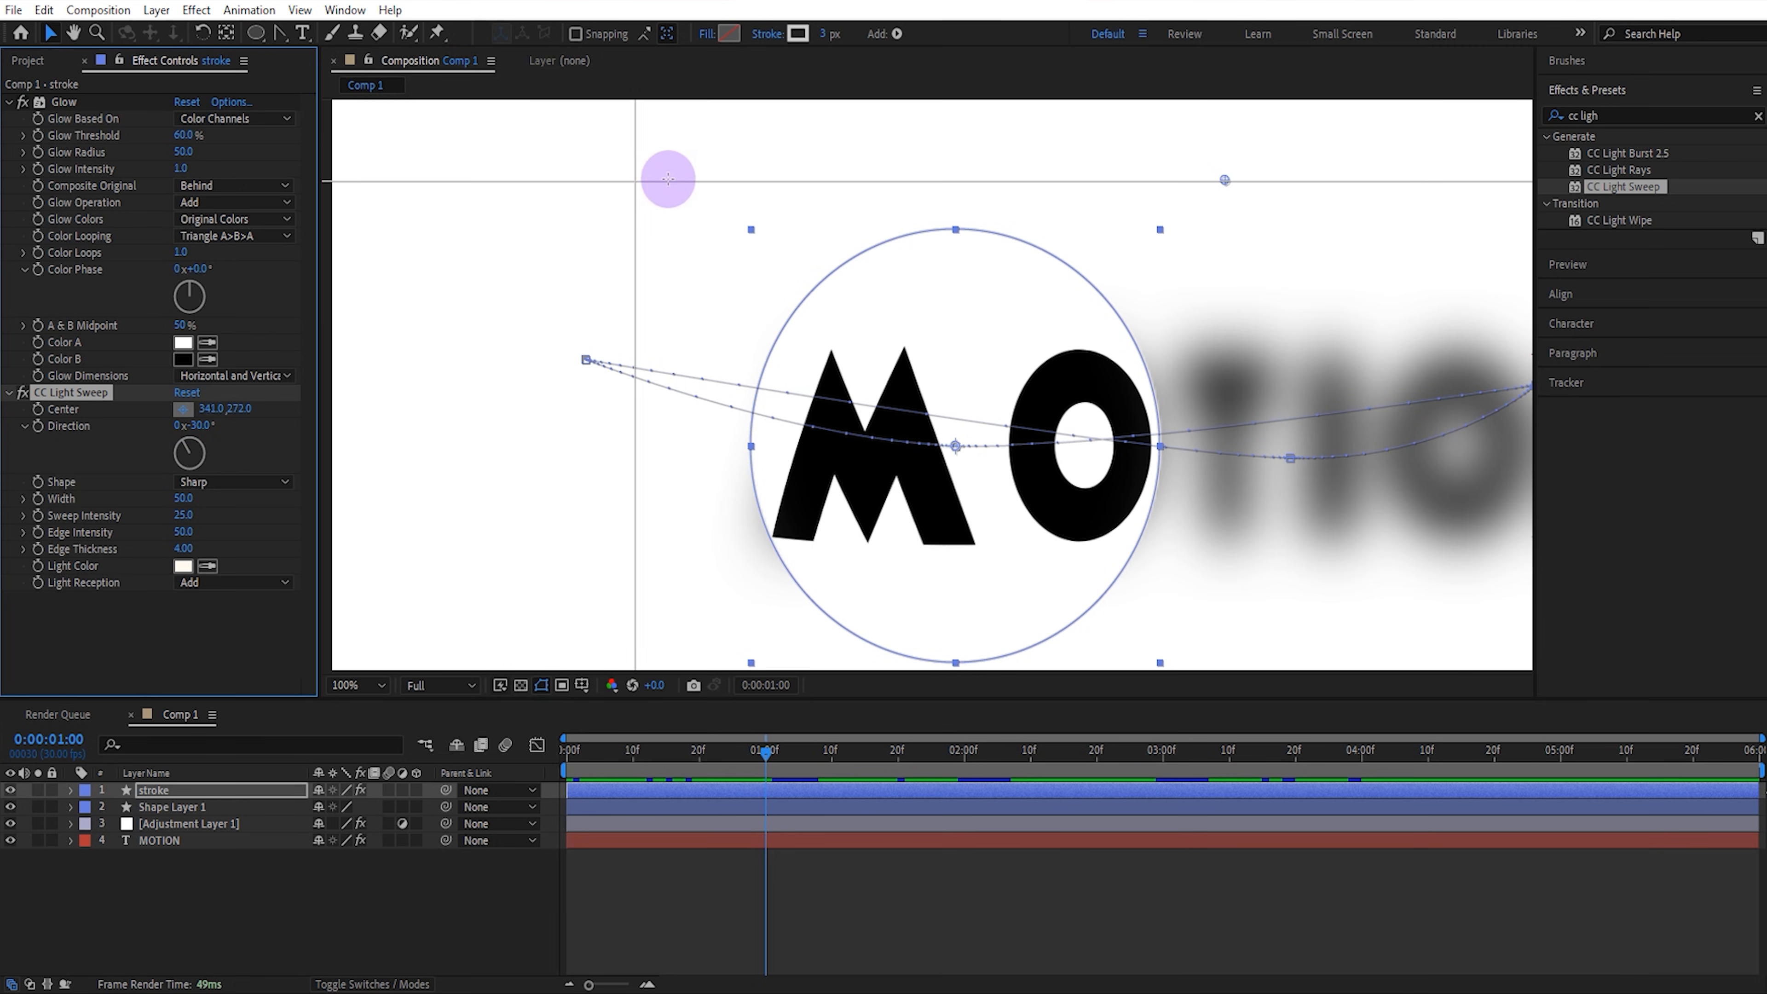
drag(667, 178, 726, 172)
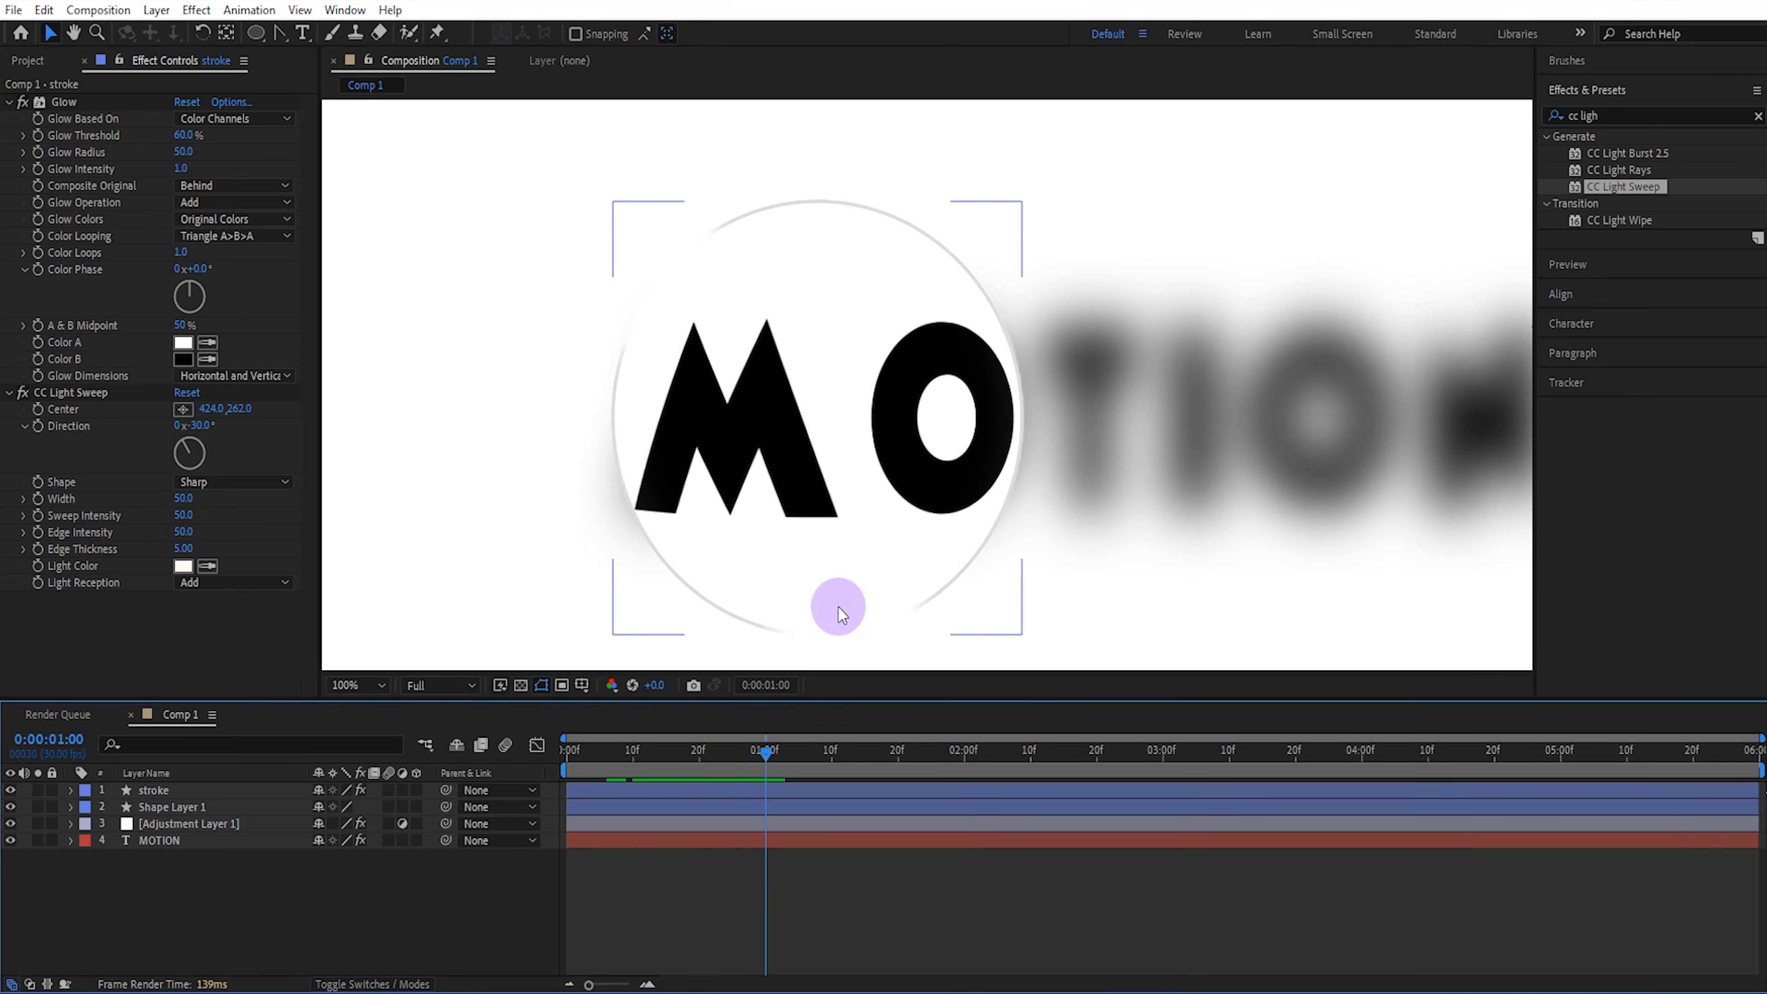
Step: Duplicate the light sweep for a second rim highlight and check the animation
click(71, 392)
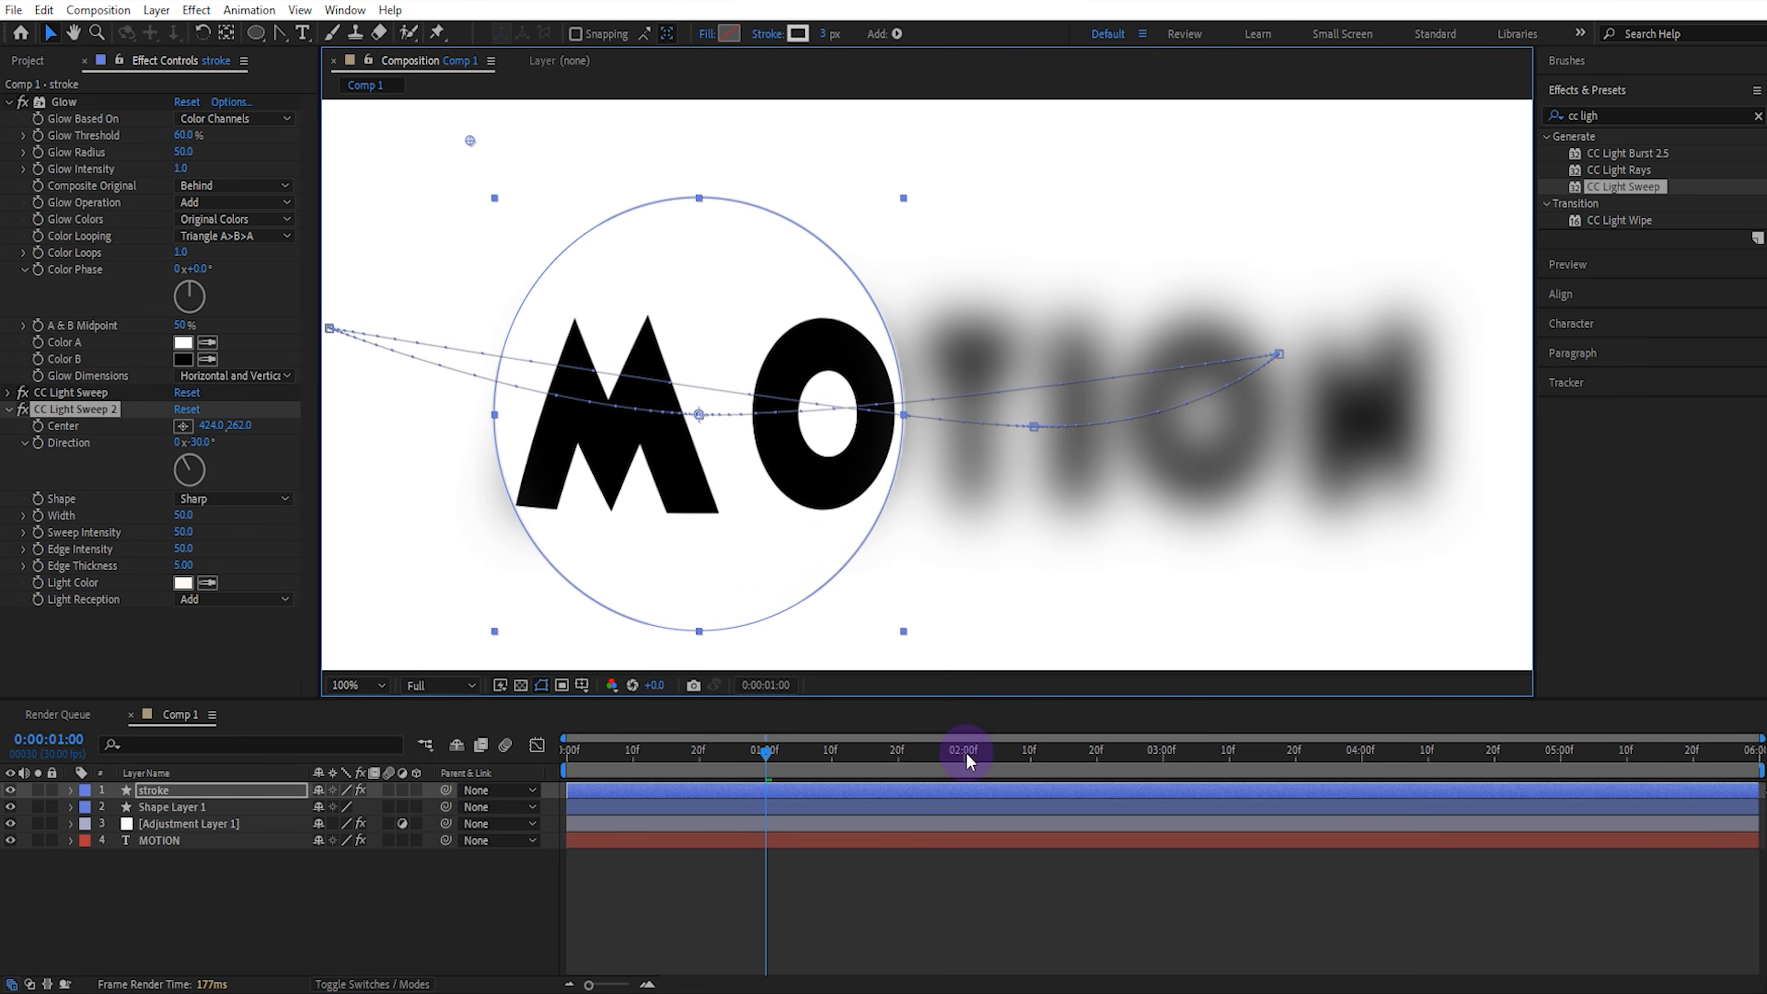
click(1161, 749)
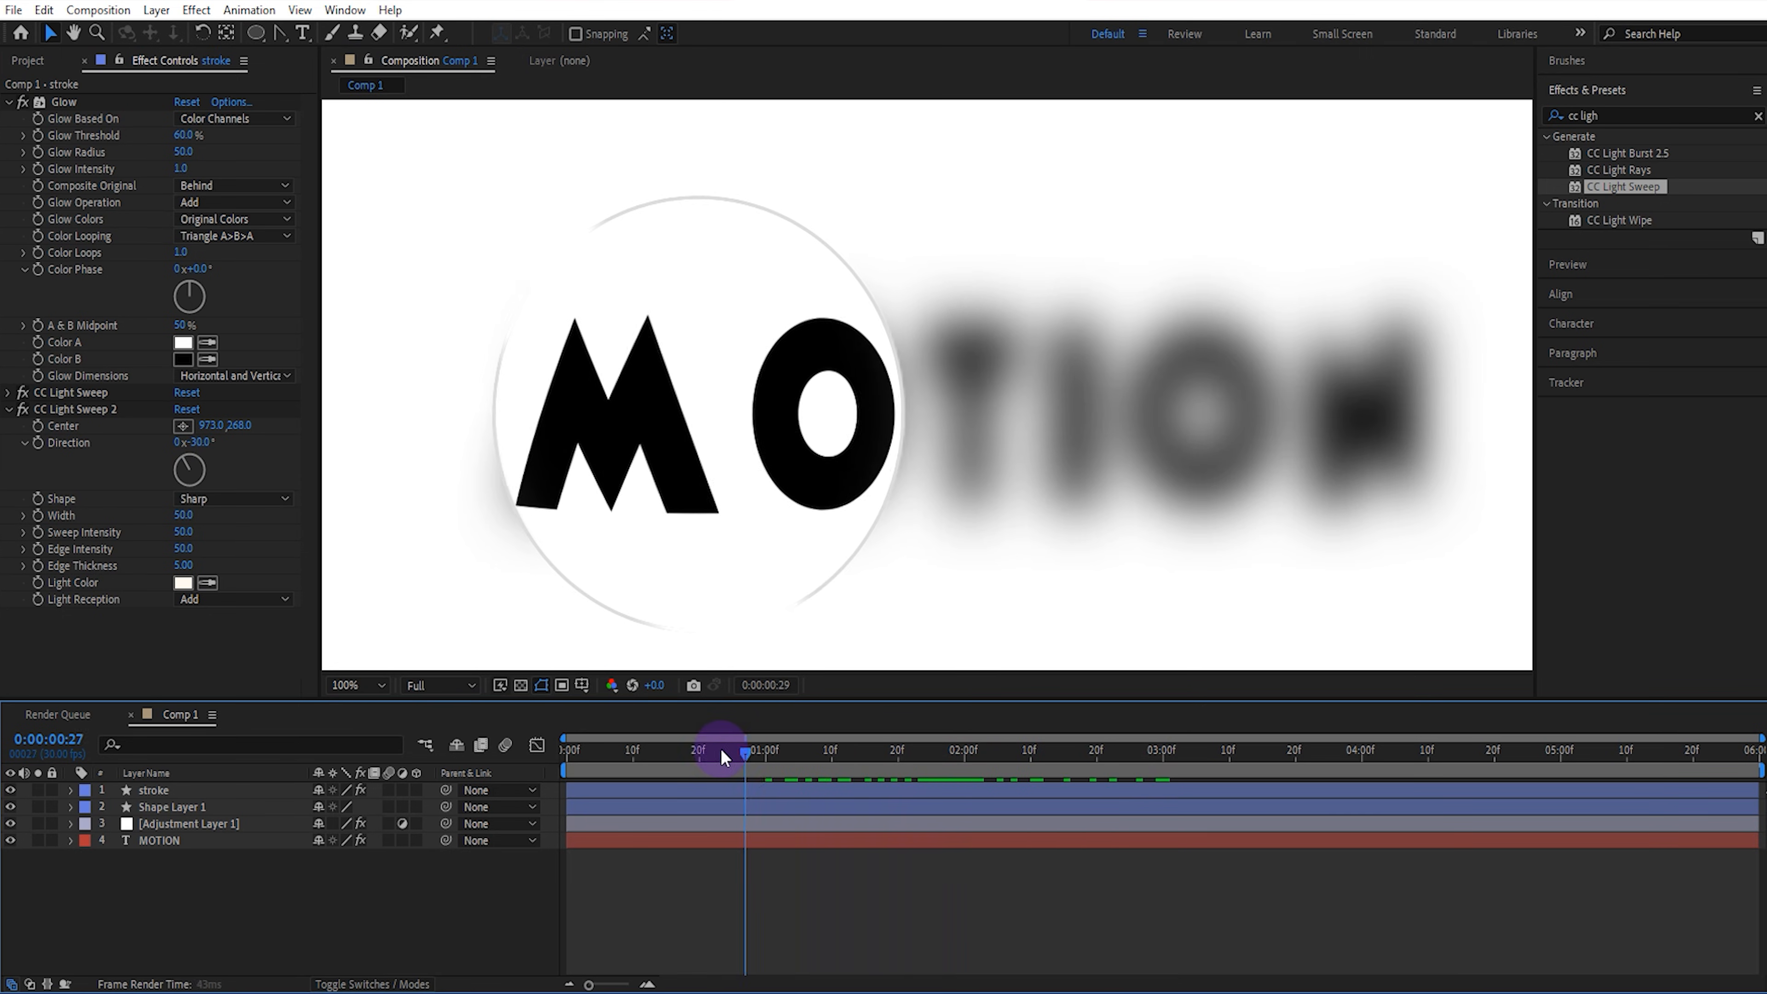
click(356, 684)
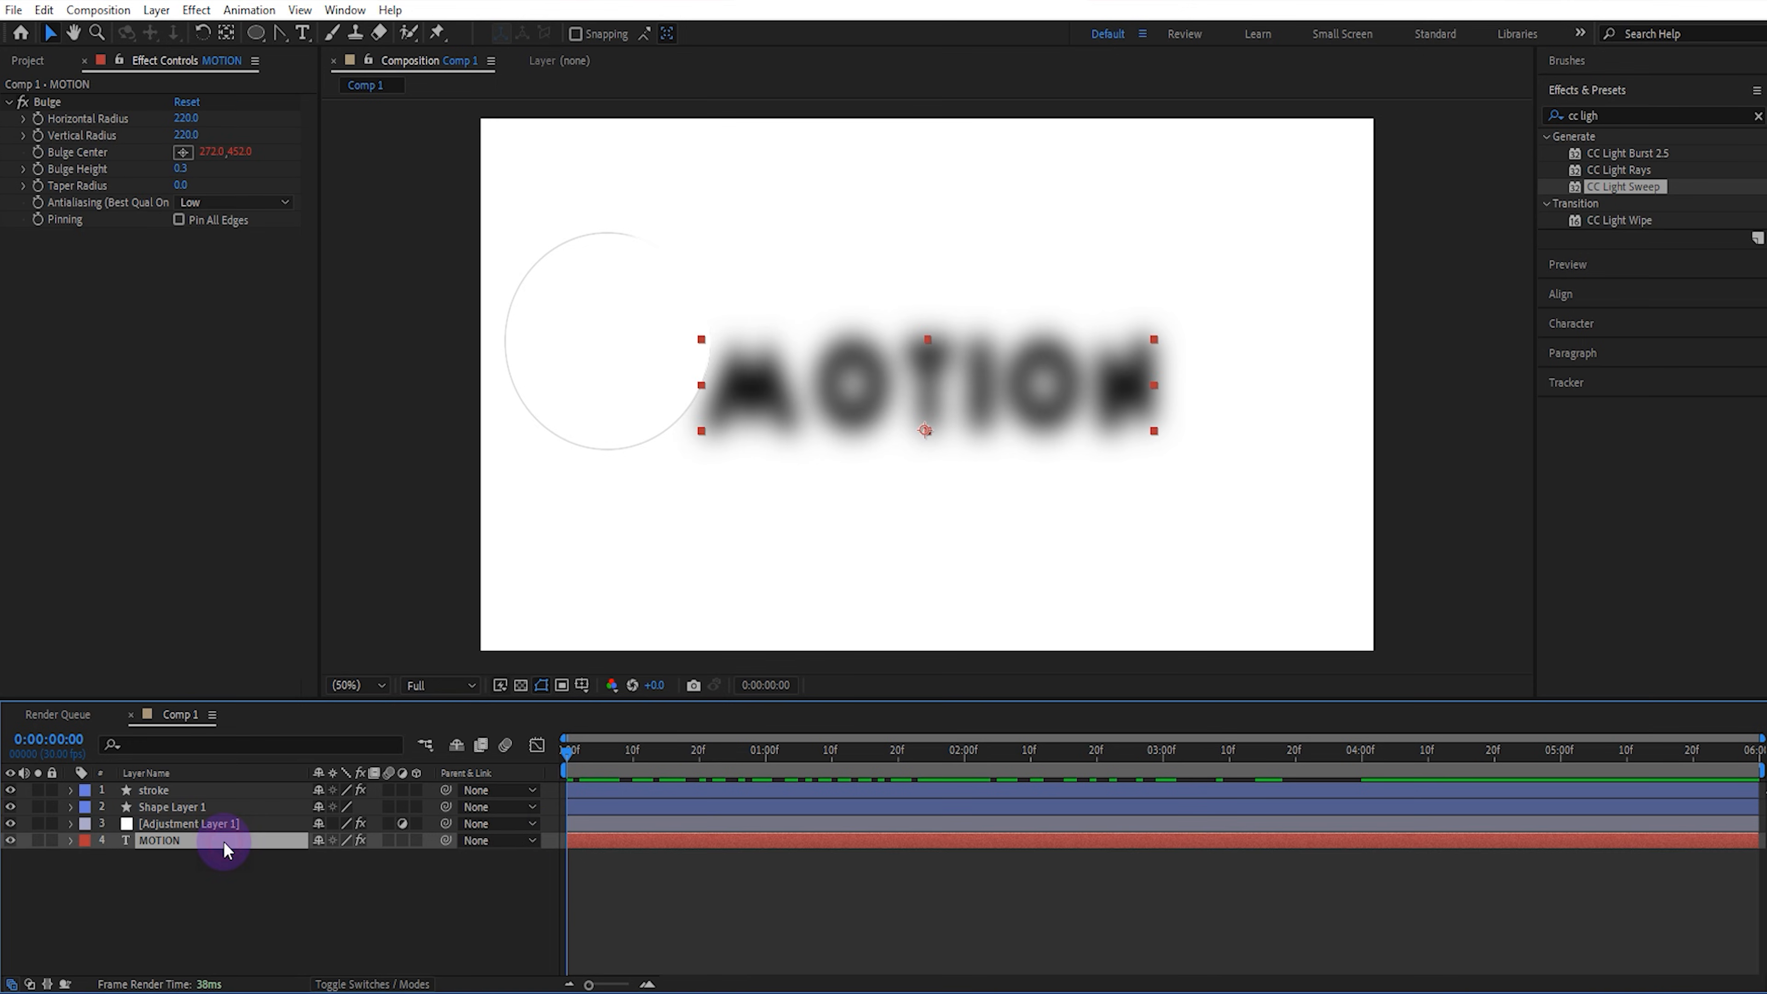
Step: Add eased Scale keyframes to MOTION at 0, 1, 3 and 4 seconds
click(75, 839)
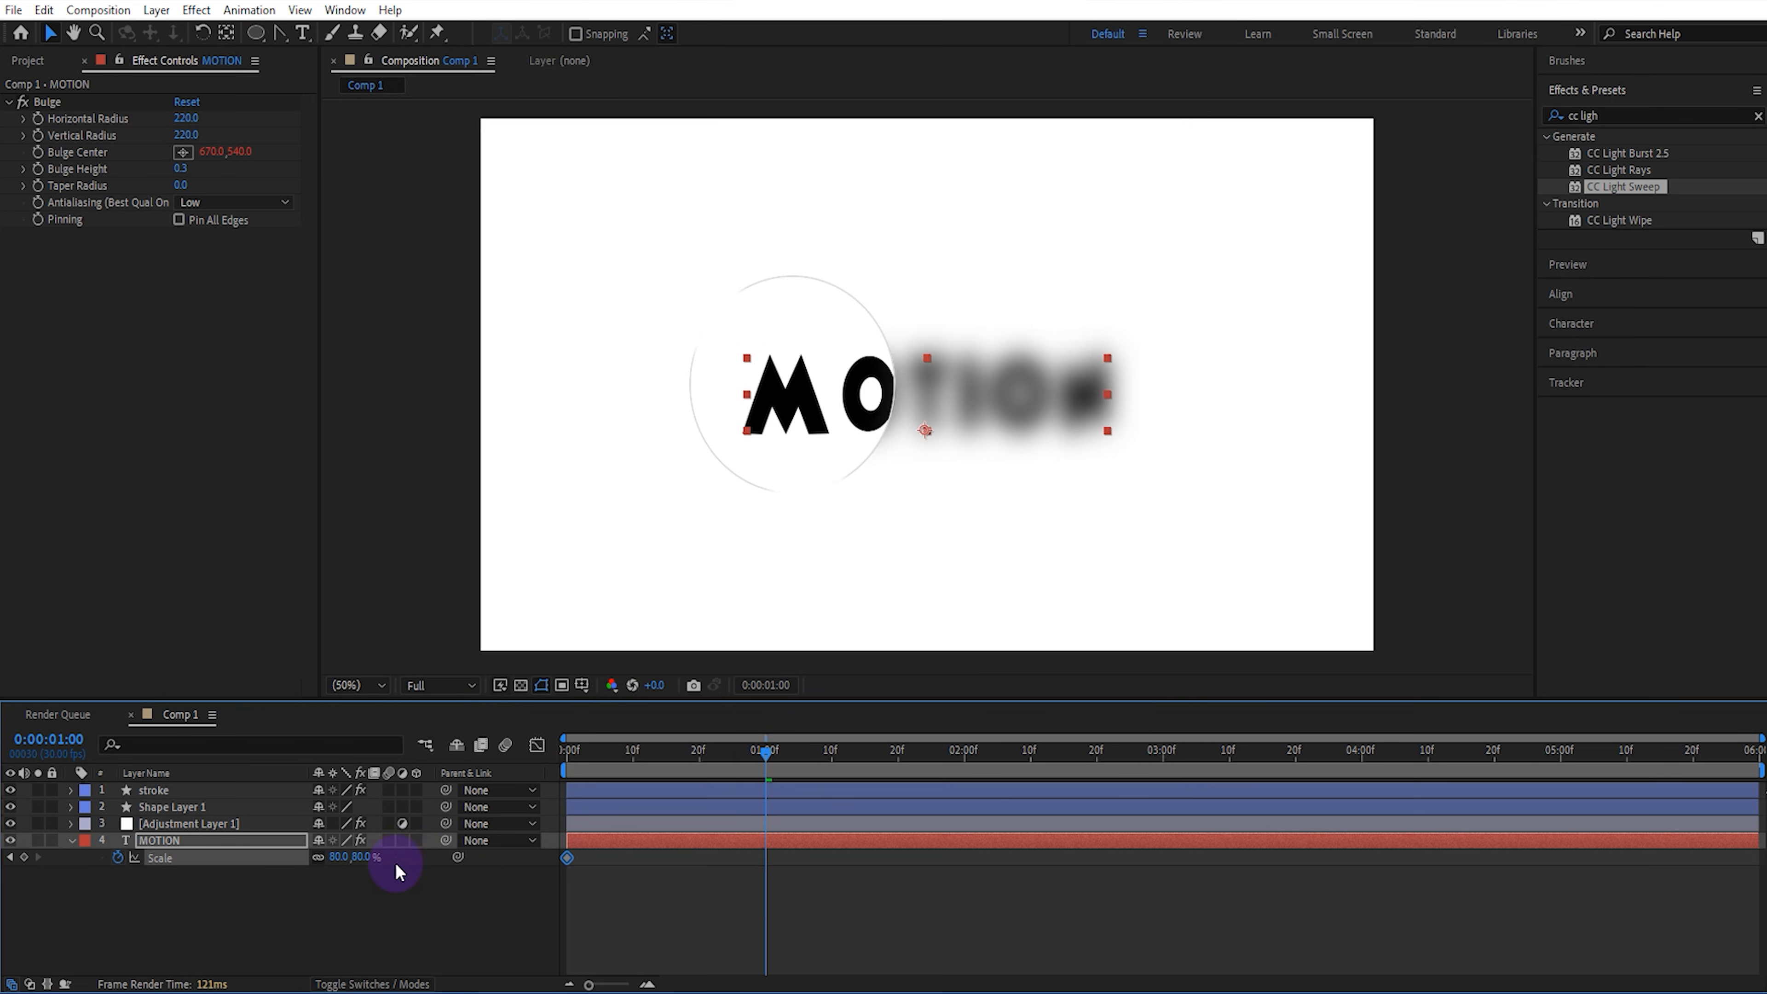
double_click(366, 857)
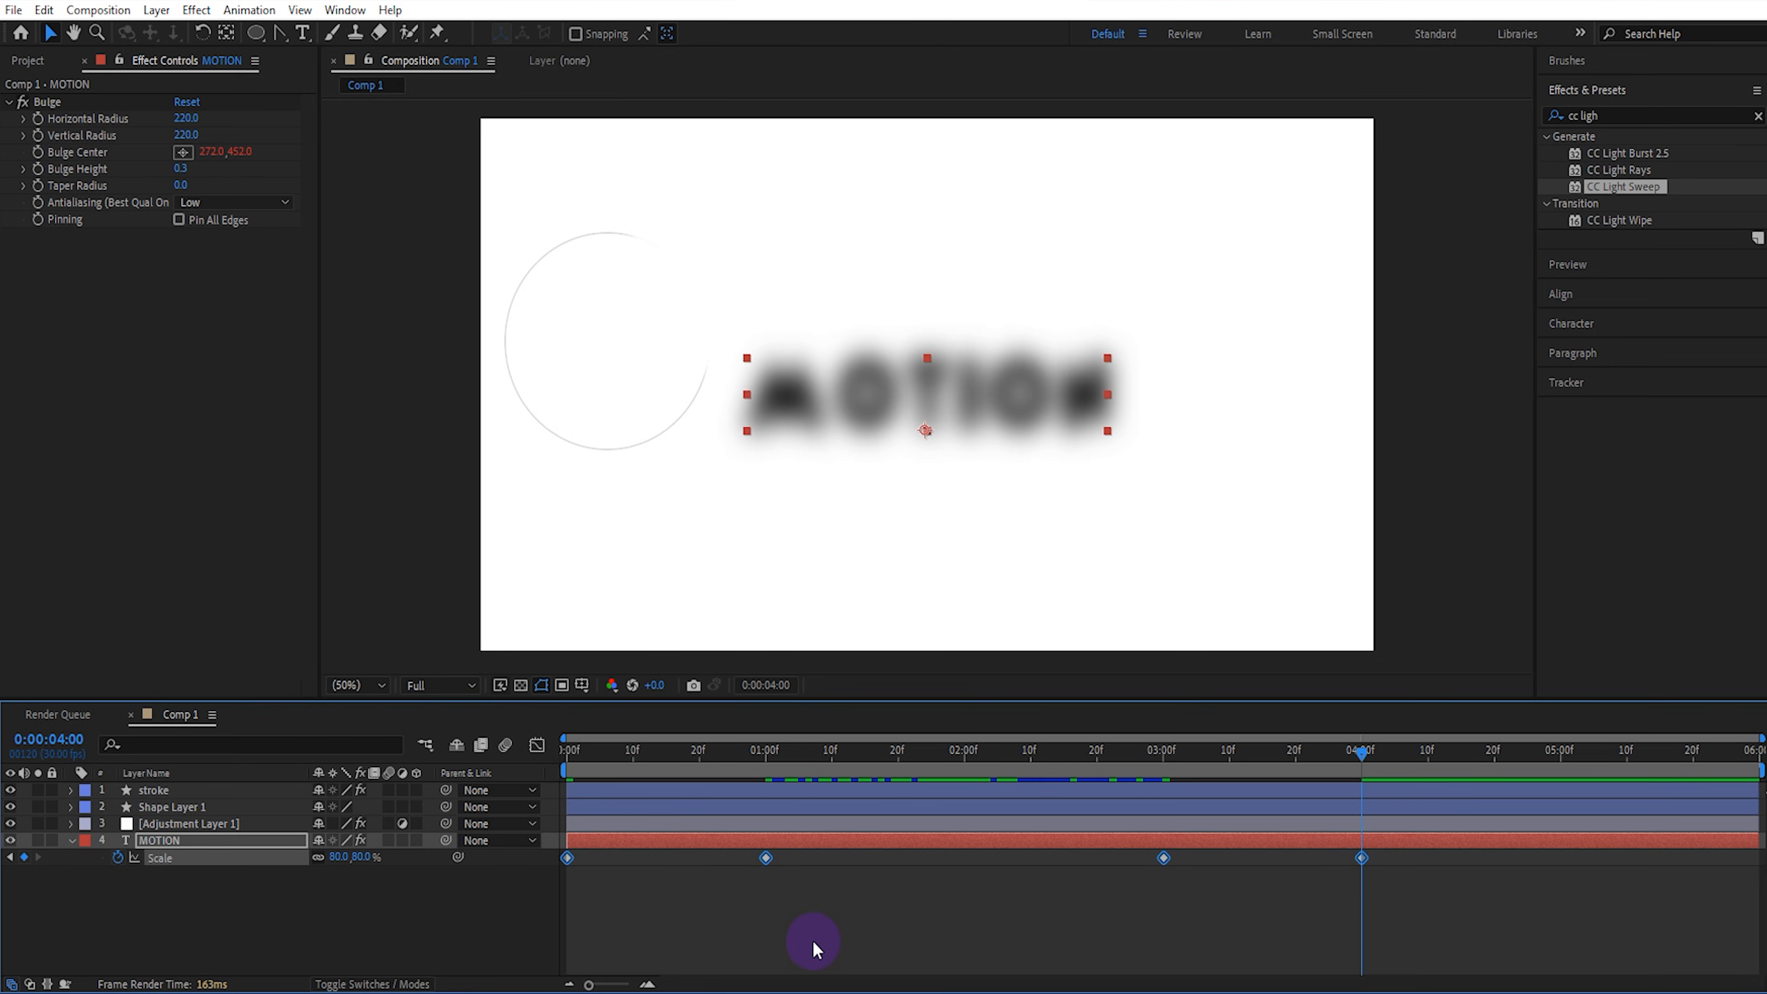
click(541, 747)
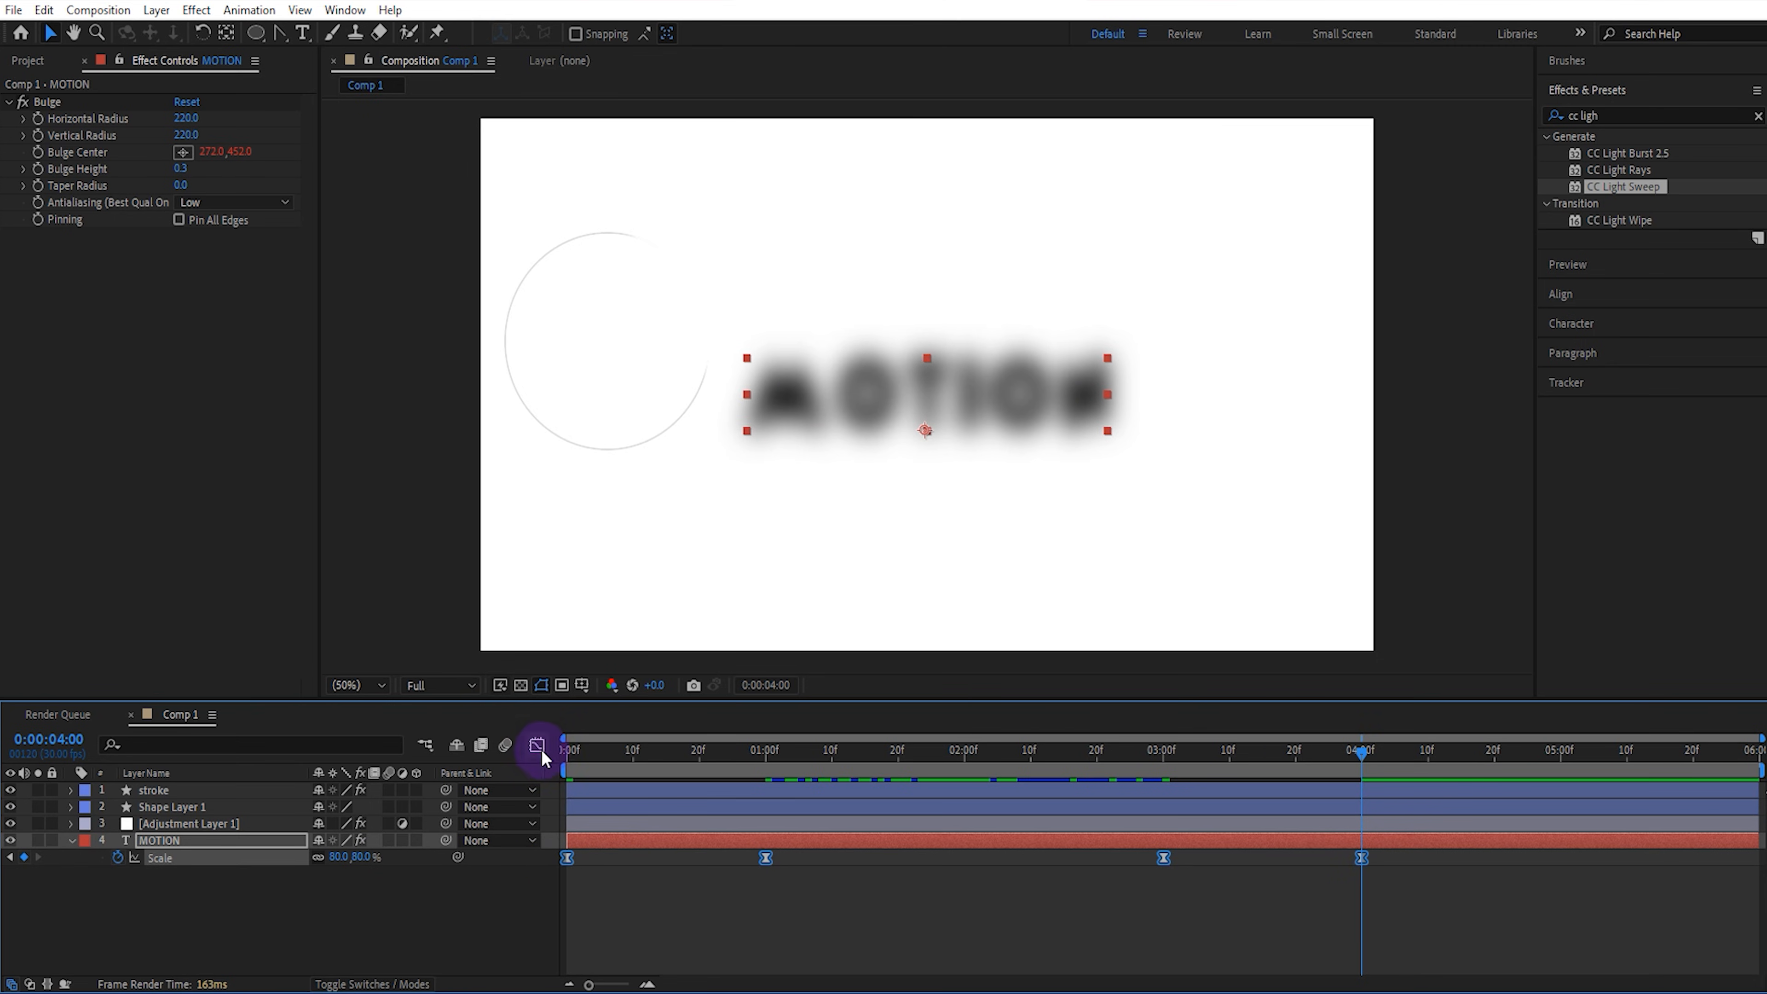
Step: Sharpen the Scale speed curve's influence in the Graph Editor and preview
click(539, 747)
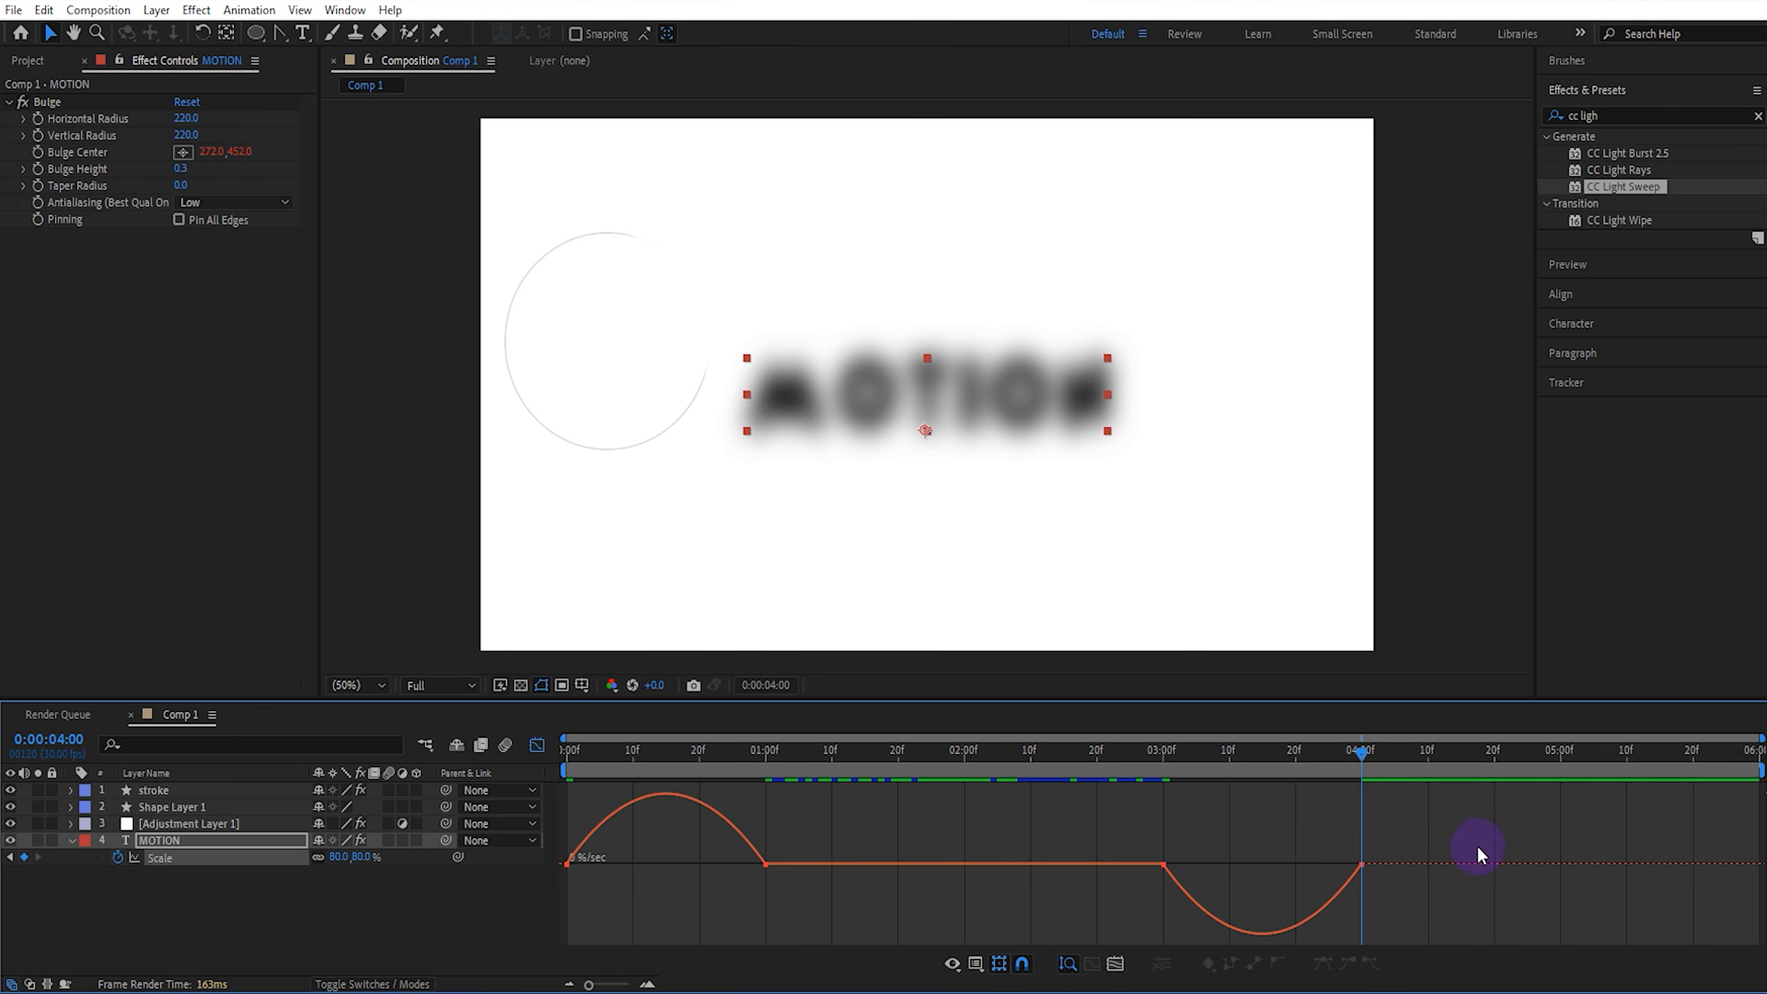
click(730, 864)
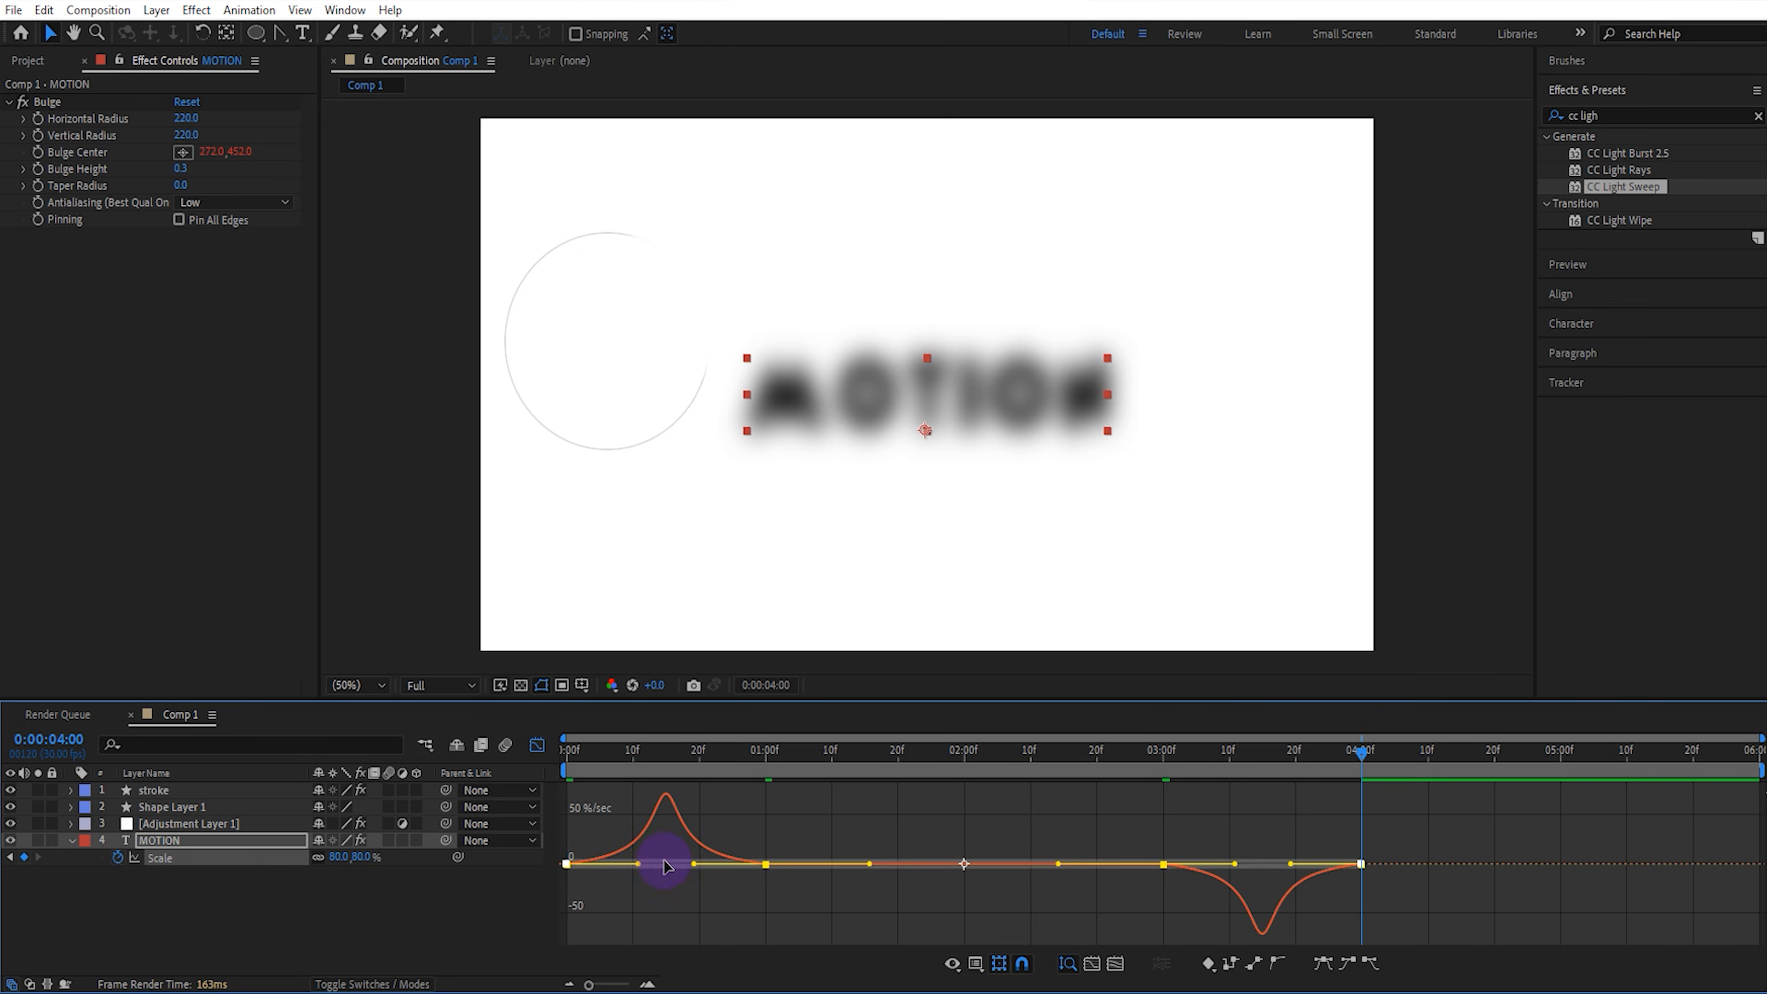
click(995, 964)
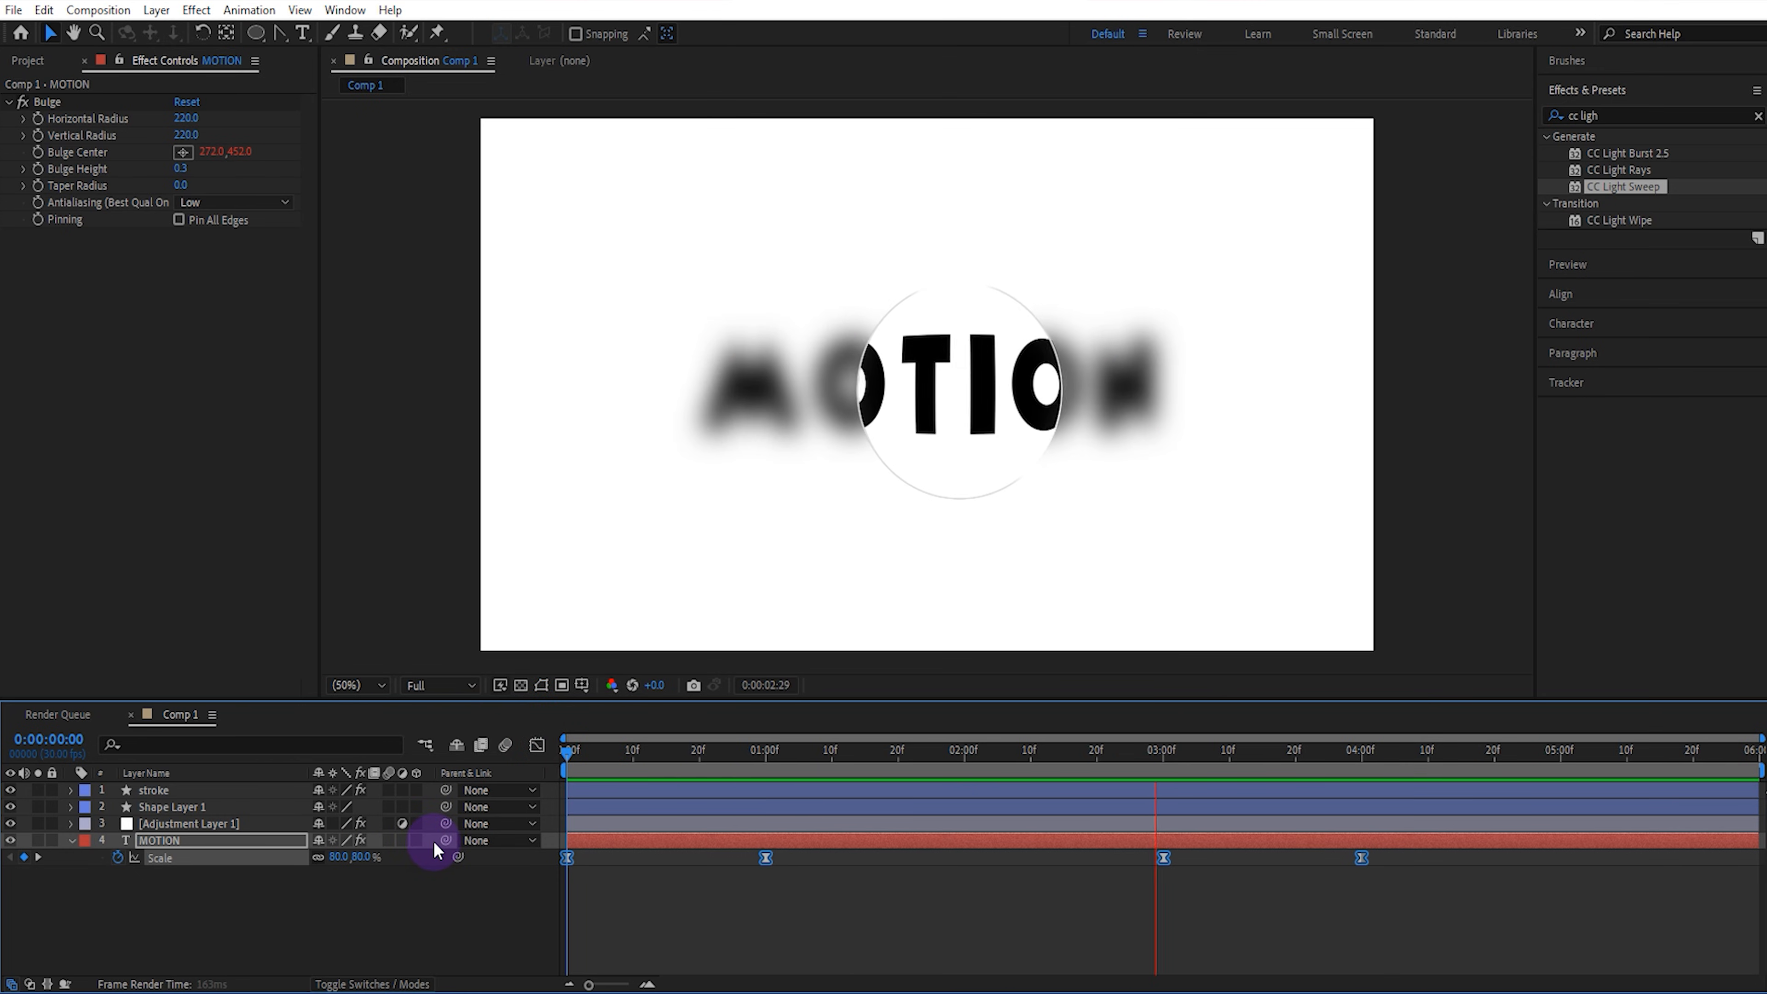
click(1567, 749)
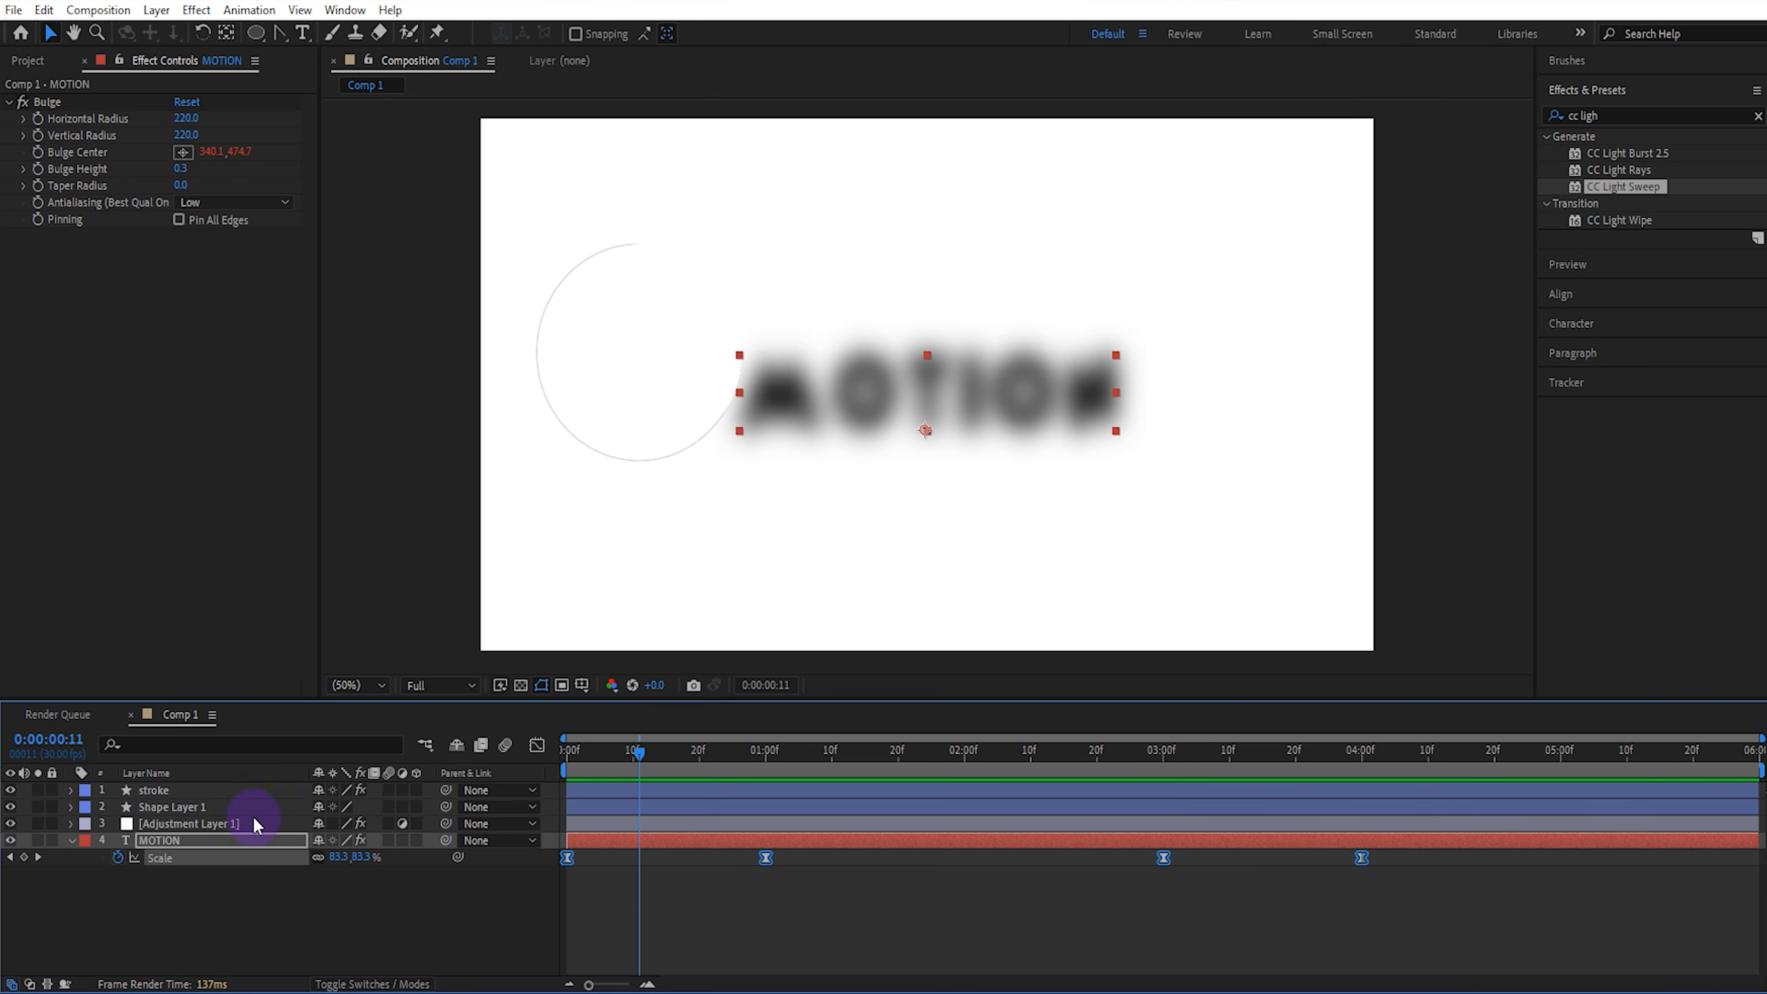
Step: Stretch the circle Position and MOTION Scale keyframes to span 5:00, then preview the retimed magnifier
click(154, 790)
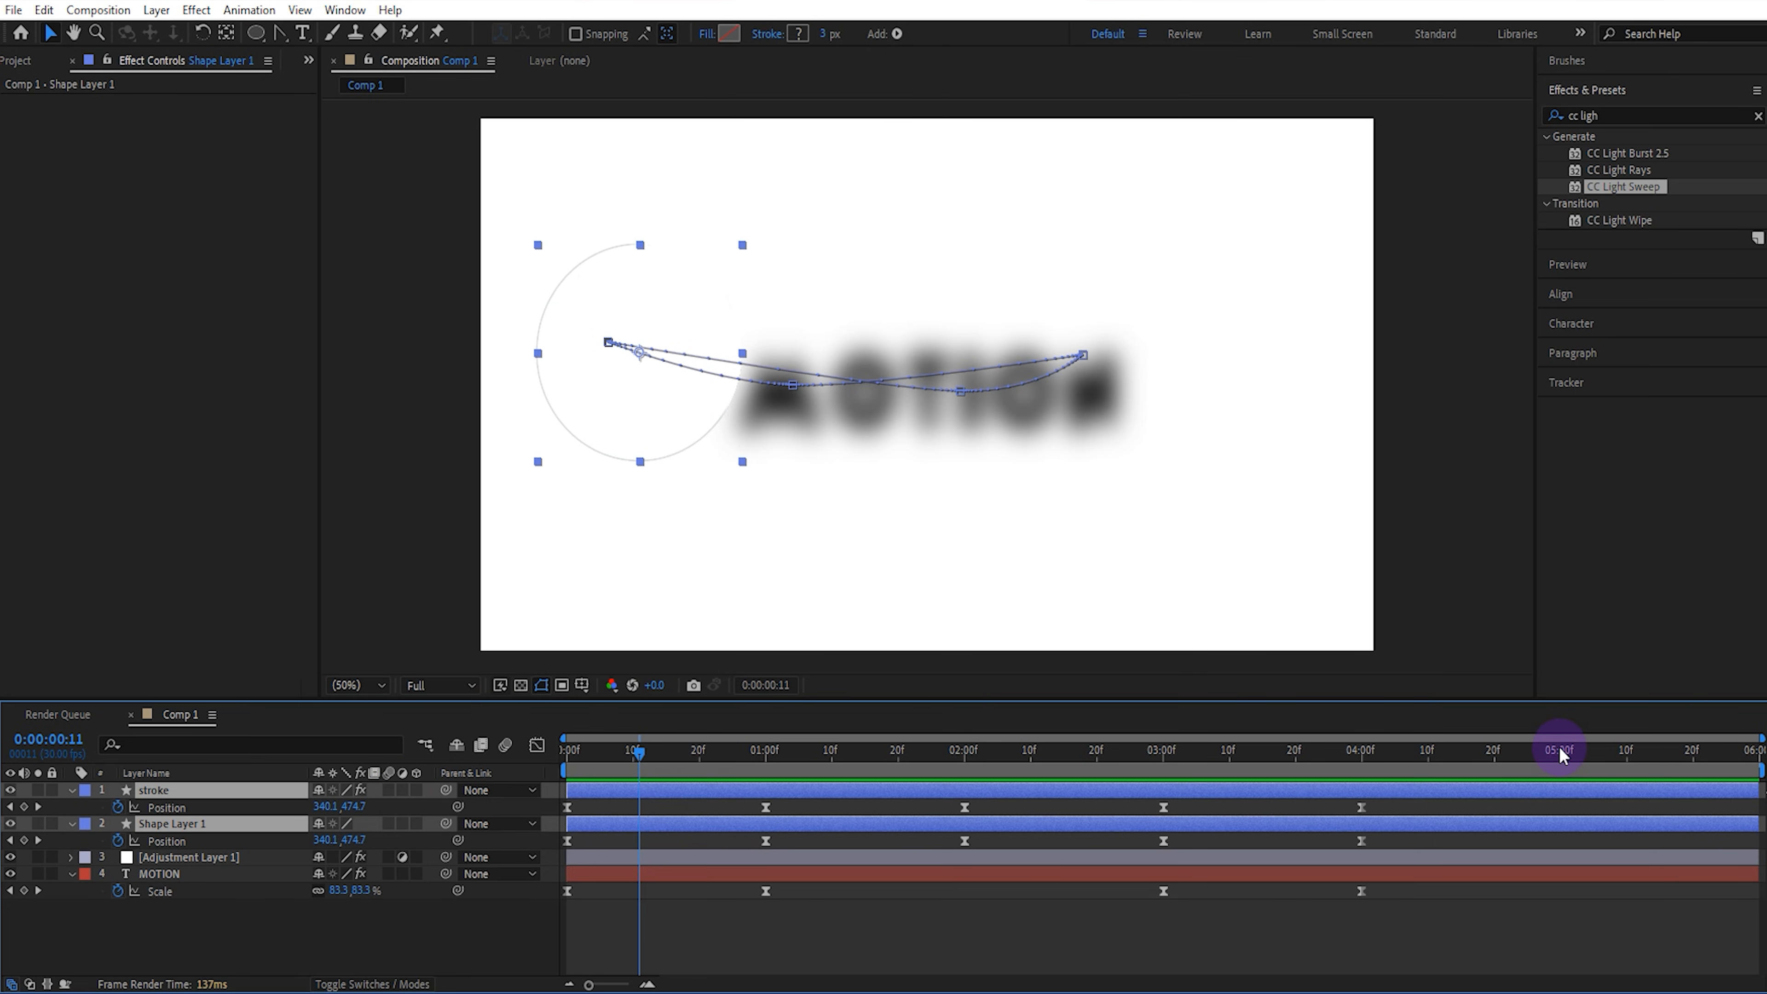
click(1563, 749)
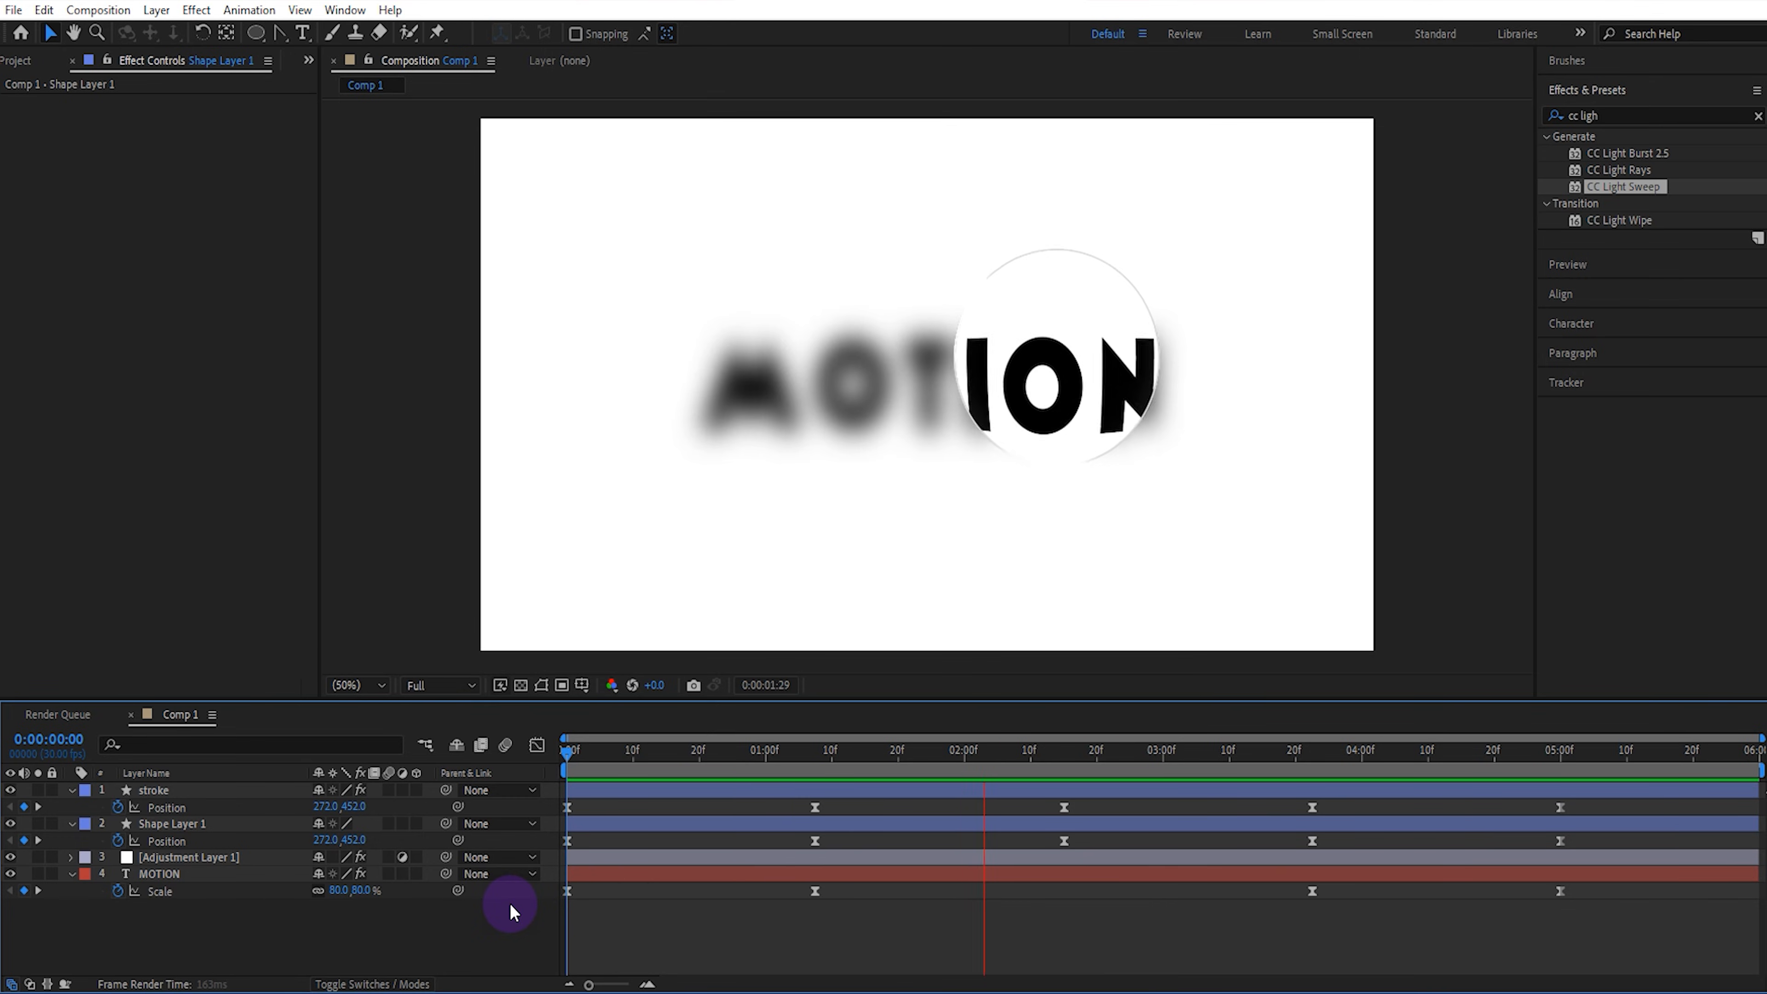
click(1366, 749)
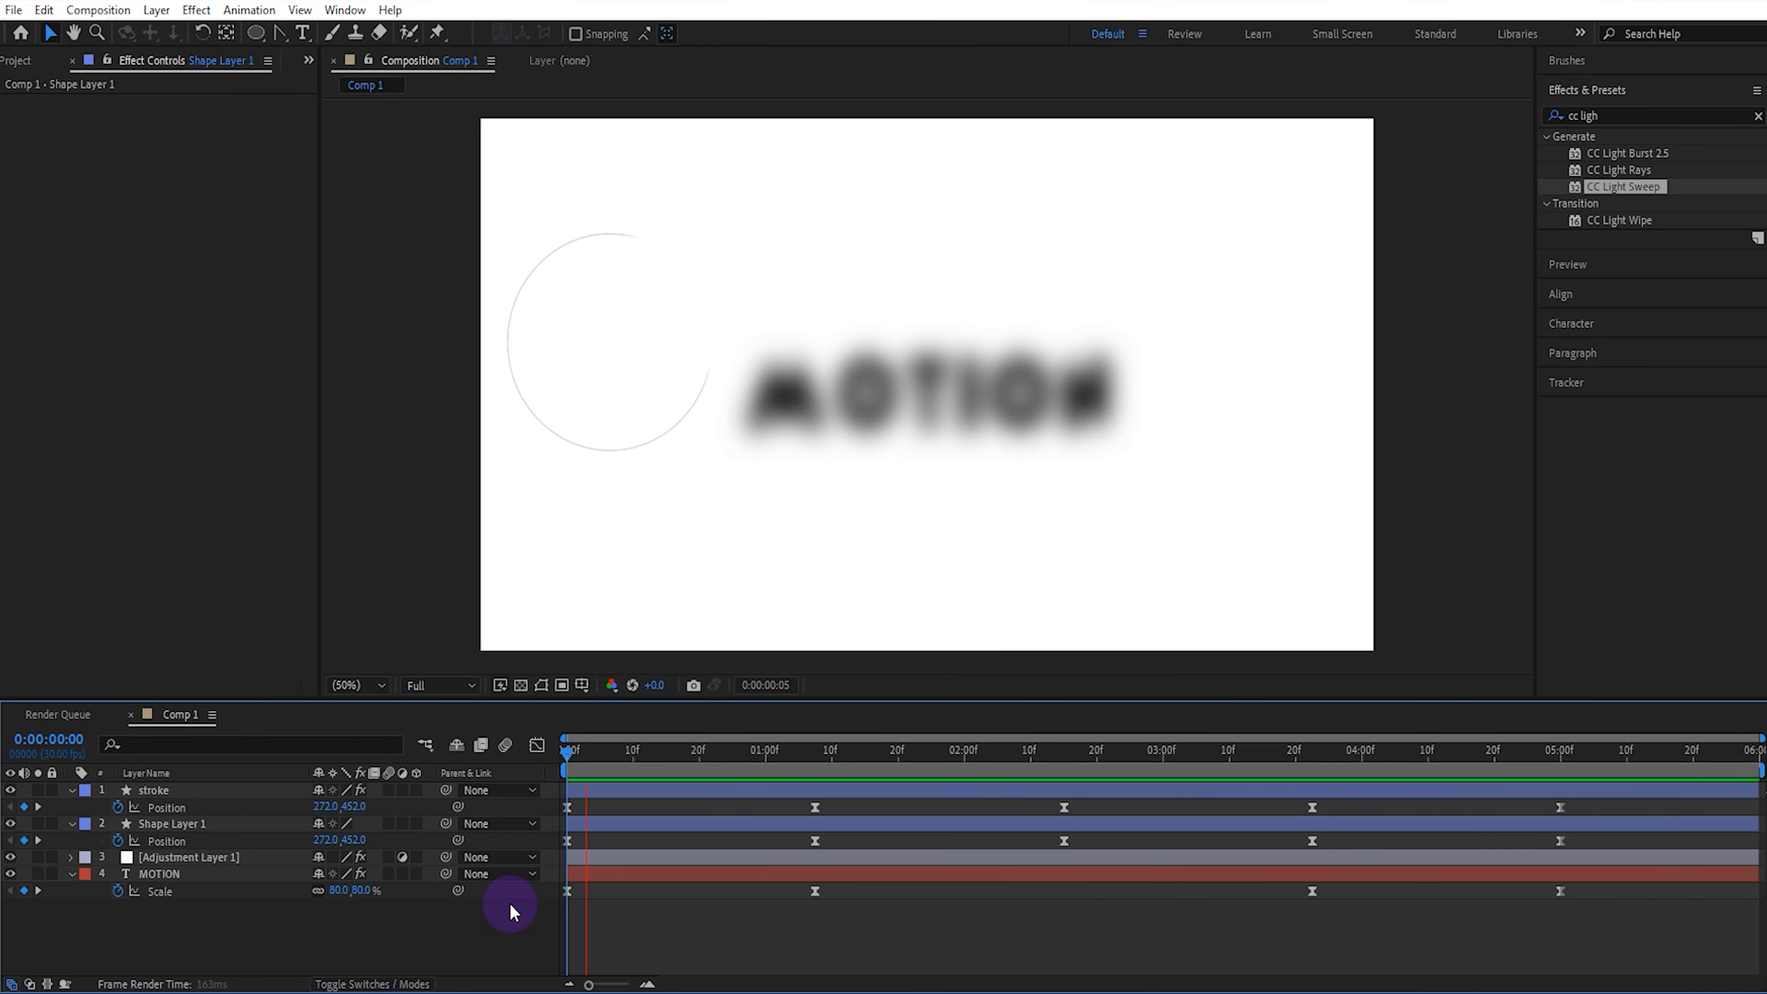
click(980, 749)
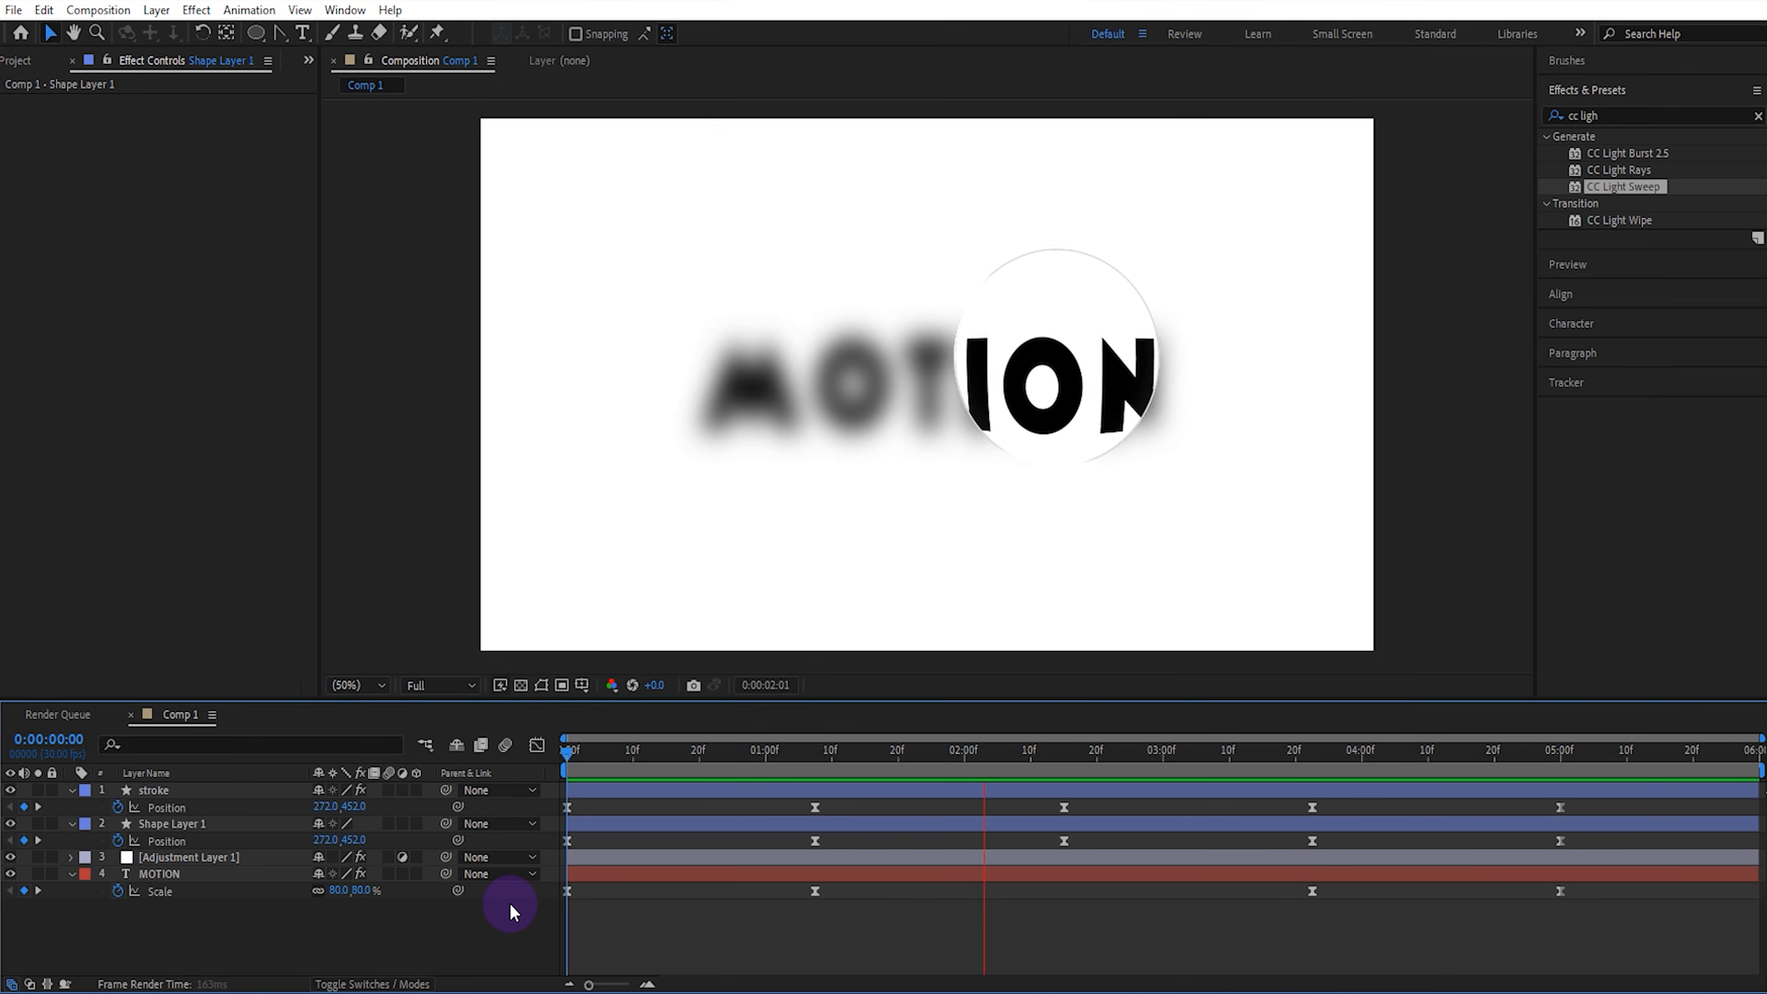